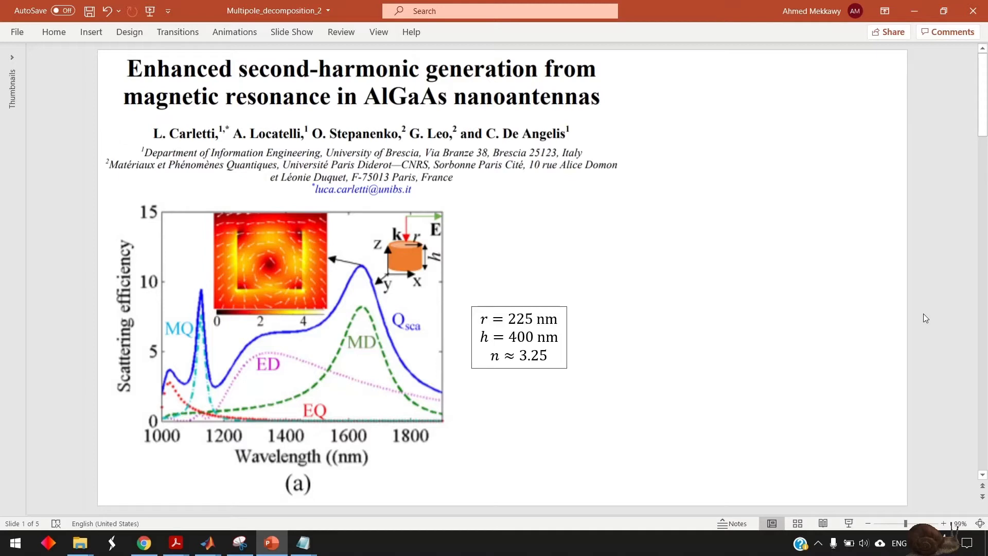
pyautogui.moveTo(434, 256)
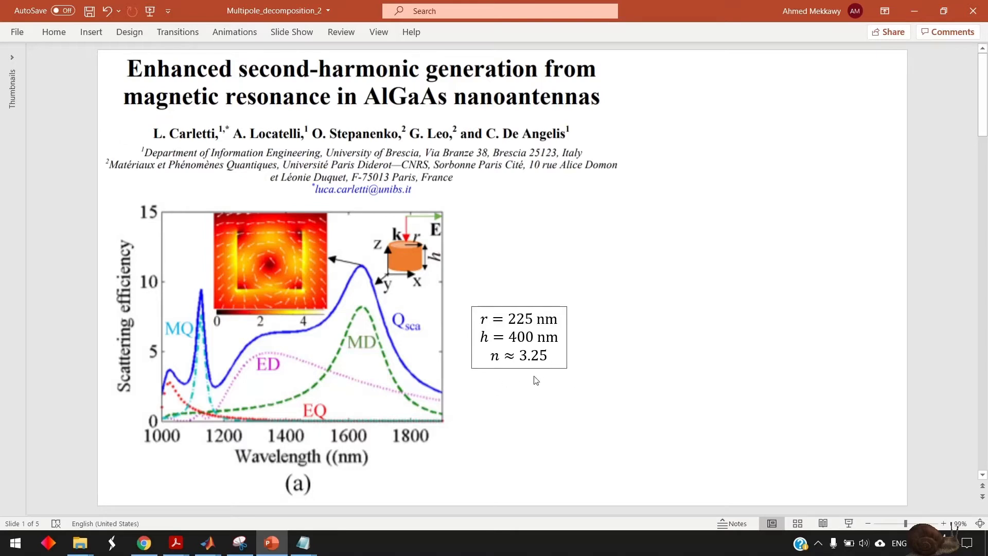
pyautogui.moveTo(602, 256)
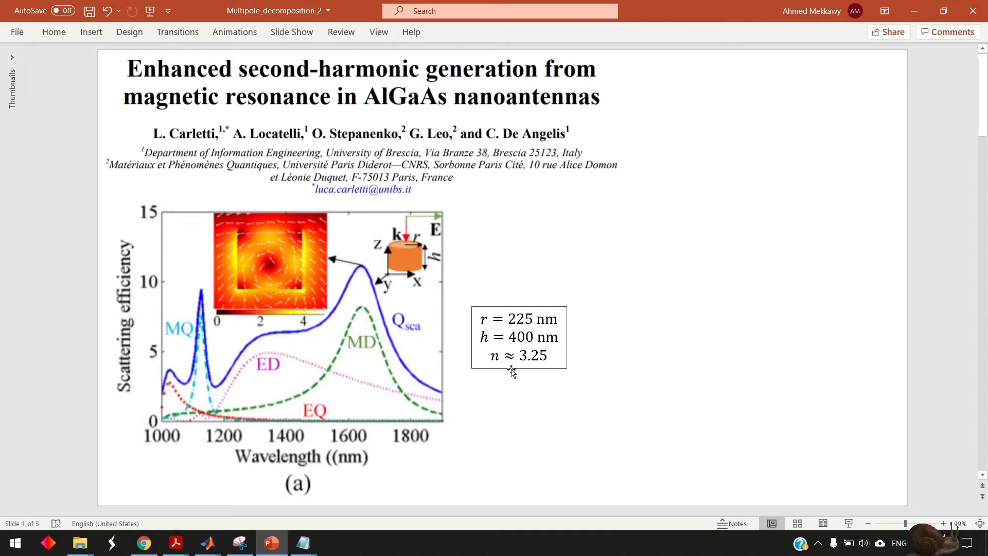
pyautogui.moveTo(451, 402)
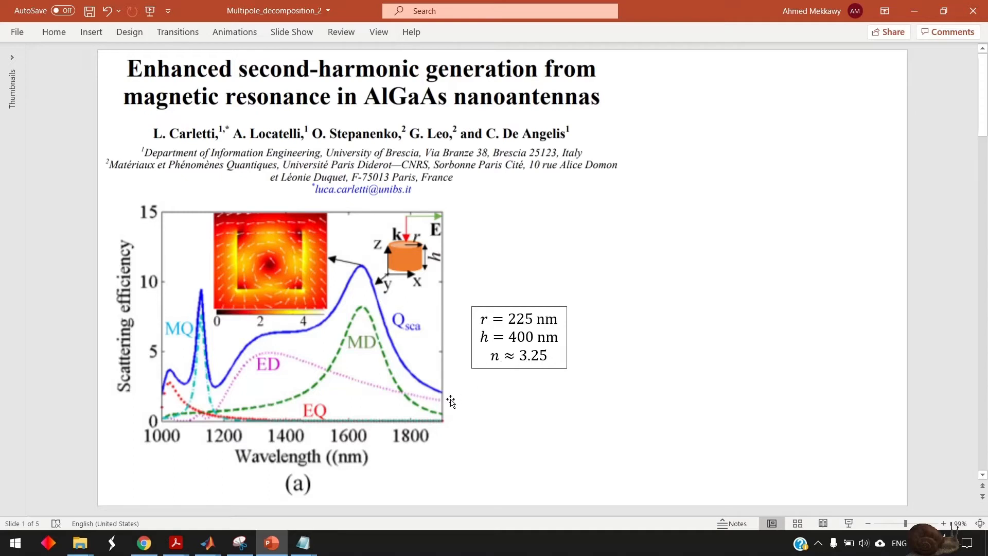
pyautogui.moveTo(520, 412)
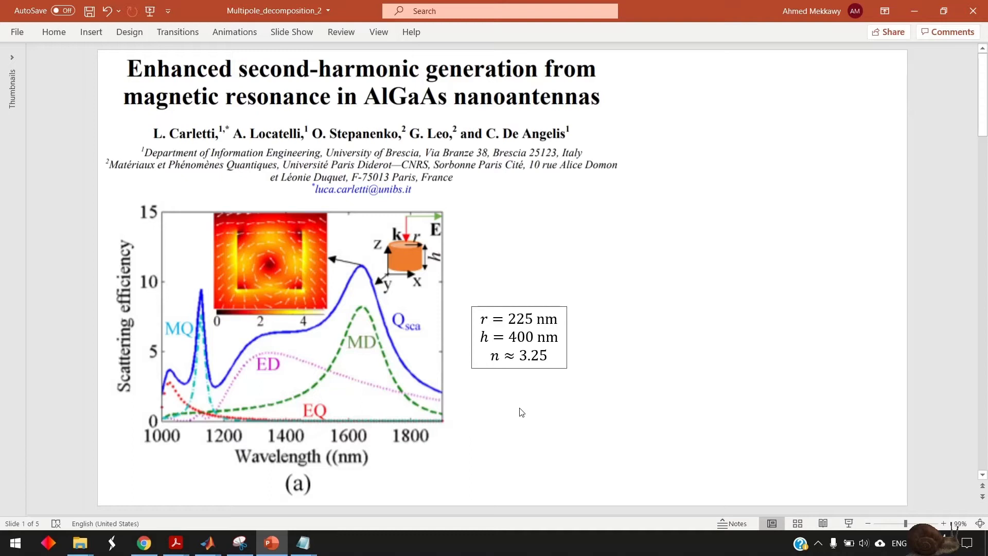
pyautogui.moveTo(384, 315)
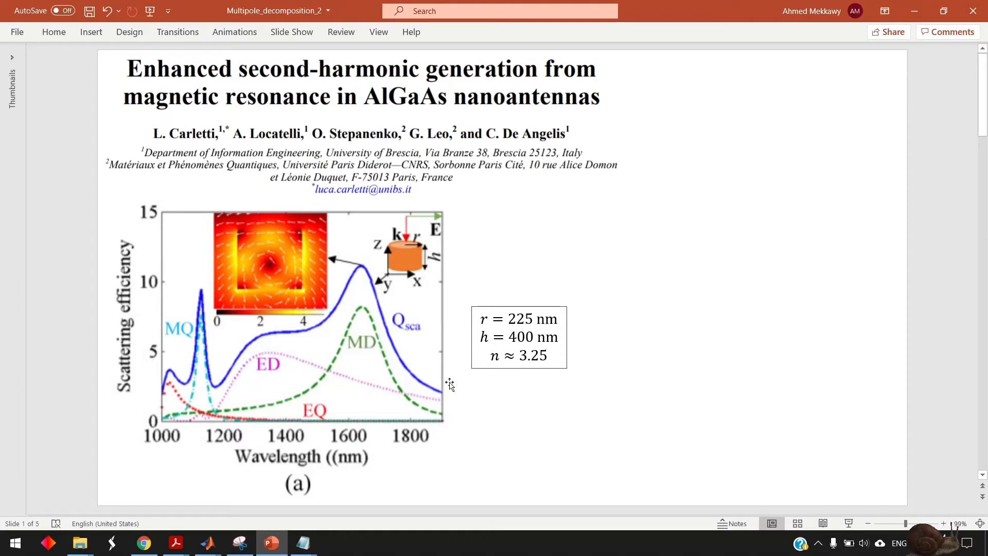
pyautogui.moveTo(343, 372)
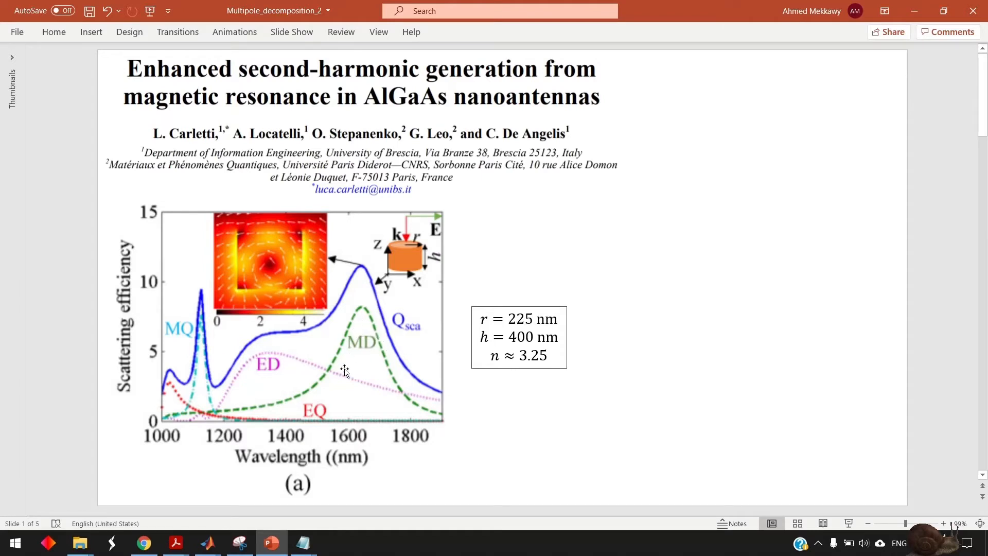
pyautogui.moveTo(309, 403)
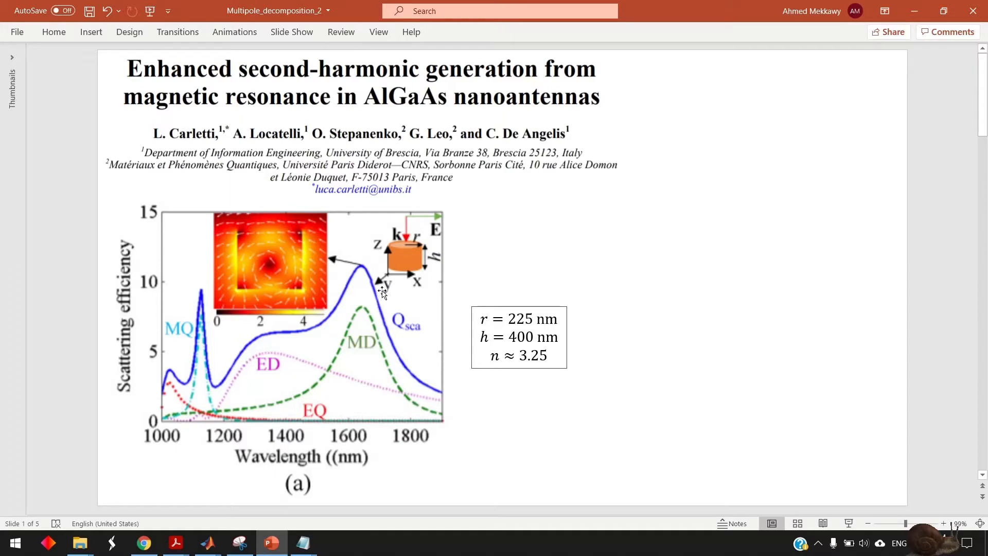
pyautogui.moveTo(353, 313)
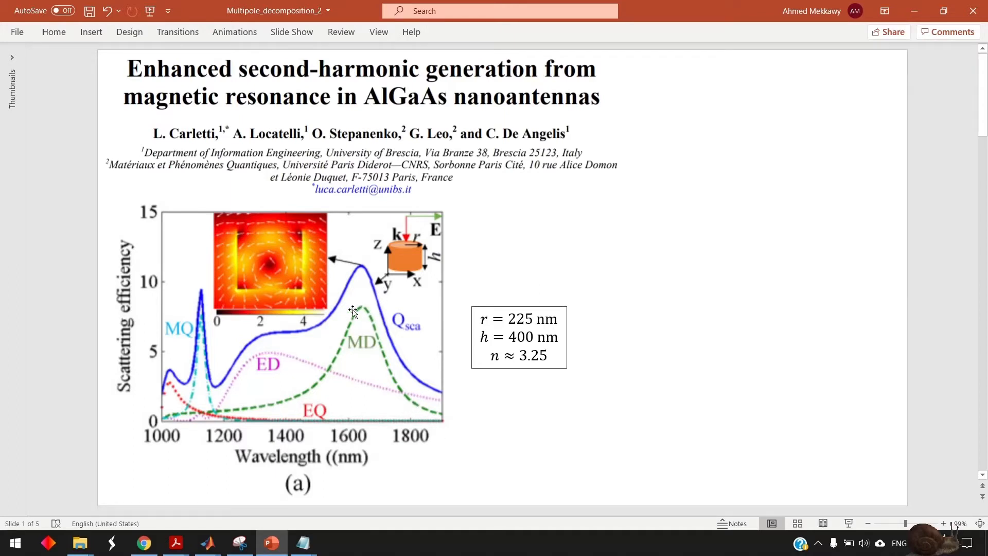
pyautogui.moveTo(377, 324)
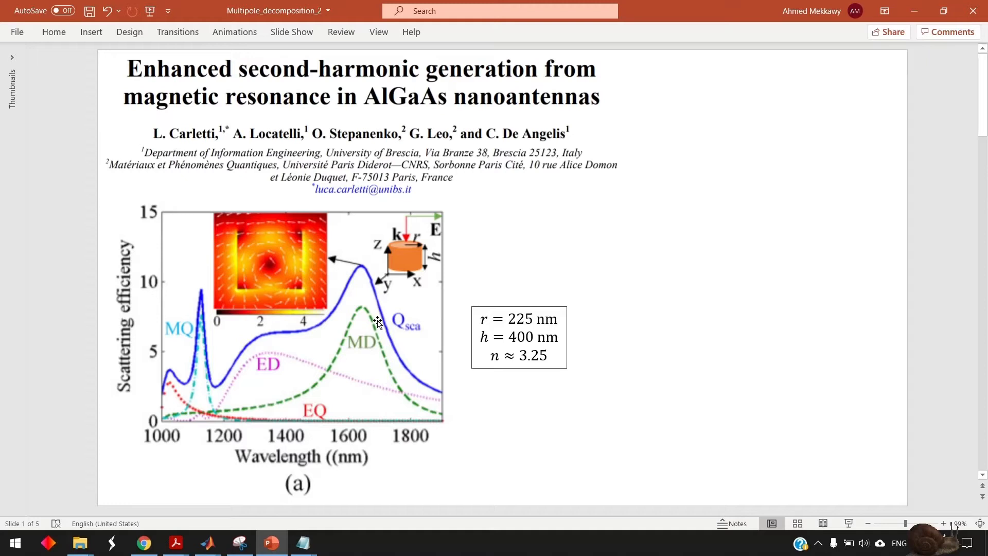
pyautogui.moveTo(320, 367)
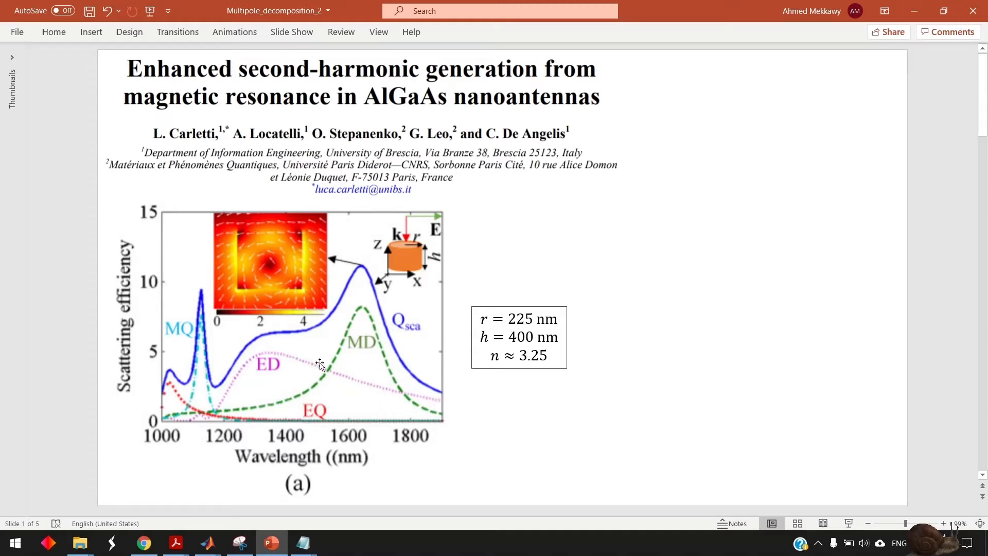
pyautogui.moveTo(162, 410)
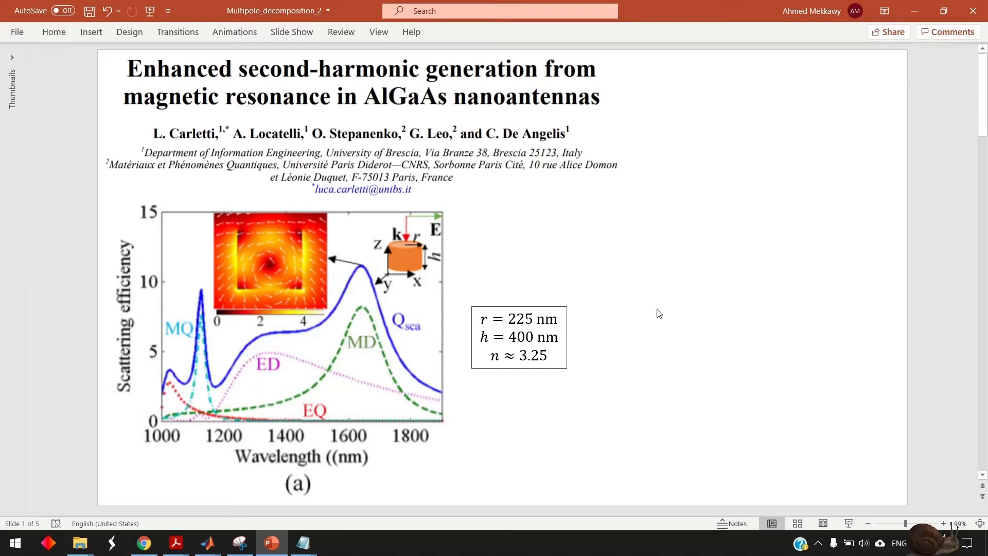
pyautogui.moveTo(622, 321)
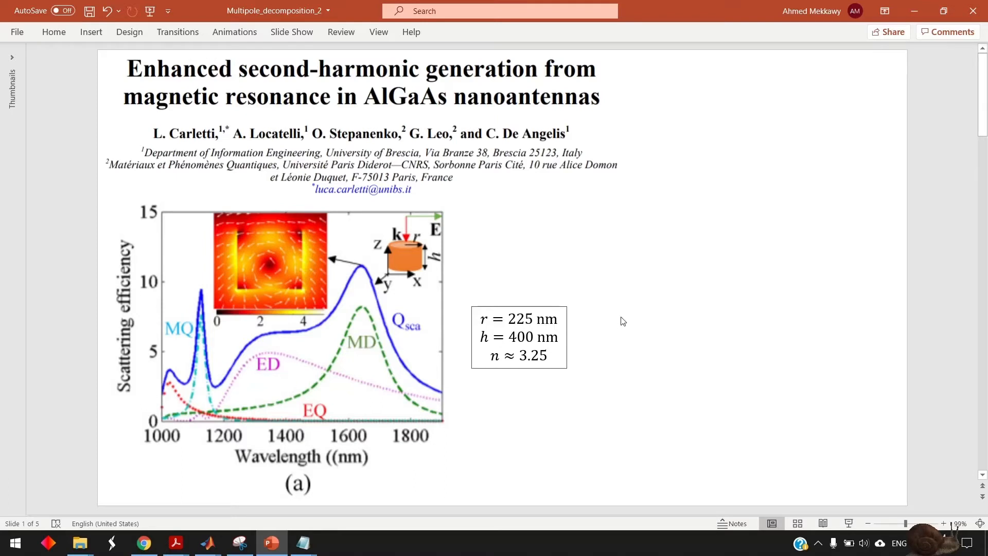
pyautogui.moveTo(146, 405)
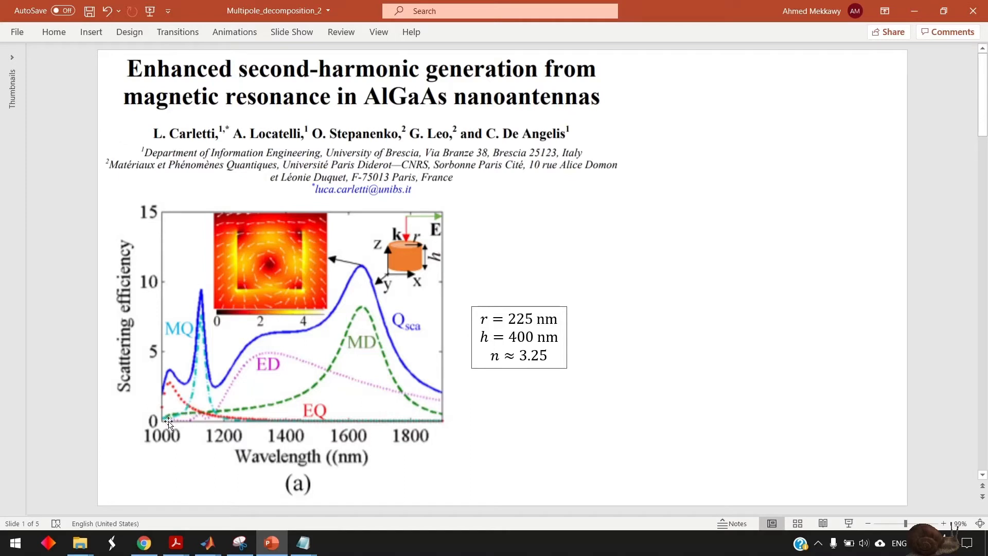
pyautogui.moveTo(456, 419)
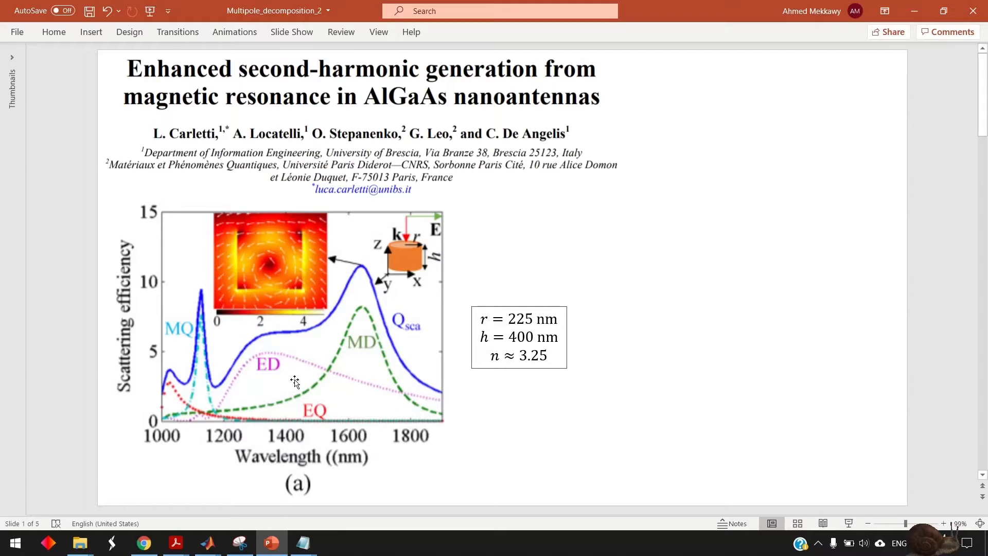
pyautogui.moveTo(245, 421)
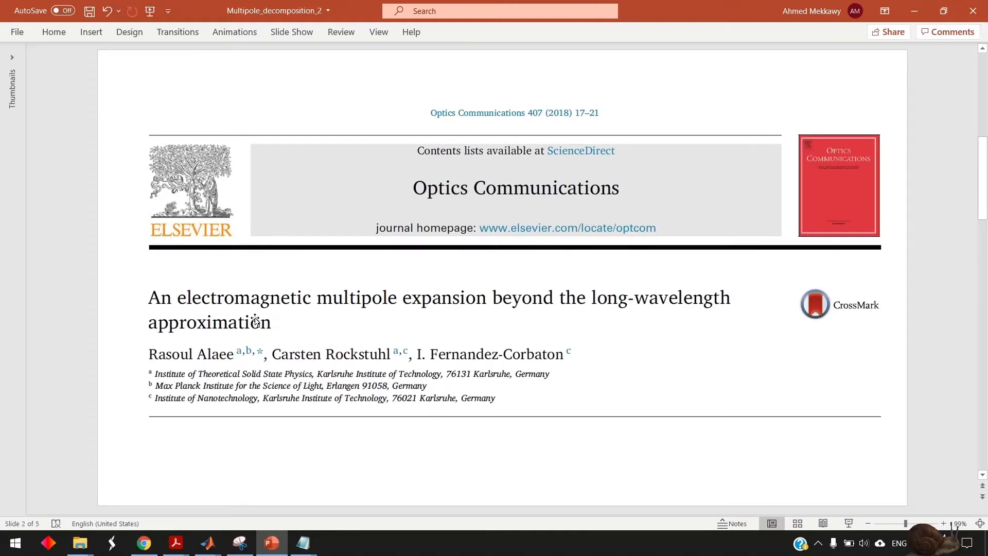
pyautogui.moveTo(307, 321)
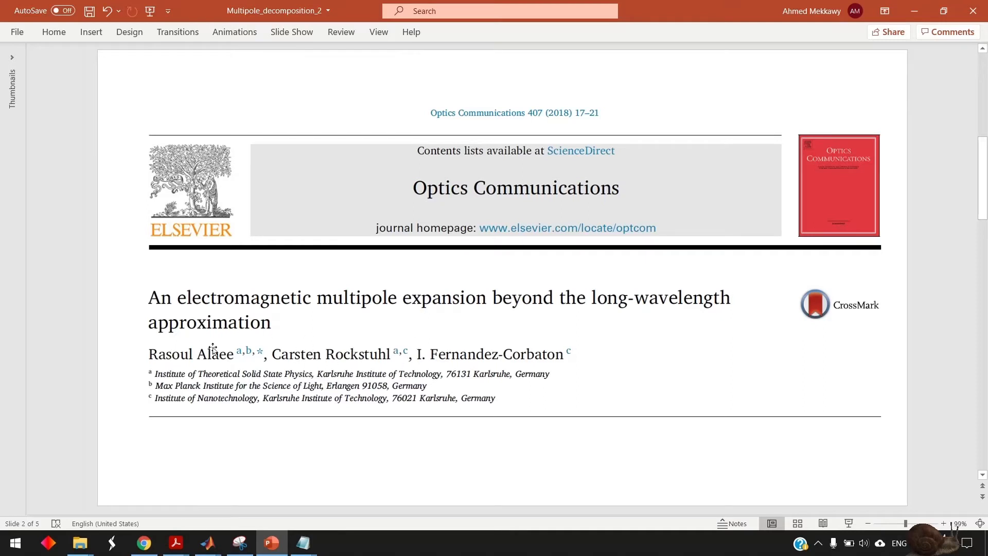
pyautogui.moveTo(586, 365)
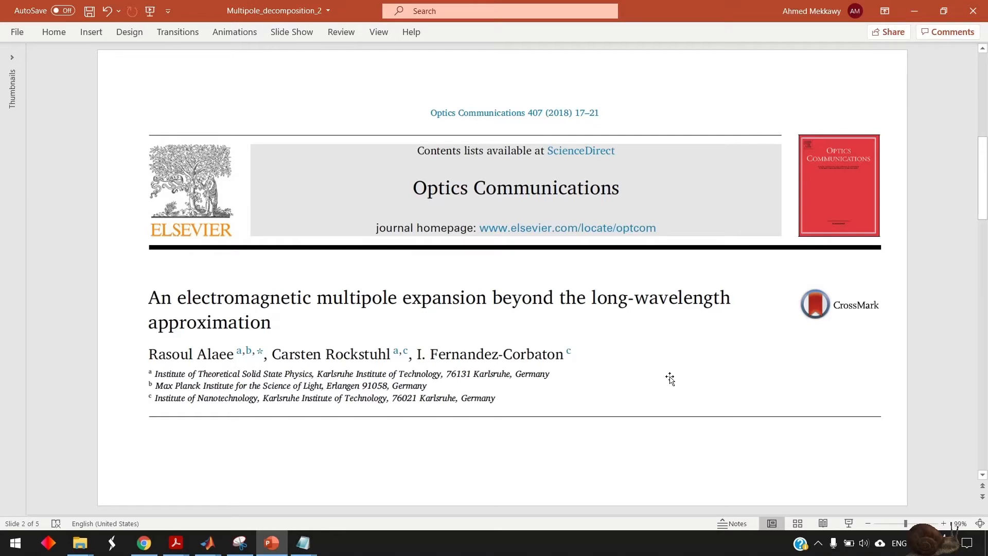
pyautogui.moveTo(623, 309)
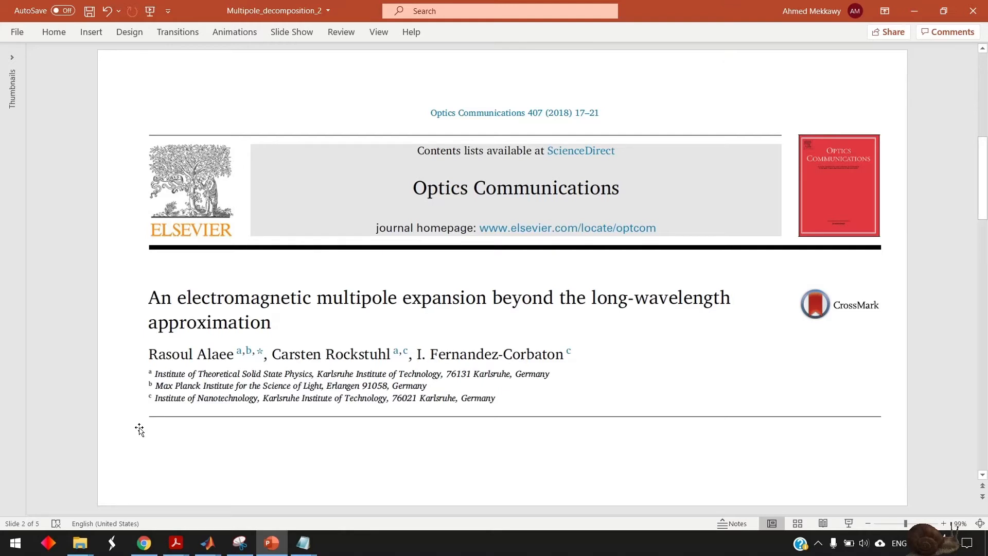
pyautogui.scroll(-3)
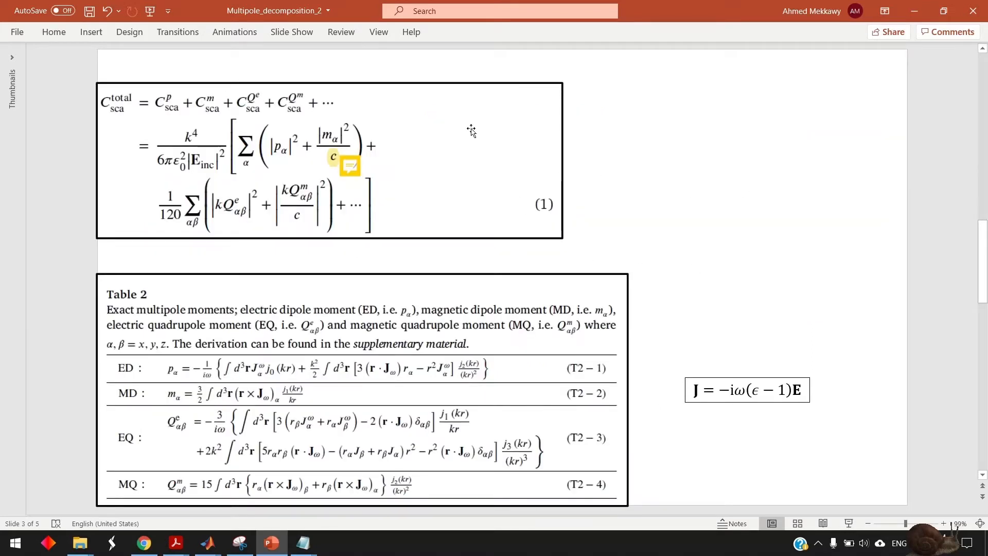
pyautogui.moveTo(250, 279)
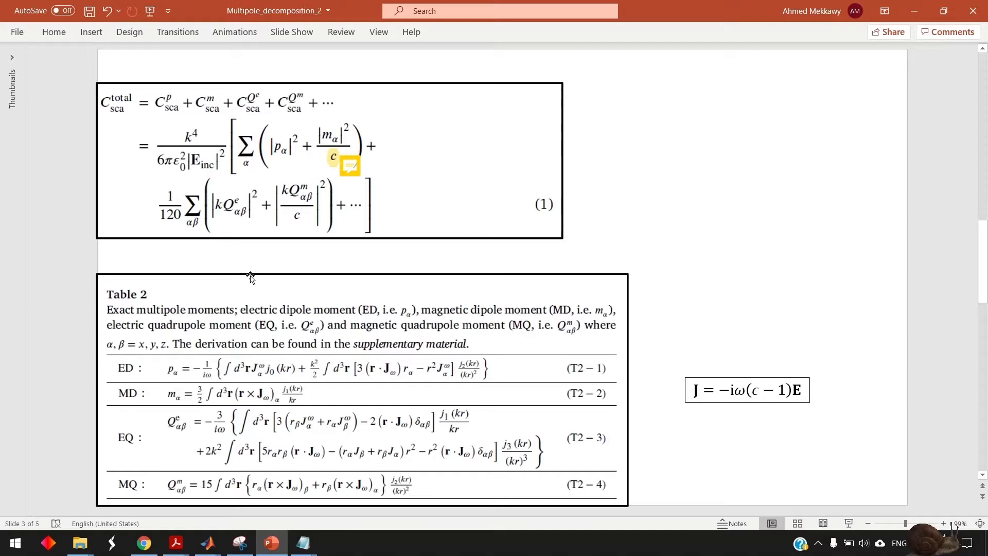
pyautogui.moveTo(549, 223)
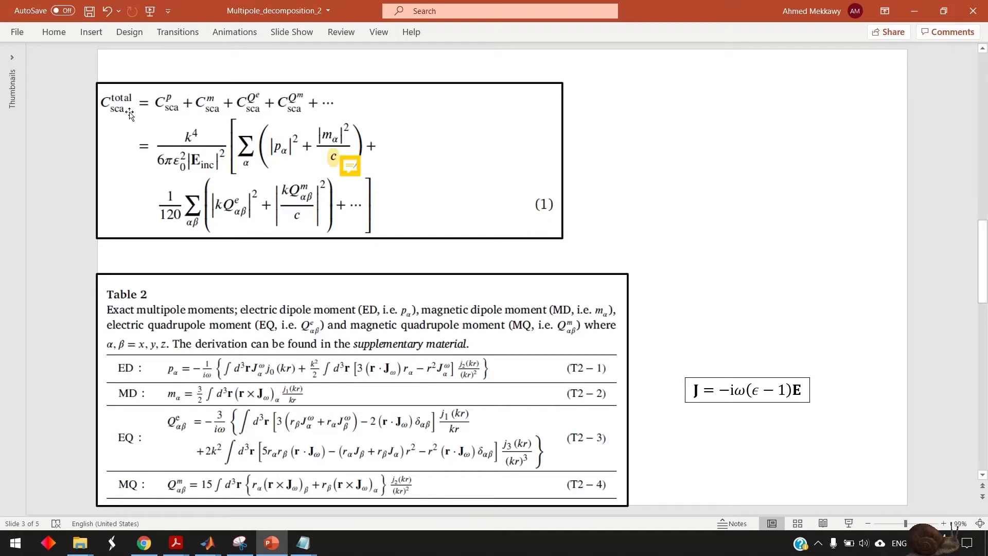
pyautogui.moveTo(156, 48)
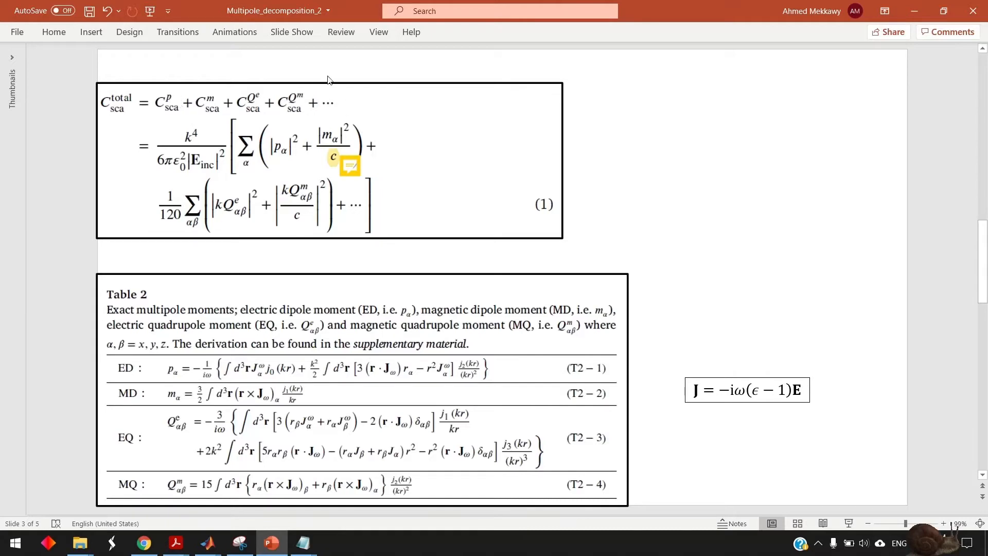
pyautogui.moveTo(205, 179)
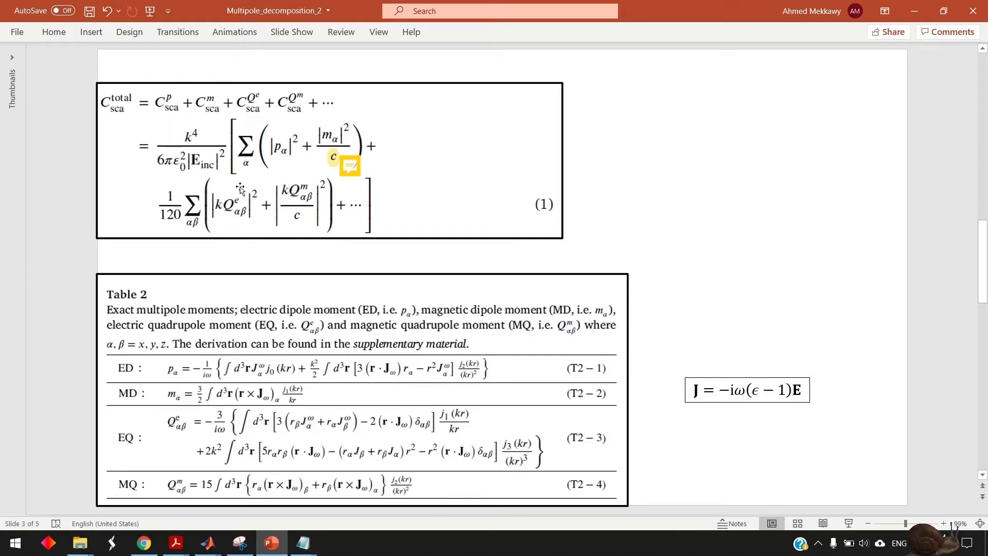
pyautogui.moveTo(261, 164)
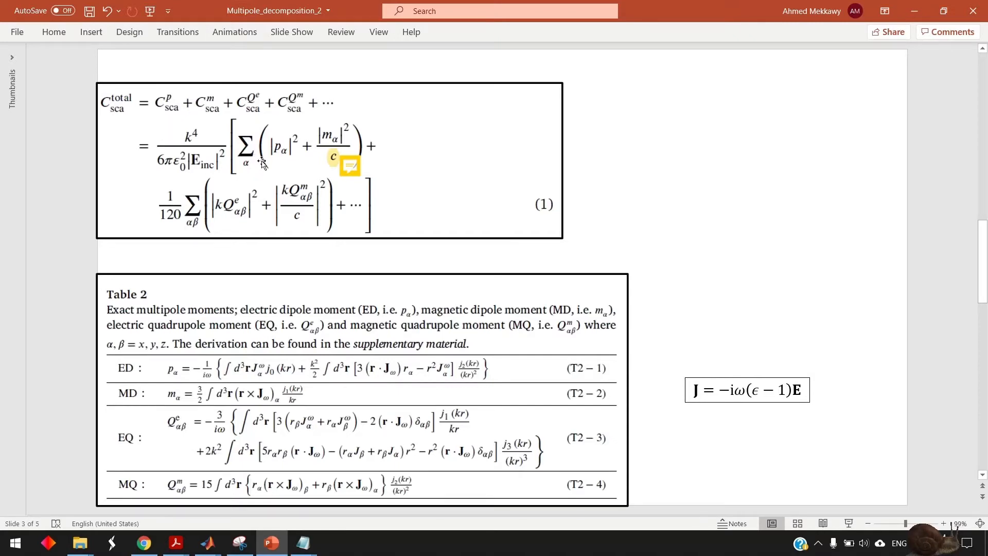
pyautogui.moveTo(256, 176)
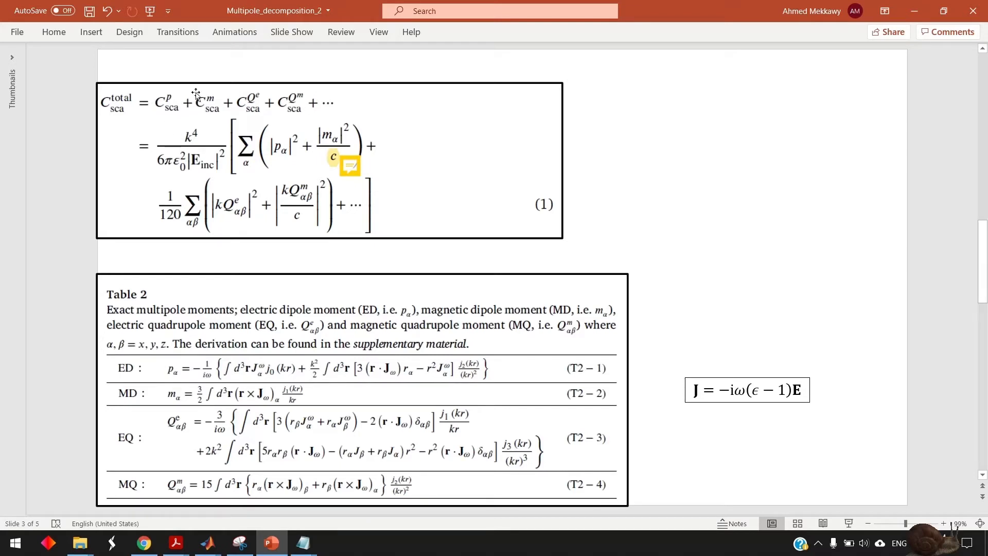
pyautogui.moveTo(177, 120)
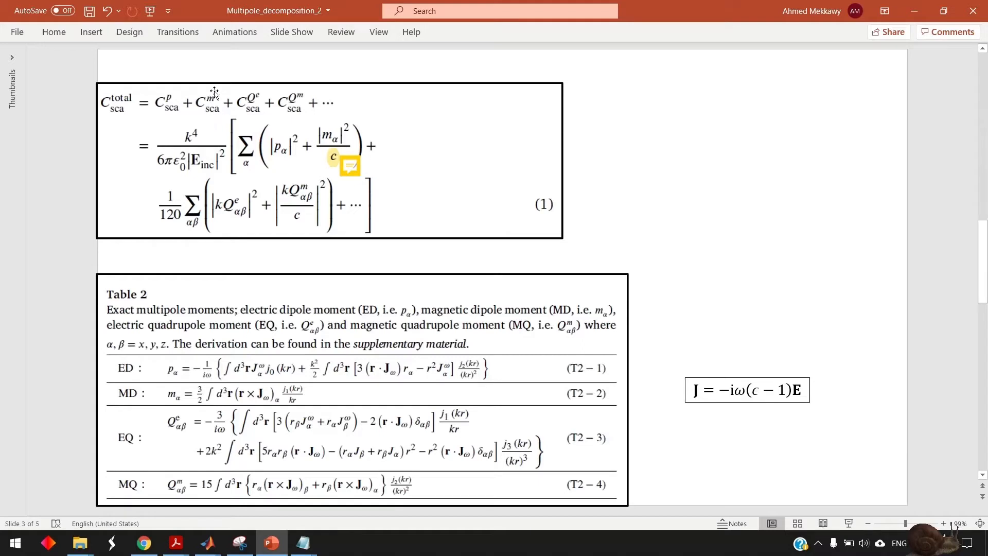
pyautogui.moveTo(333, 130)
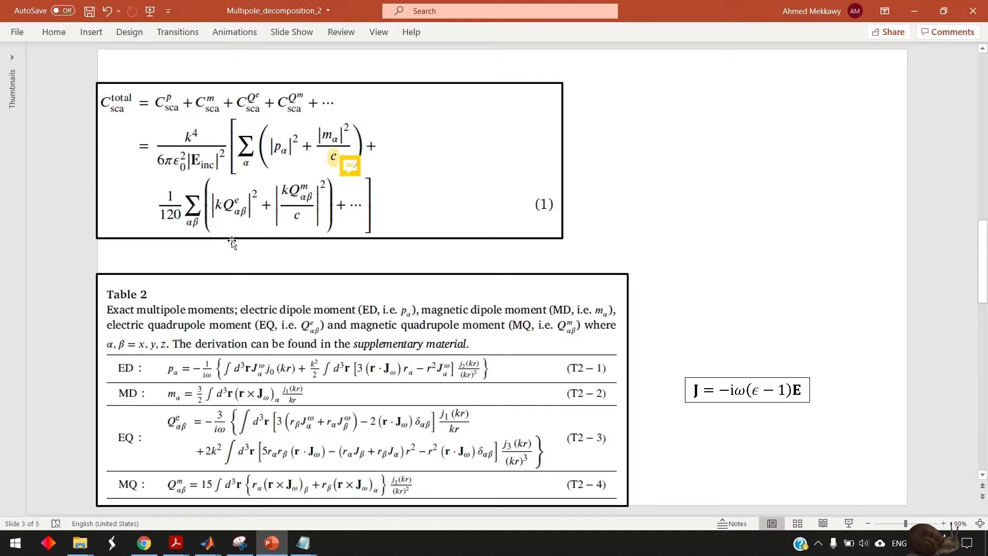
pyautogui.moveTo(249, 224)
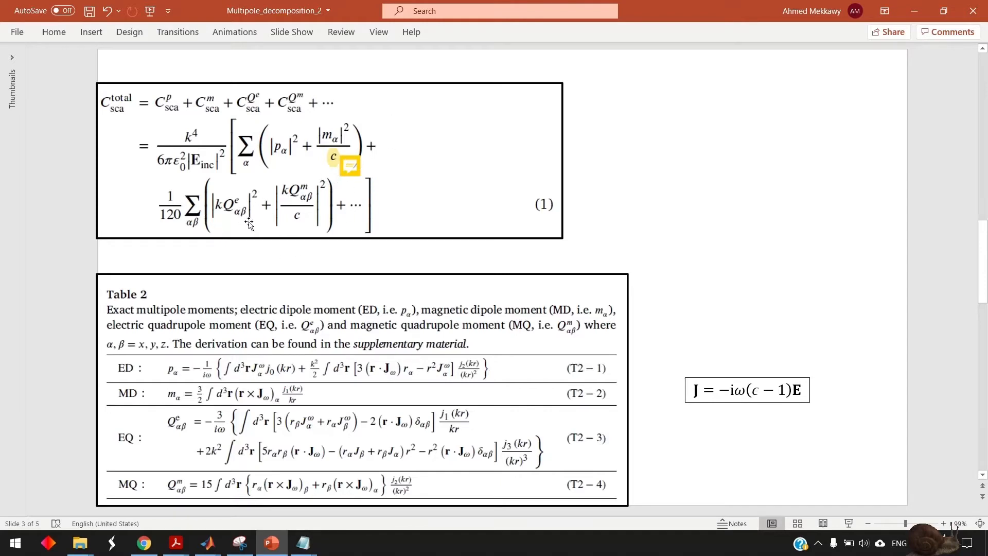
pyautogui.moveTo(247, 220)
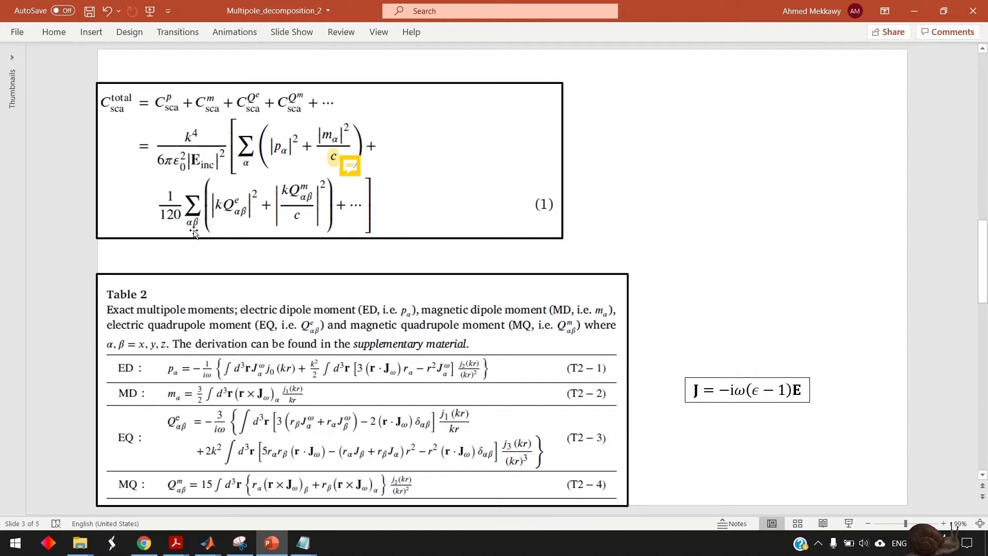
pyautogui.moveTo(280, 214)
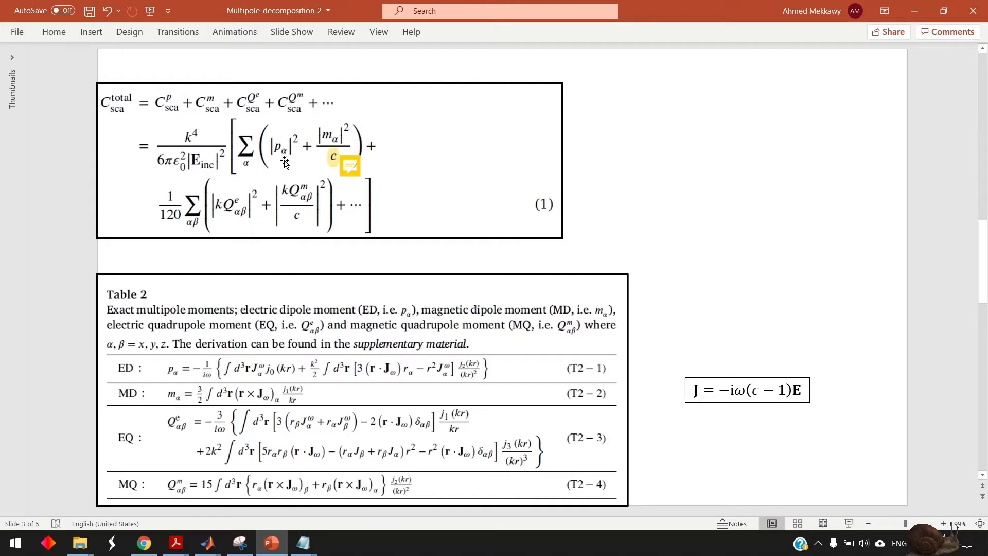
pyautogui.moveTo(252, 366)
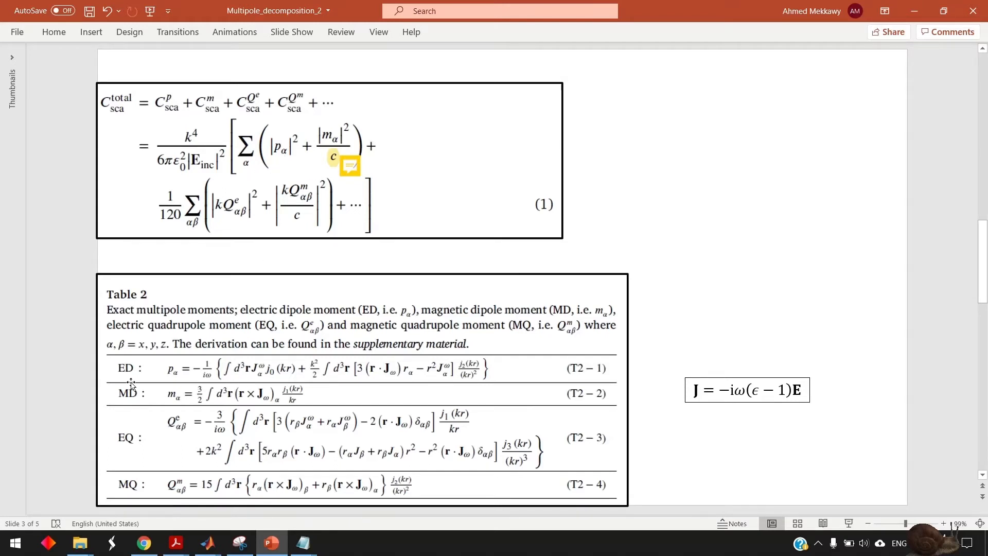
pyautogui.moveTo(178, 384)
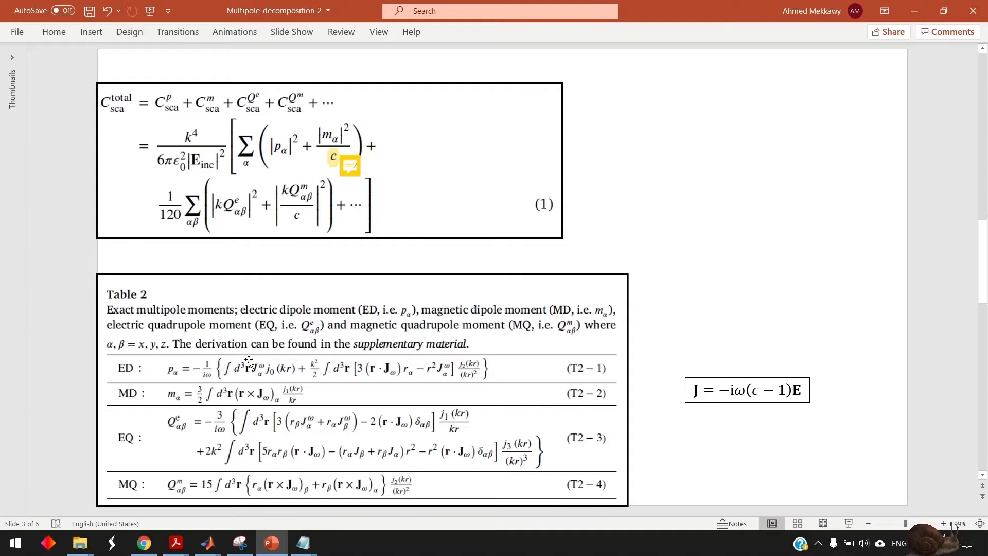
pyautogui.moveTo(231, 384)
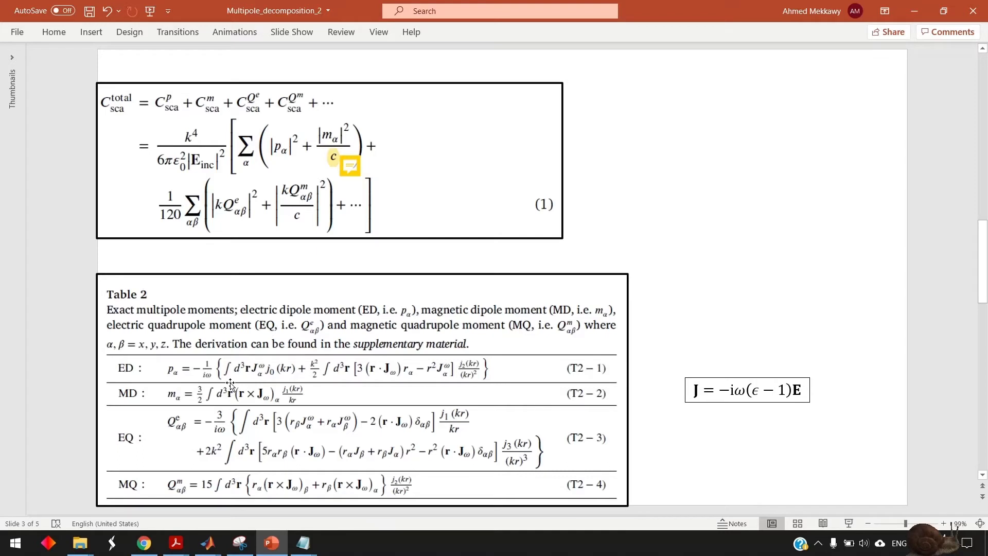
pyautogui.moveTo(253, 386)
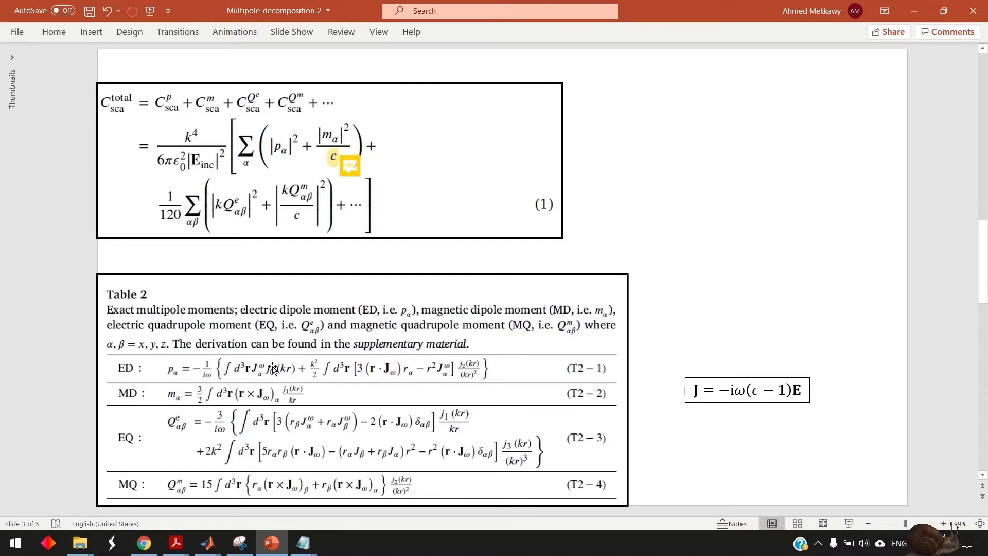
pyautogui.moveTo(270, 387)
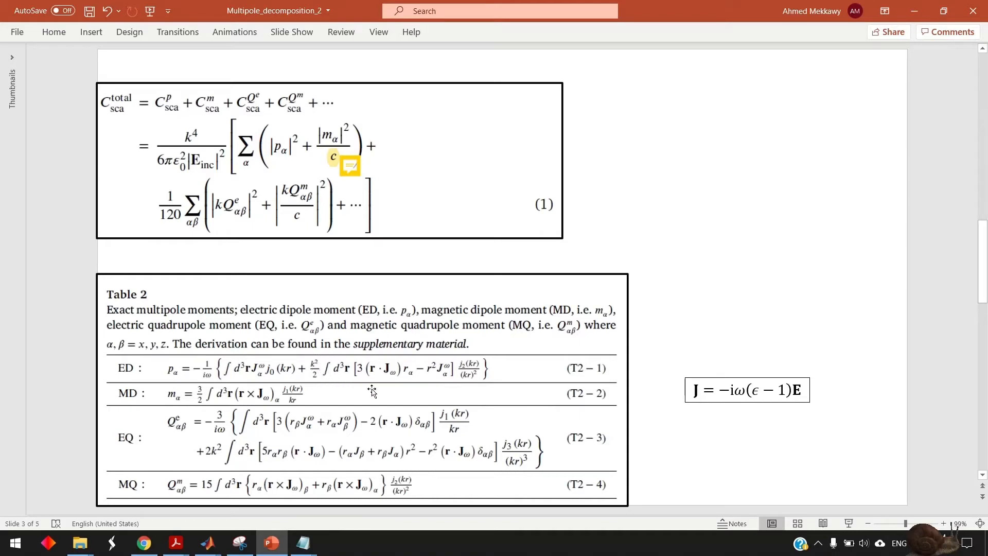
pyautogui.moveTo(464, 371)
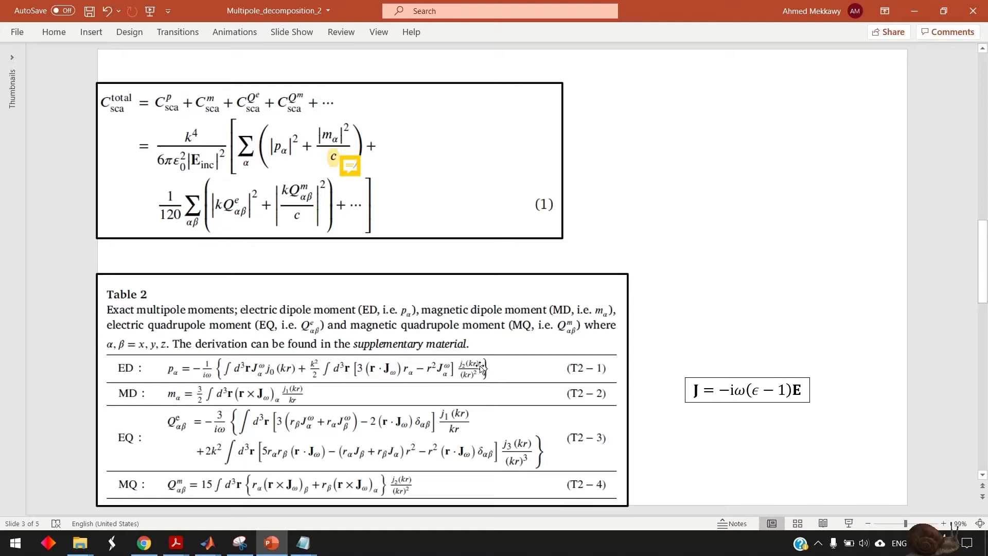
pyautogui.moveTo(466, 371)
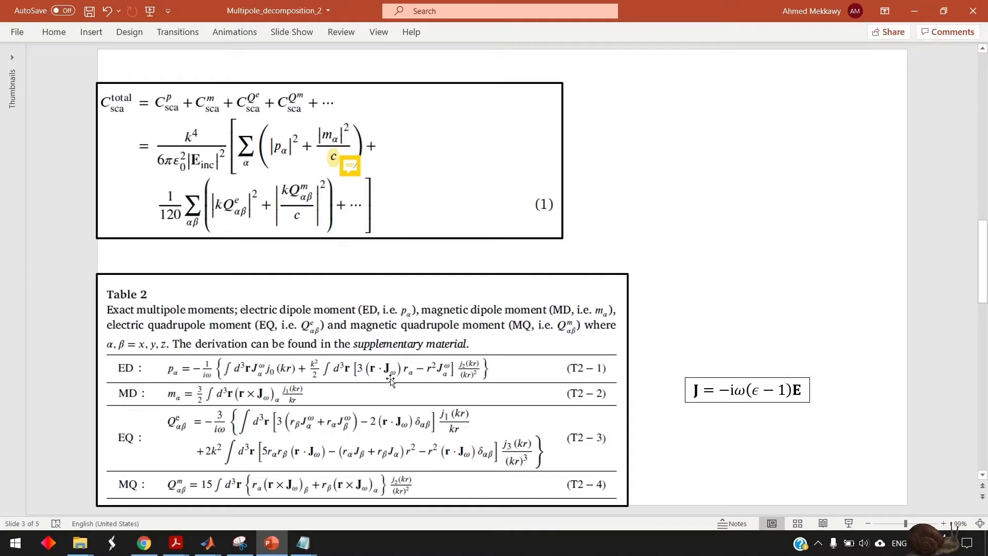
pyautogui.moveTo(674, 387)
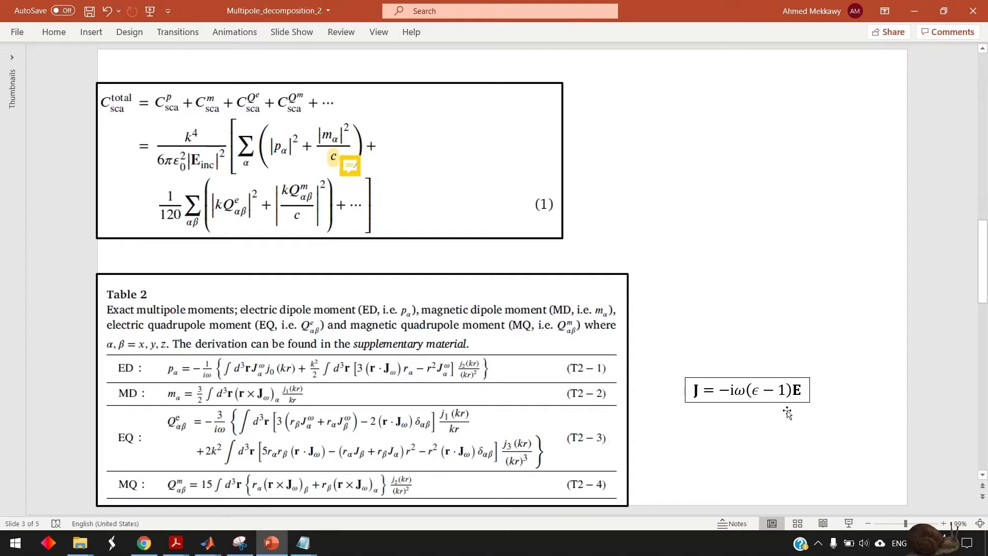
pyautogui.moveTo(741, 436)
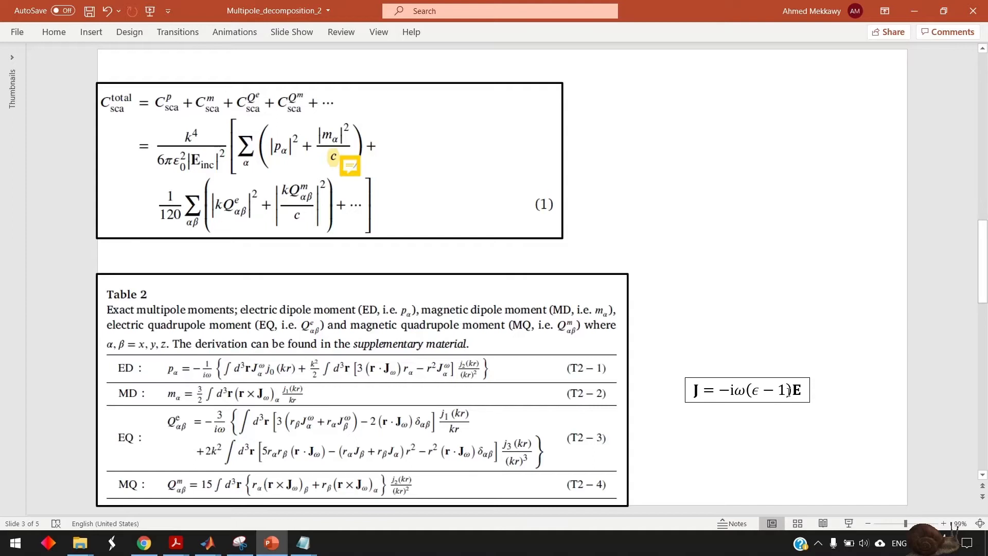
pyautogui.moveTo(762, 364)
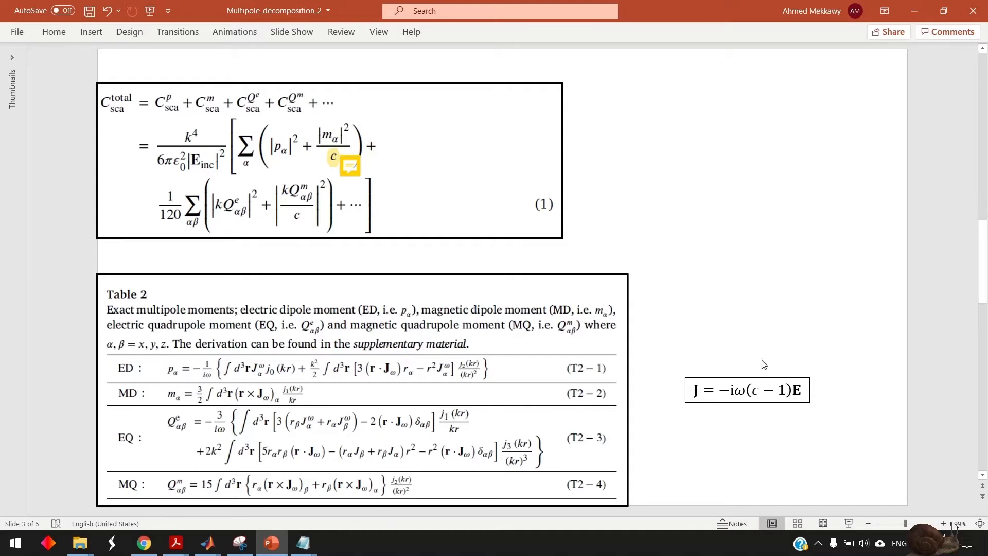
pyautogui.moveTo(686, 311)
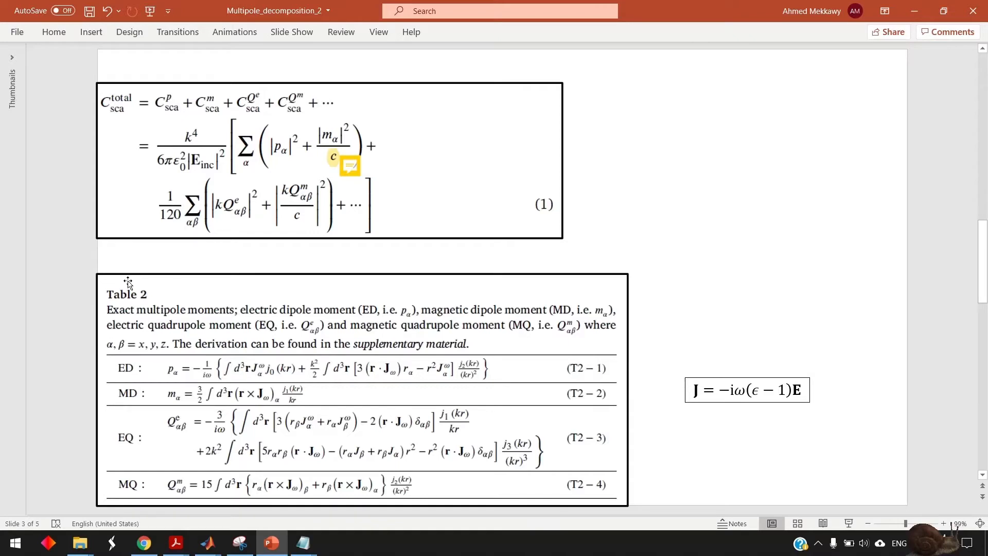
pyautogui.moveTo(154, 407)
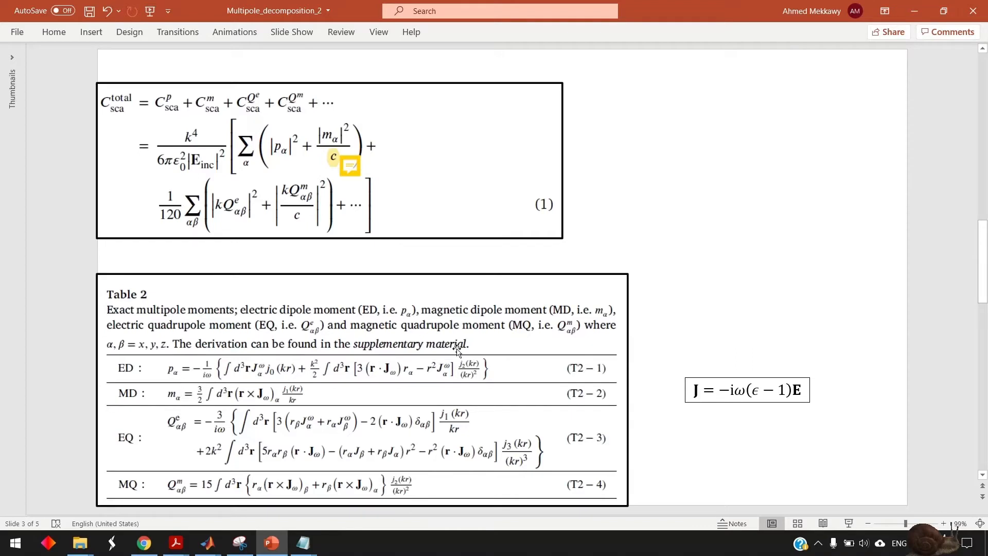
pyautogui.moveTo(586, 299)
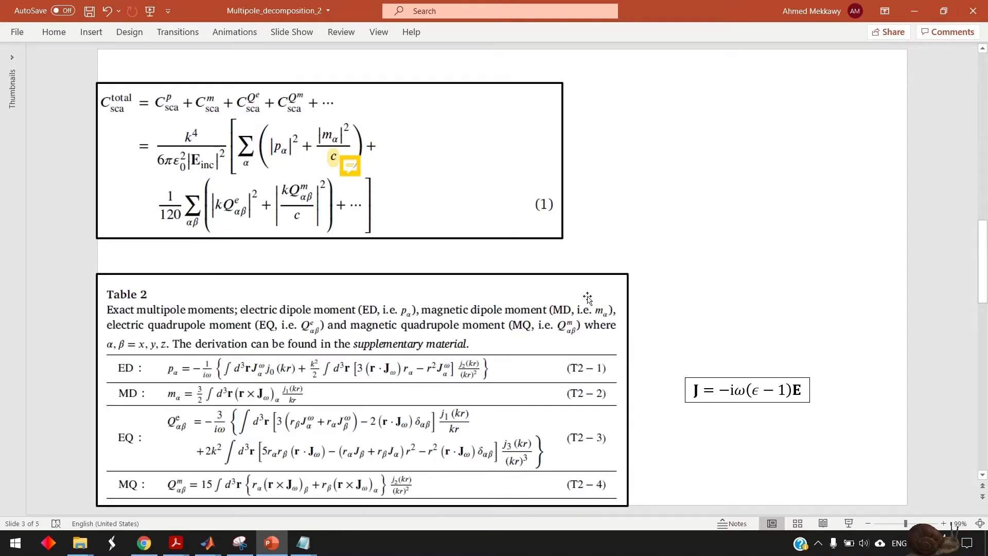
pyautogui.moveTo(691, 268)
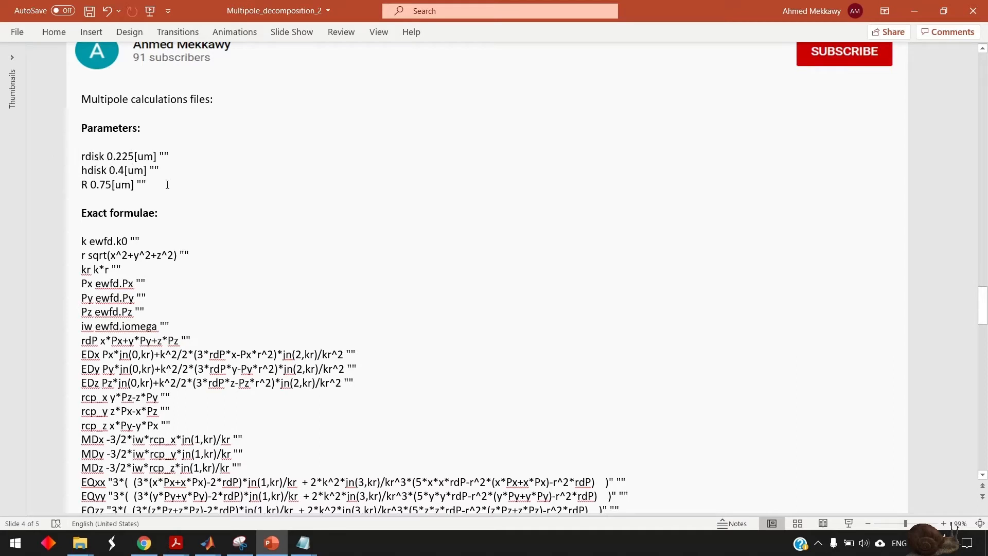
# Step: Select the rdisk, hdisk and R parameter lines in the slide text box
pyautogui.click(145, 184)
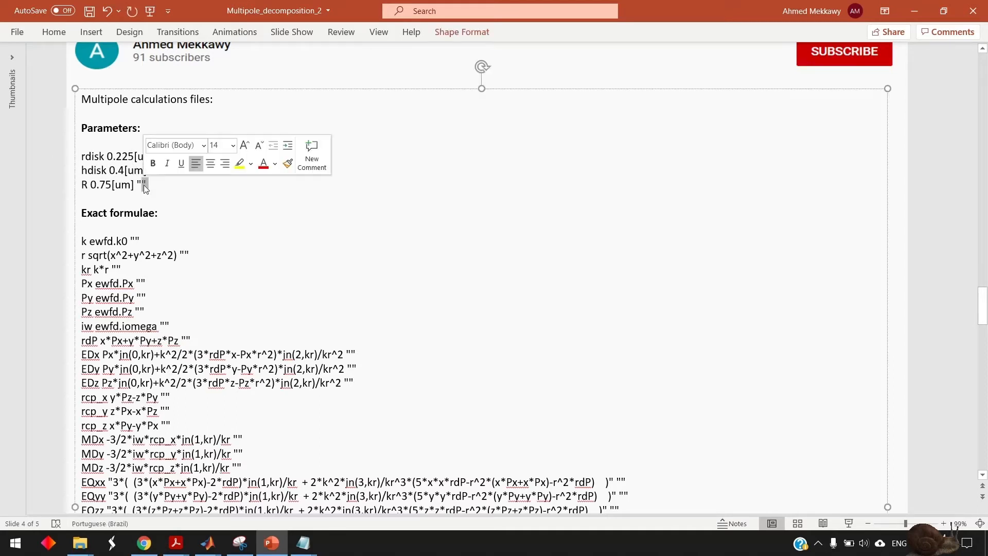
pyautogui.click(152, 136)
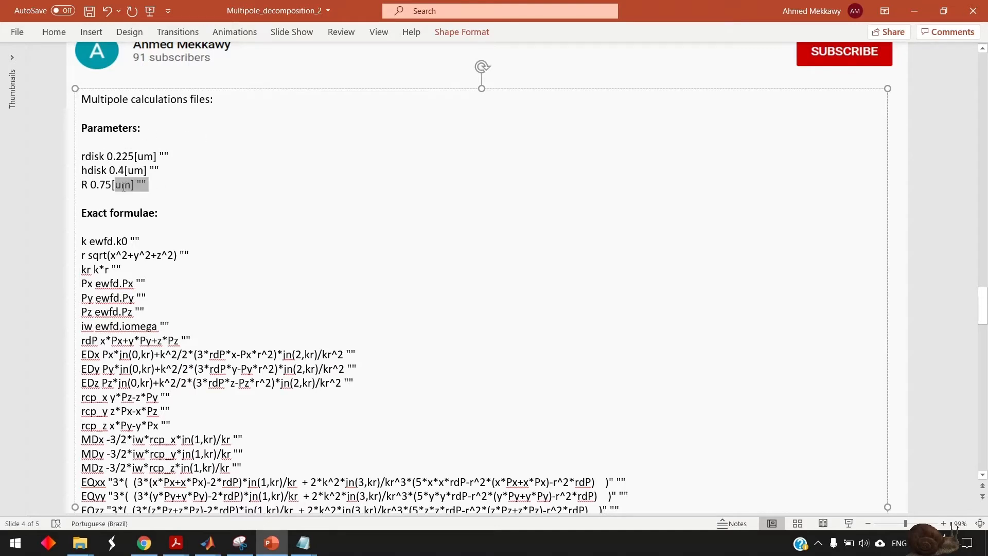
pyautogui.moveTo(123, 184); pyautogui.dragTo(85, 156)
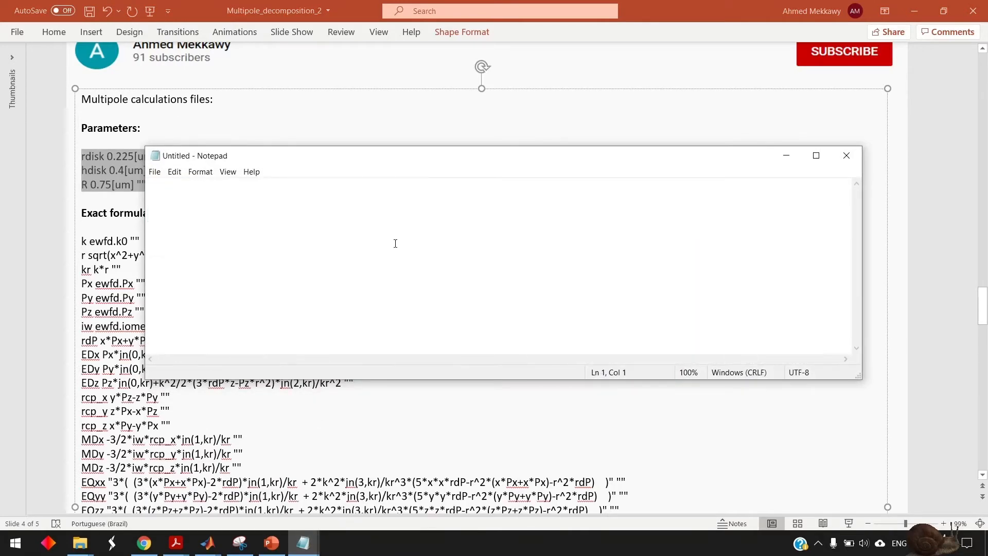
# Step: Paste the three parameter lines into a new Notepad file and minimize it
pyautogui.write('rdisk 0.225[um] ""')
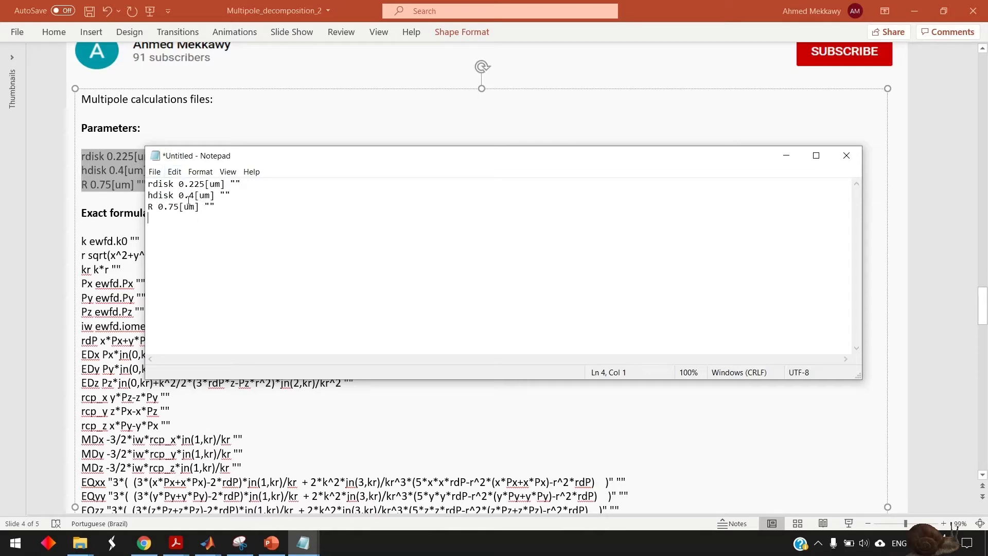
pyautogui.click(153, 172)
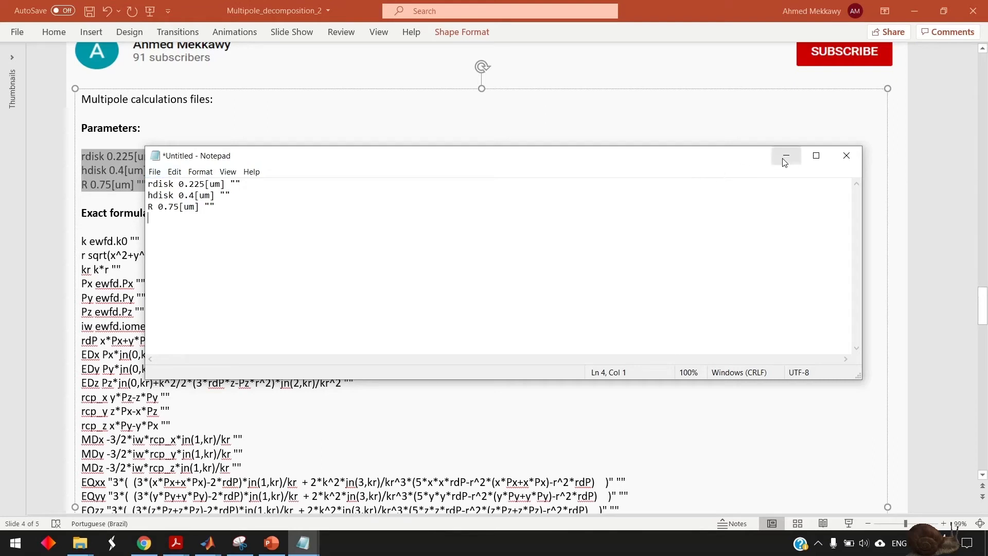
pyautogui.click(785, 156)
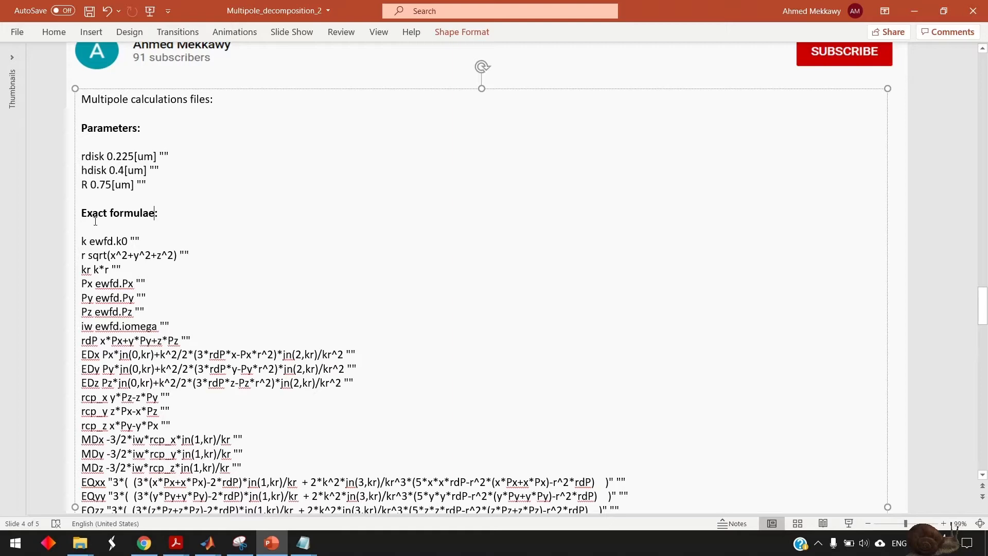
# Step: Copy the Exact formulae lines from the slide into the Notepad file below the parameters
pyautogui.scroll(-3)
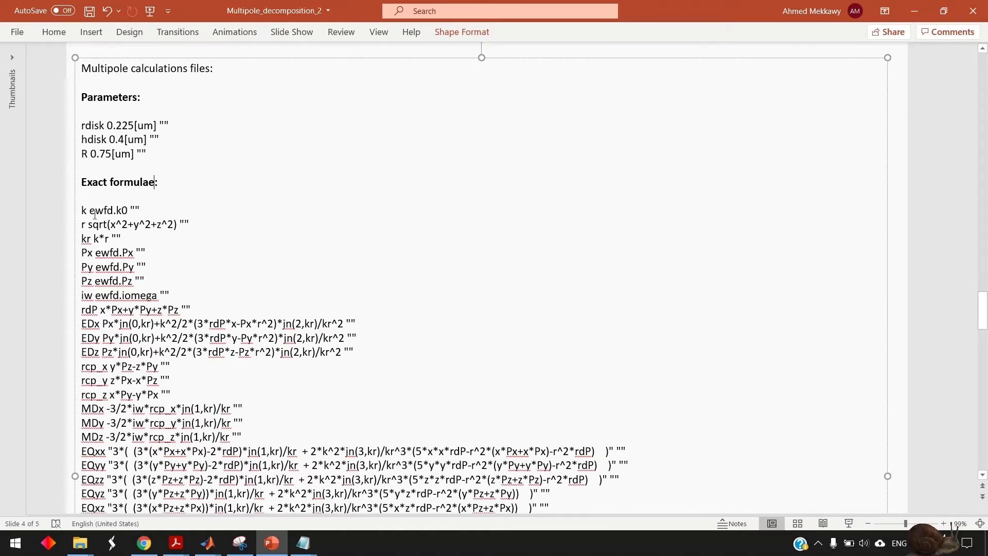
pyautogui.scroll(-3)
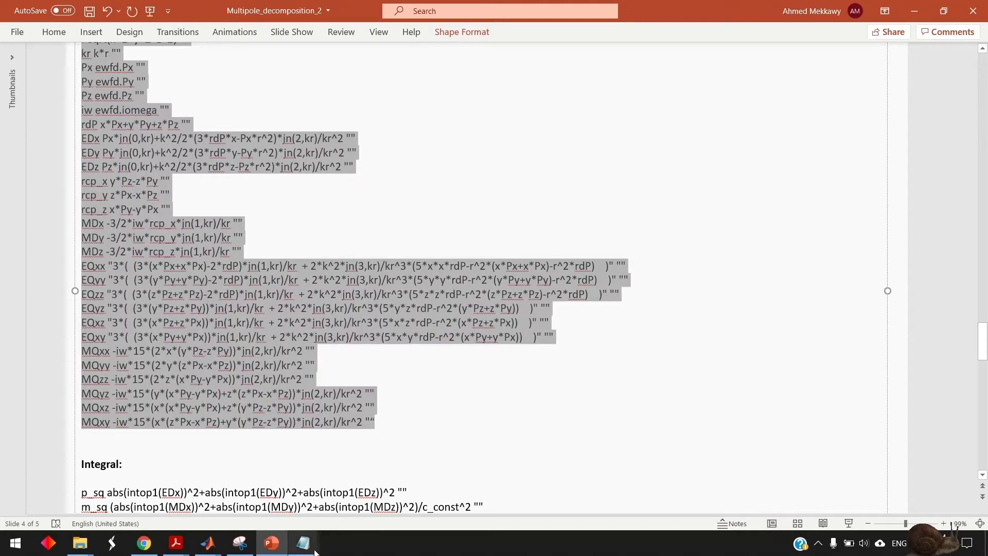
pyautogui.click(302, 542)
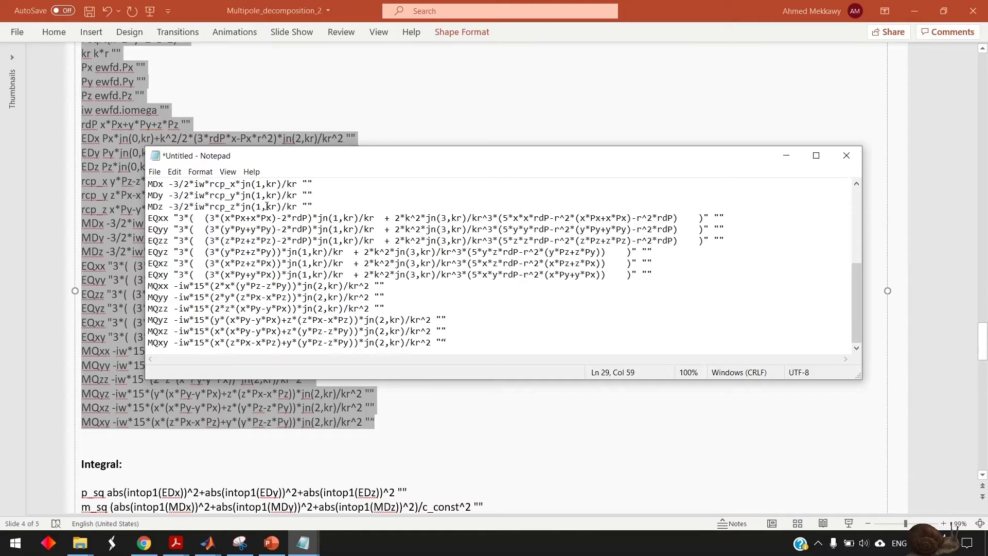
pyautogui.moveTo(785, 155)
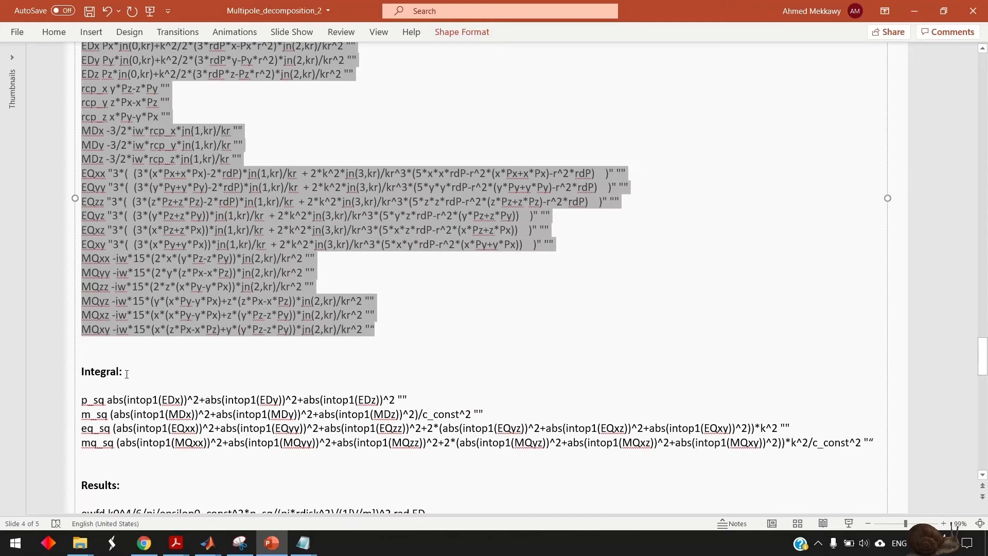
# Step: Select the four Integral expressions p_sq through mq_sq and switch to Notepad
pyautogui.scroll(-3)
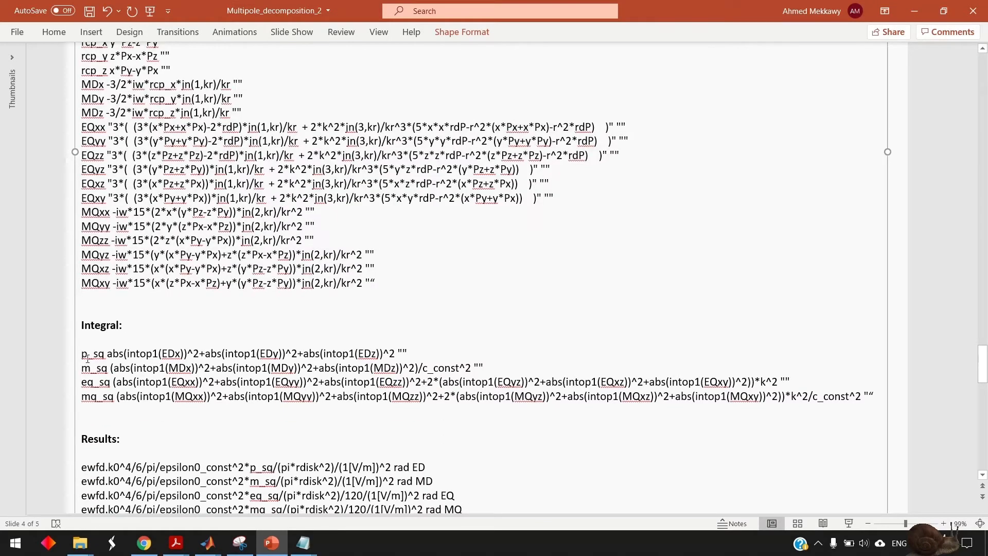
pyautogui.moveTo(81, 353); pyautogui.dragTo(873, 395)
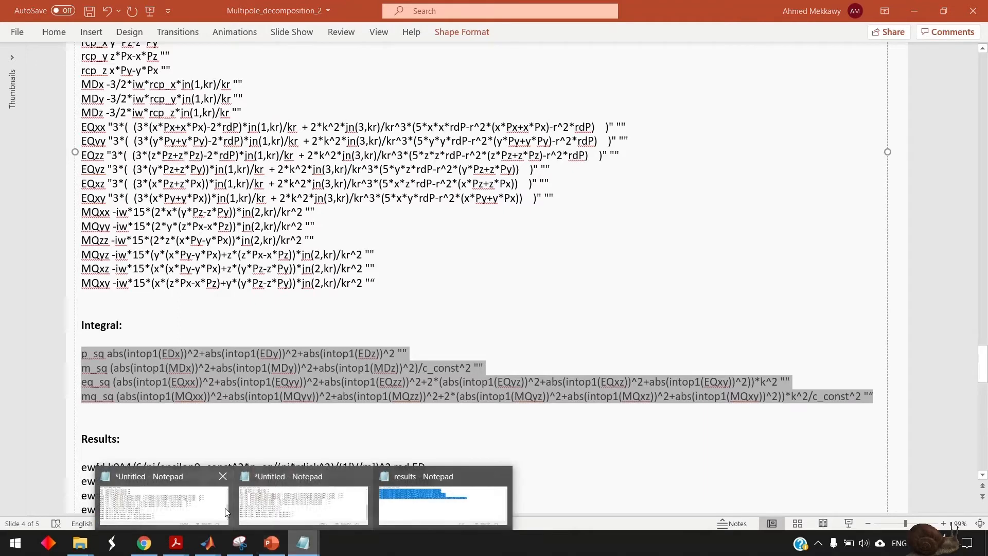
pyautogui.click(162, 504)
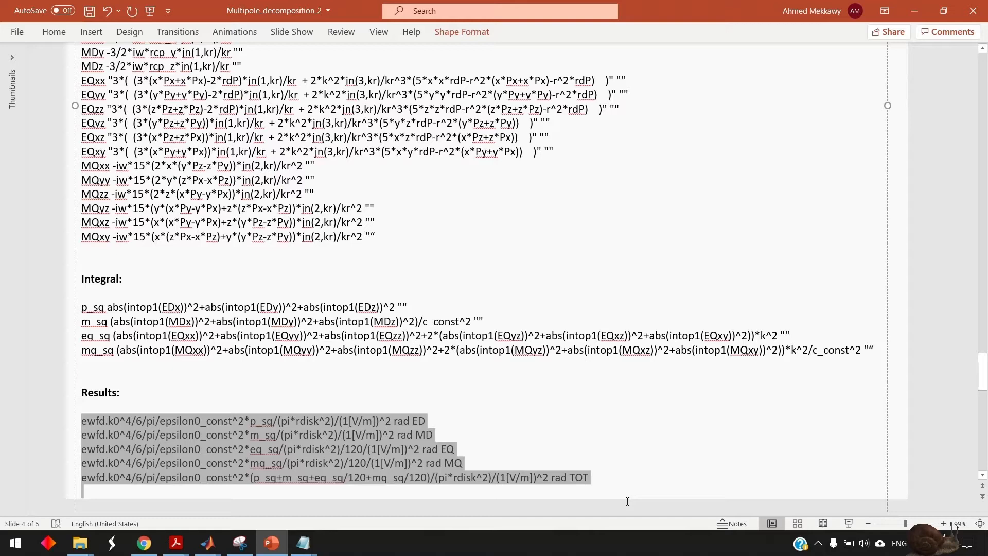
# Step: Return to slide 3 showing the Optics Communications multipole expansion paper
pyautogui.click(108, 420)
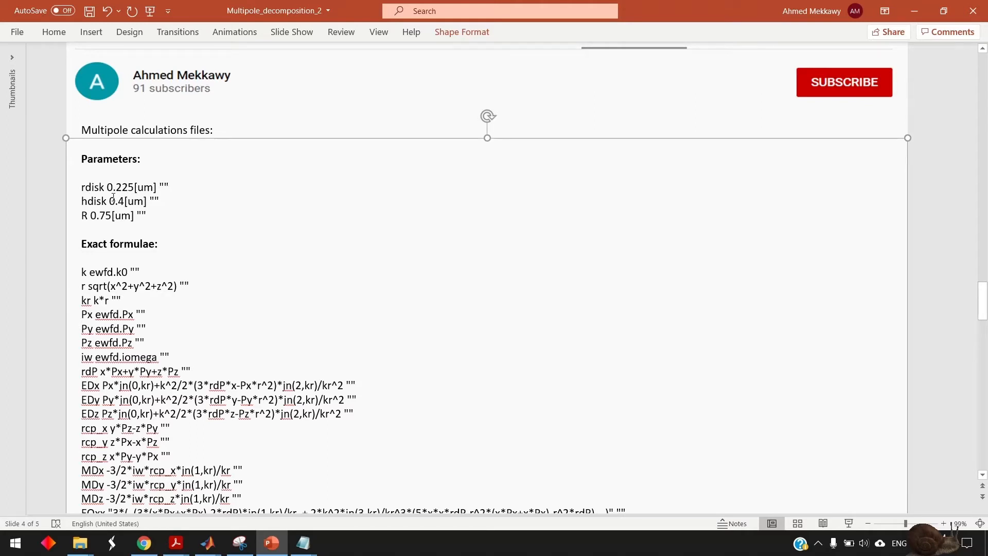
pyautogui.moveTo(143, 205)
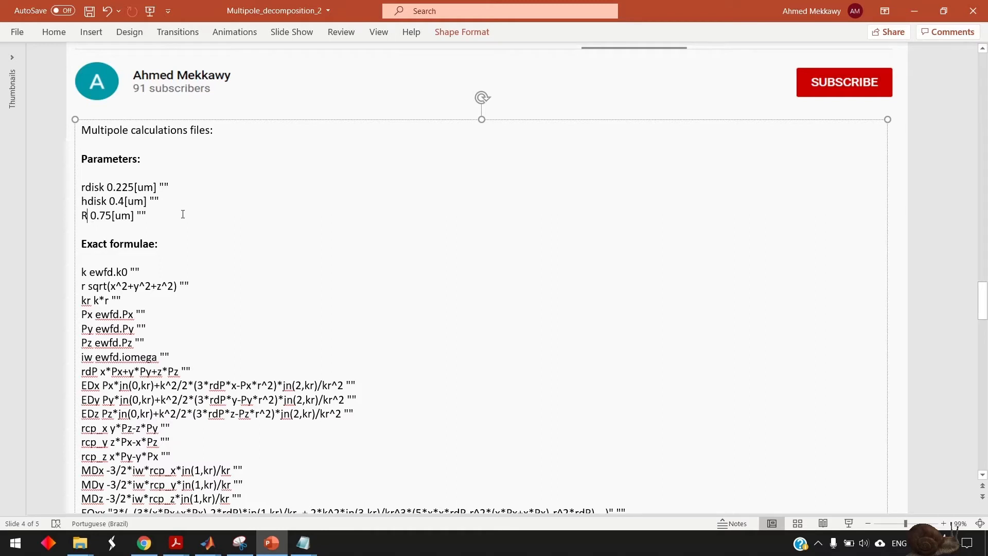
pyautogui.scroll(-3)
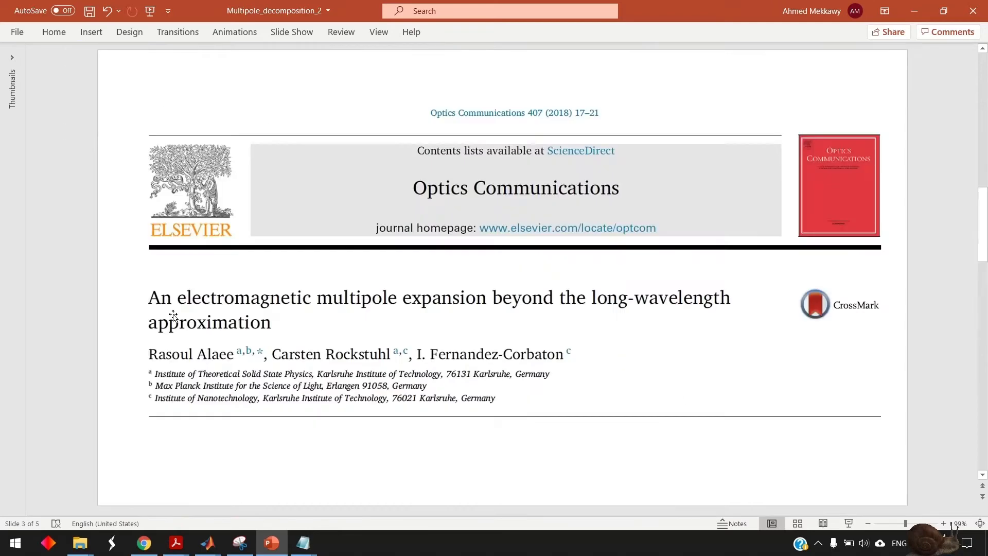
# Step: Review slide 3's cross-section equation and Table 2, then move on to slide 4's Exact formulae
pyautogui.scroll(-3)
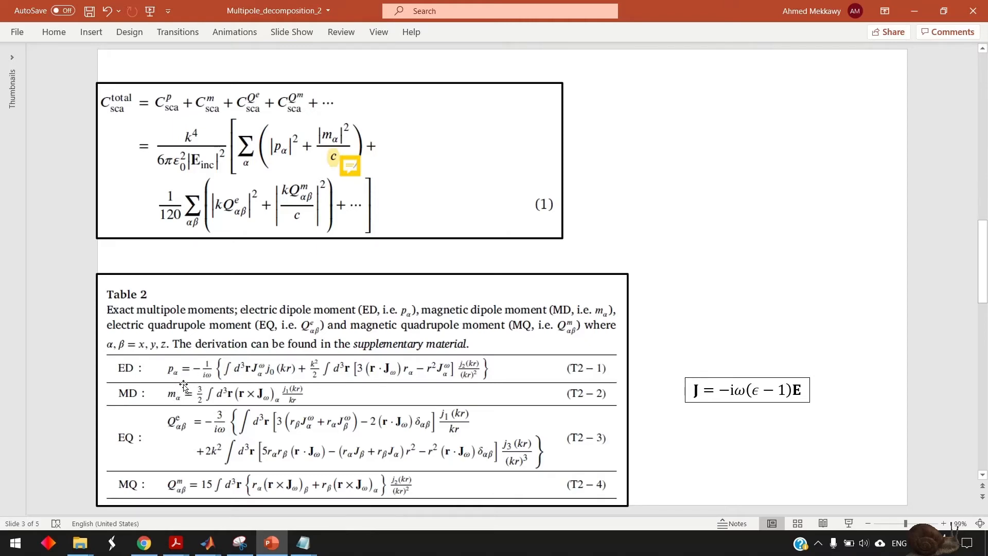
pyautogui.moveTo(328, 375)
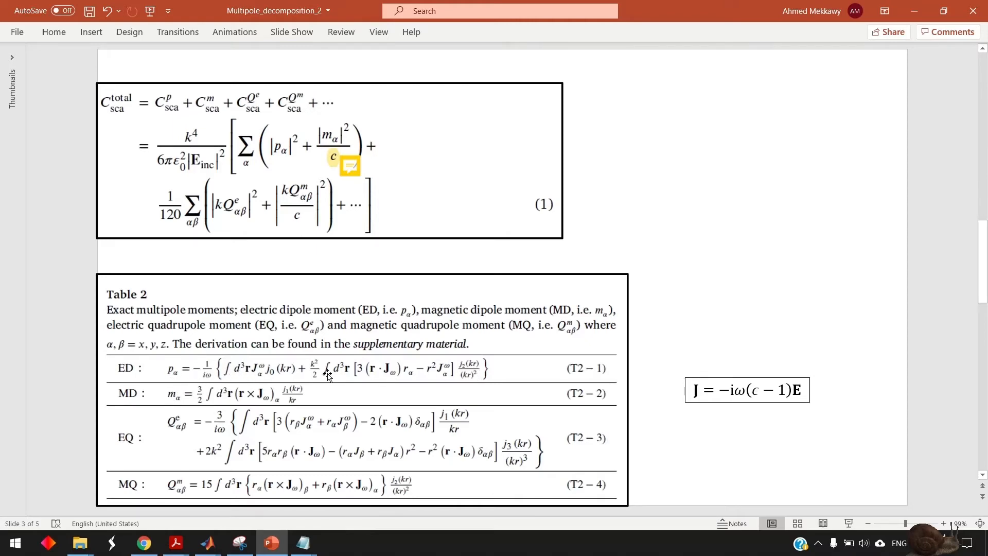
pyautogui.scroll(-3)
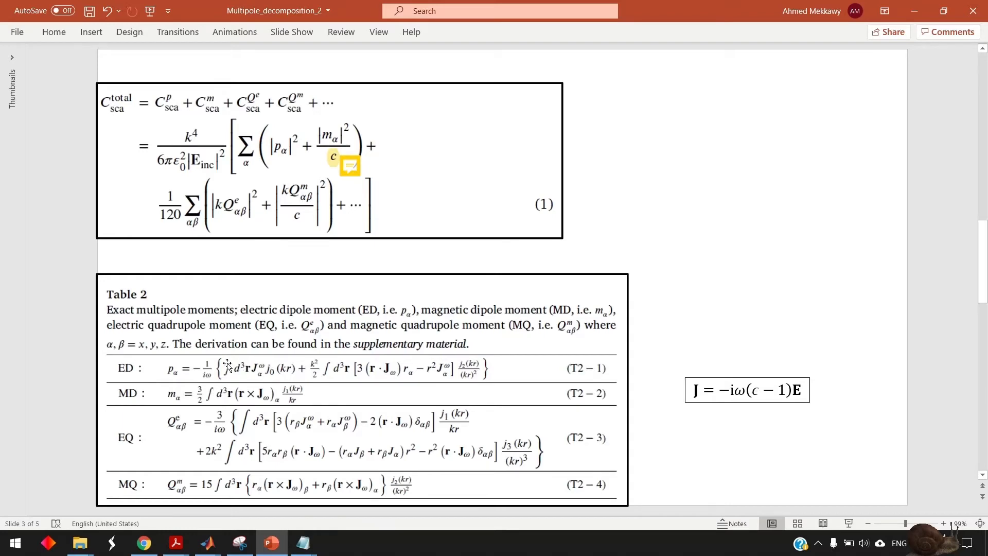
pyautogui.scroll(-3)
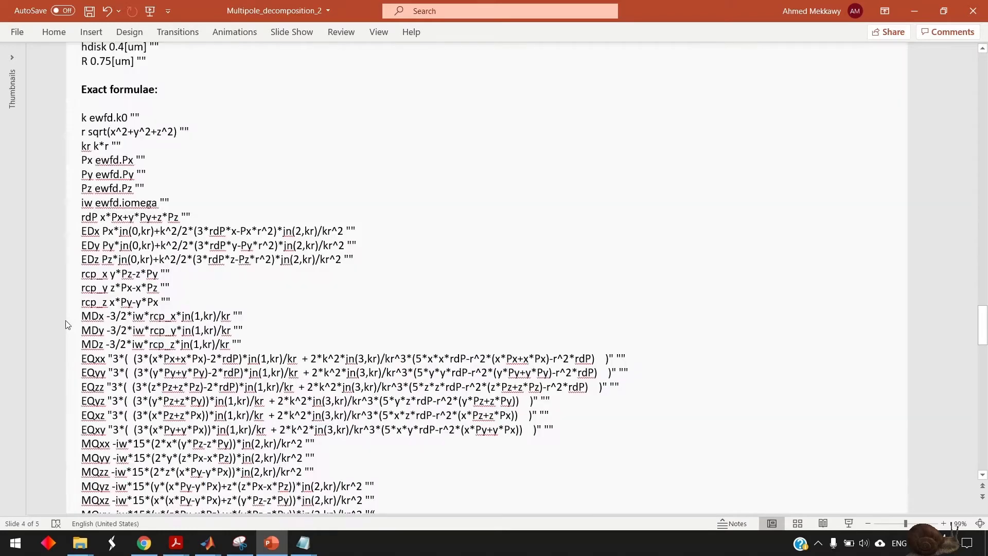
# Step: Scroll through slide 4's Integral expressions and back to slide 3's equation and Table 2
pyautogui.scroll(-3)
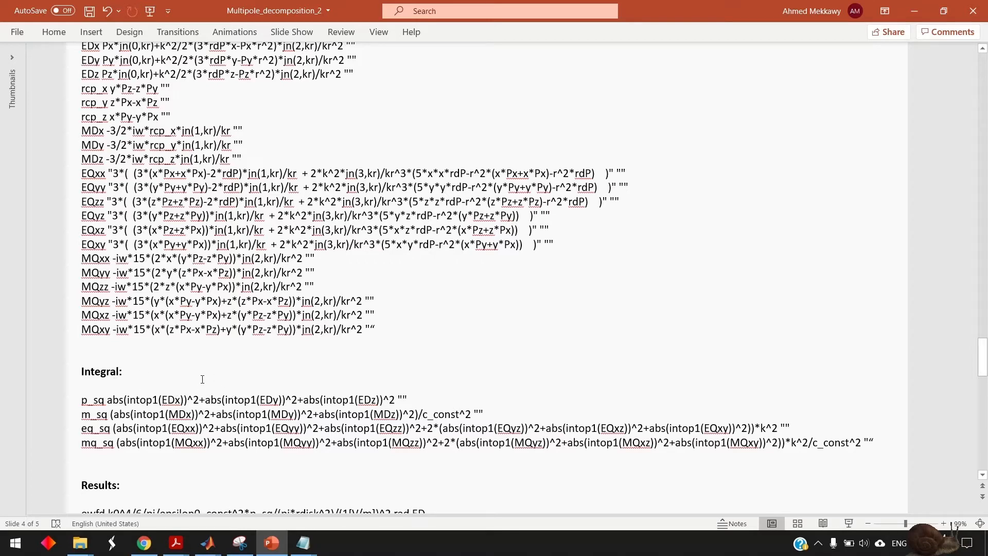
pyautogui.scroll(-3)
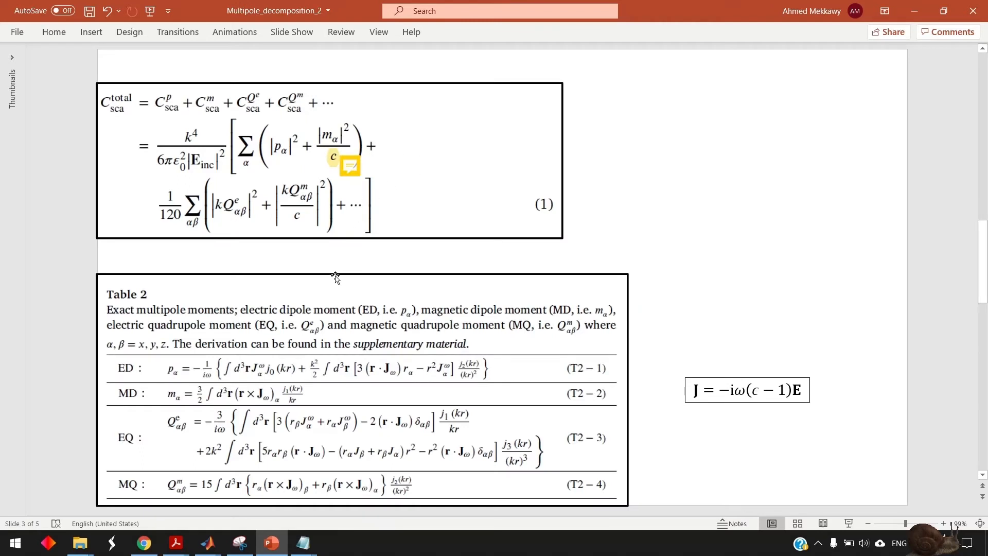
pyautogui.moveTo(211, 380)
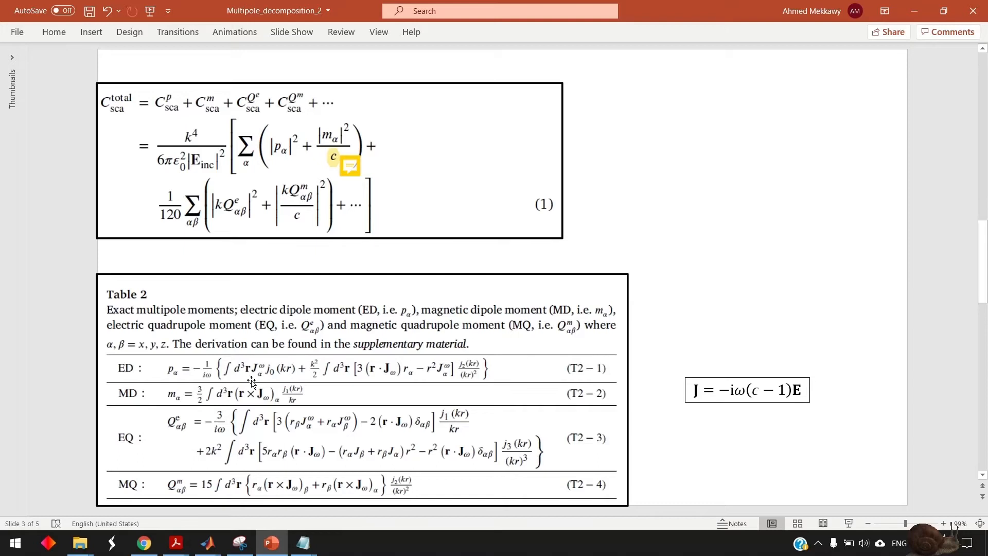
pyautogui.moveTo(445, 378)
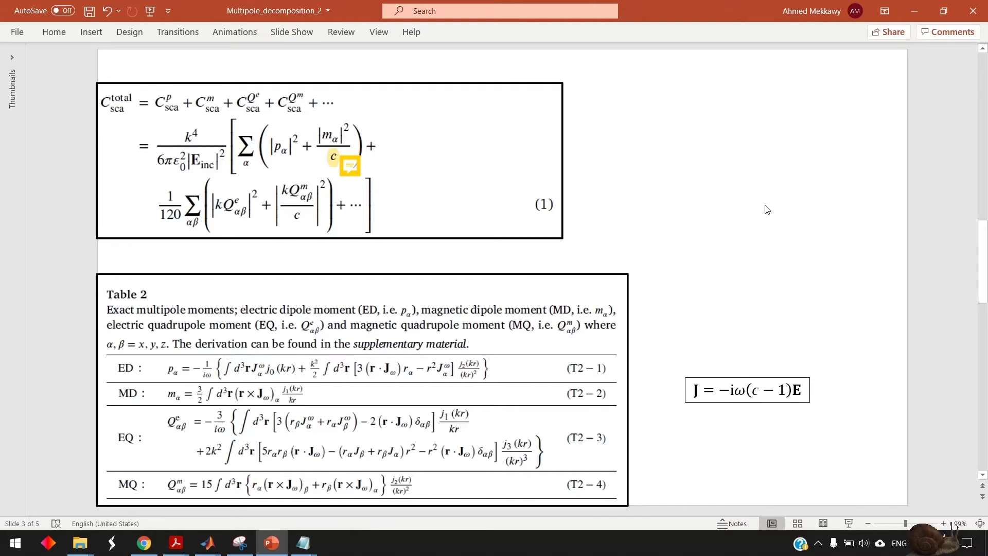
pyautogui.moveTo(667, 255)
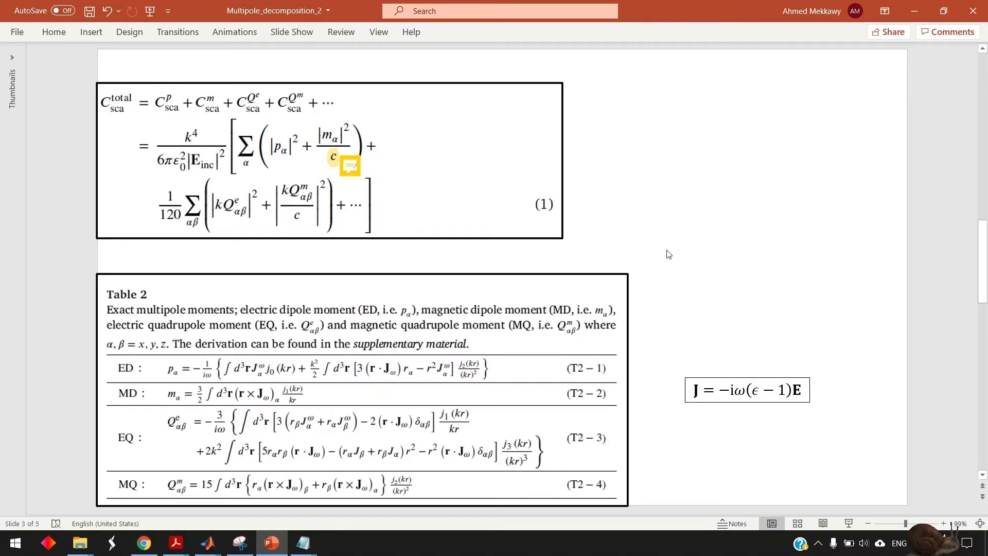
pyautogui.moveTo(738, 385)
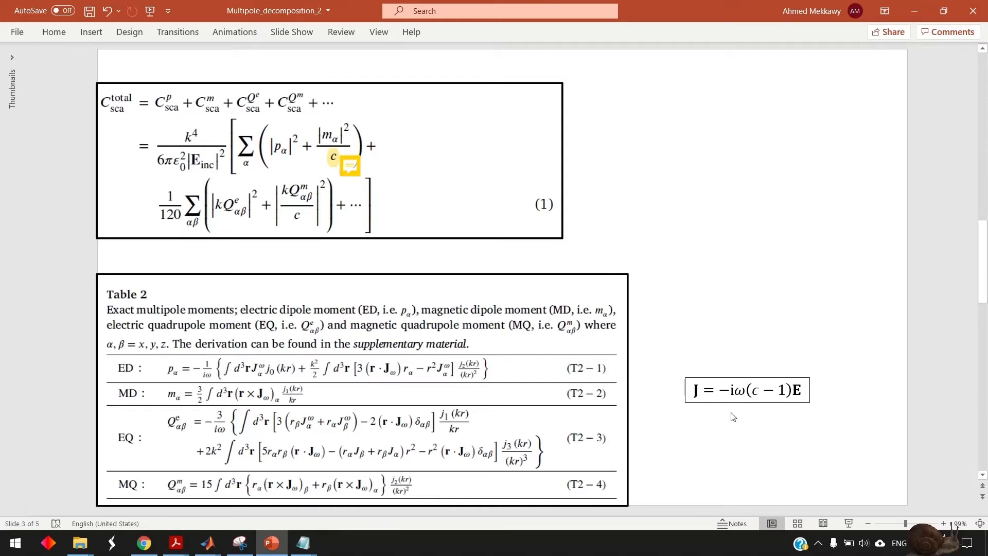
pyautogui.moveTo(742, 414)
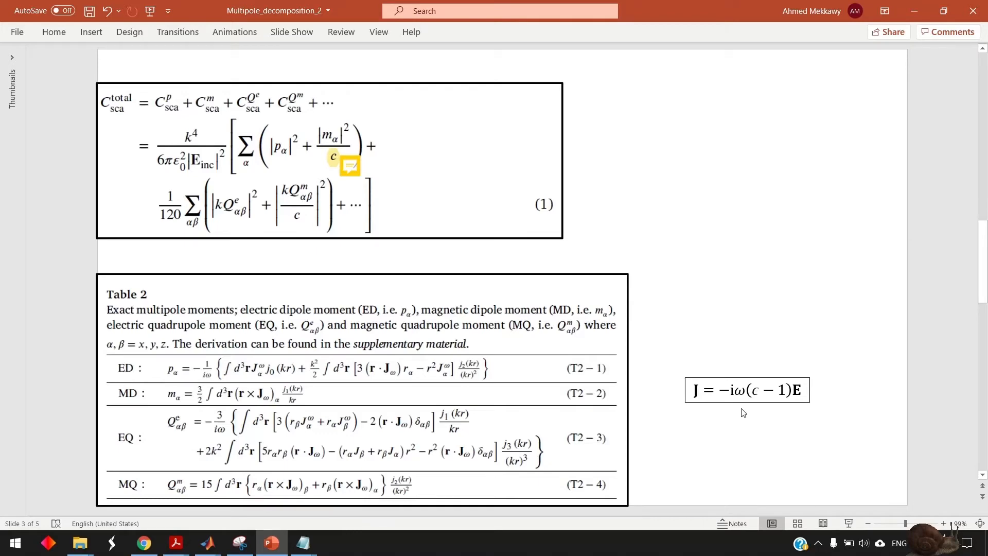
# Step: Scroll from slide 3's Table 2 down to slide 4's Exact formulae list
pyautogui.scroll(-3)
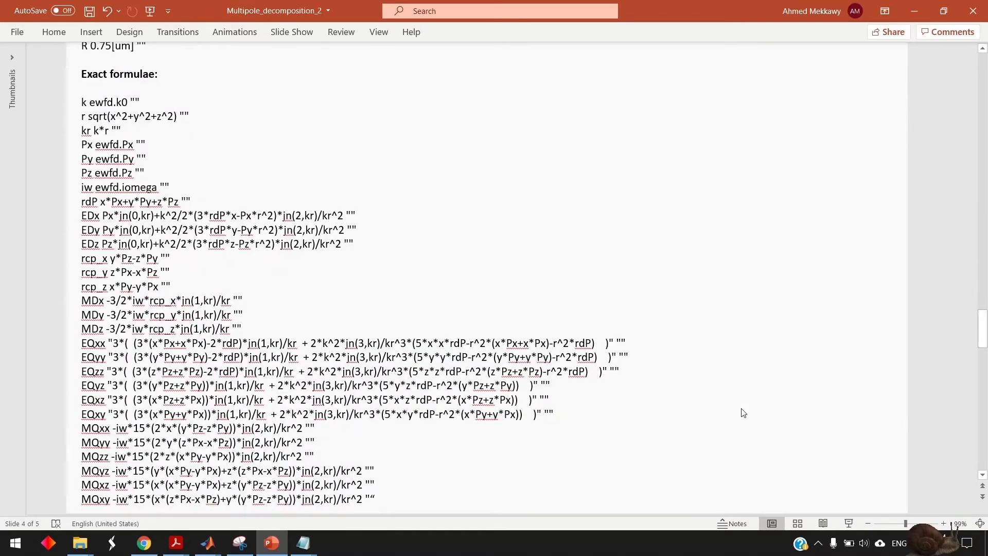
# Step: Scroll to slide 5 with Maxwell's curl equations for total, background and scattered fields
pyautogui.scroll(-3)
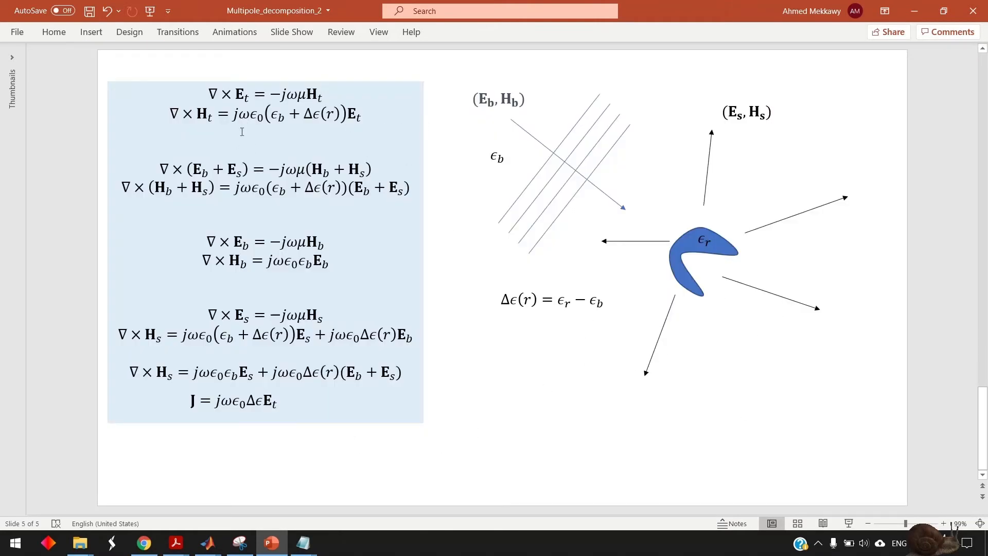
pyautogui.moveTo(175, 421)
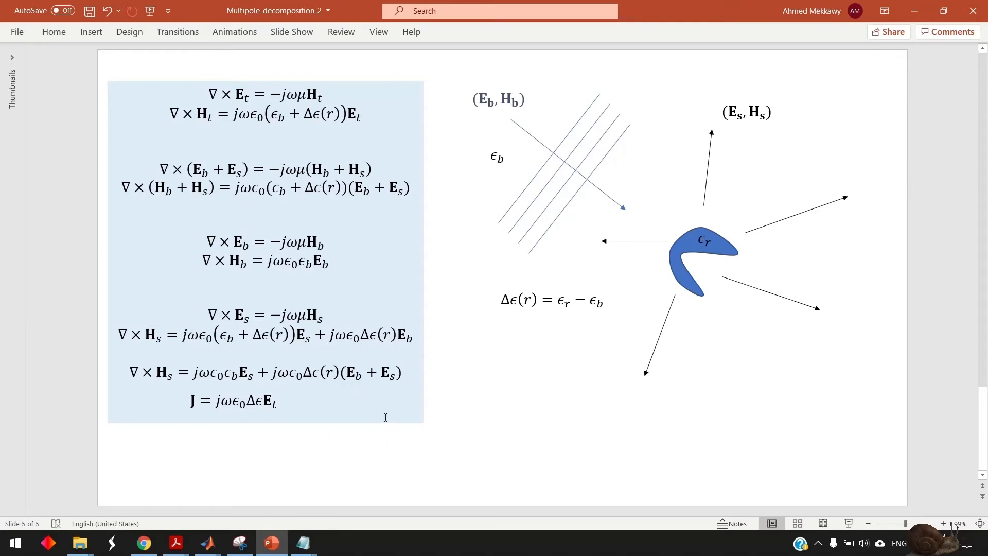
pyautogui.moveTo(350, 443)
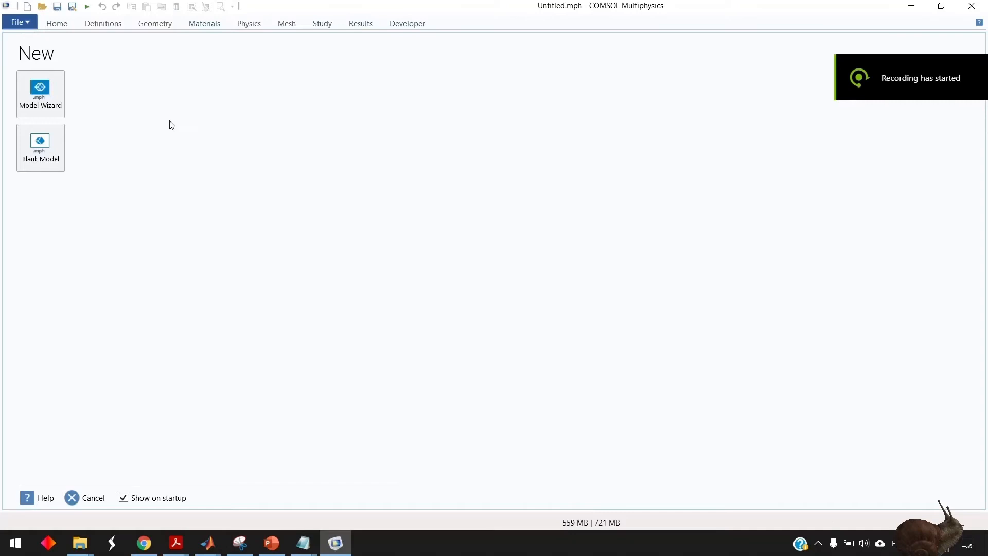
# Step: In the Model Wizard, add 3D Electromagnetic Waves, Frequency Domain (ewfd) physics and choose a Wavelength Domain study
pyautogui.click(41, 94)
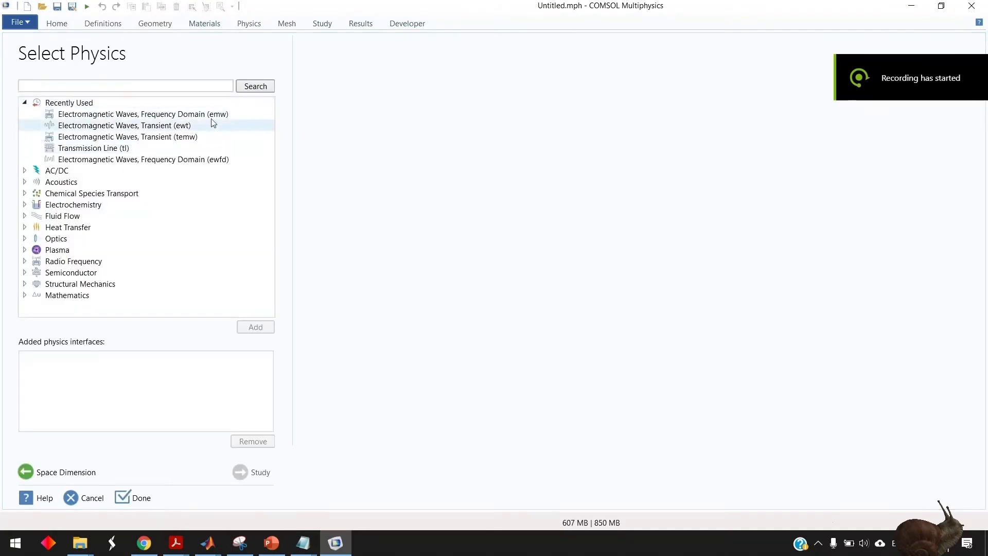
pyautogui.click(142, 114)
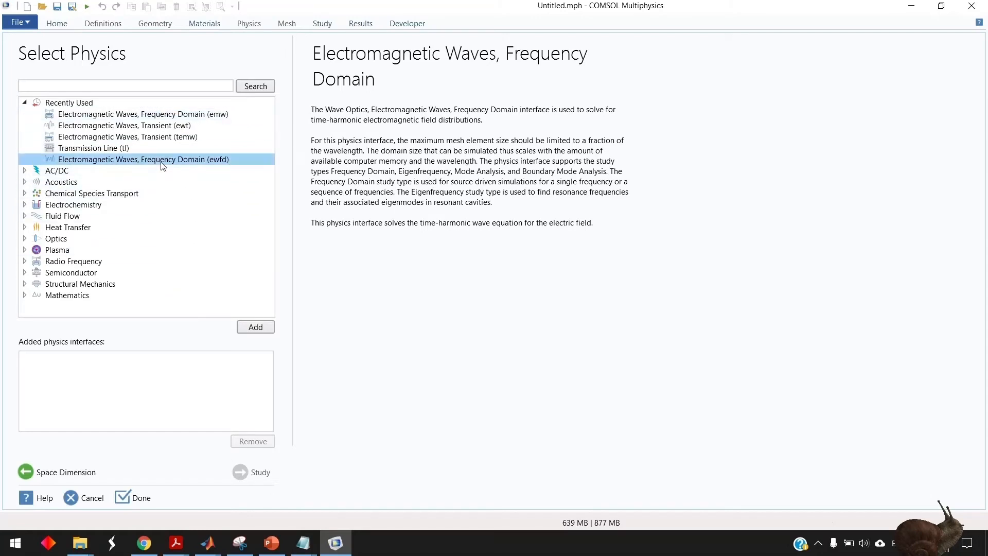
pyautogui.click(255, 328)
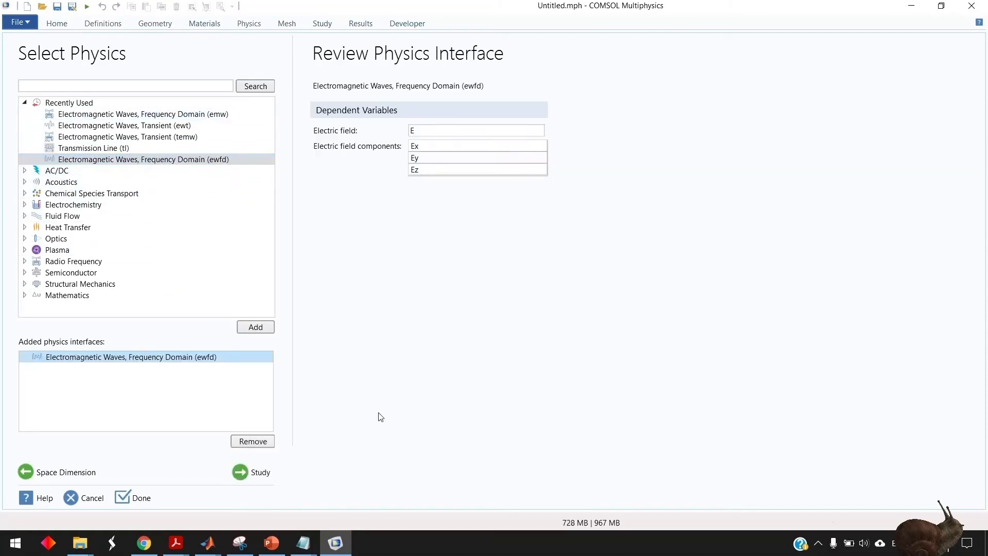
pyautogui.click(240, 472)
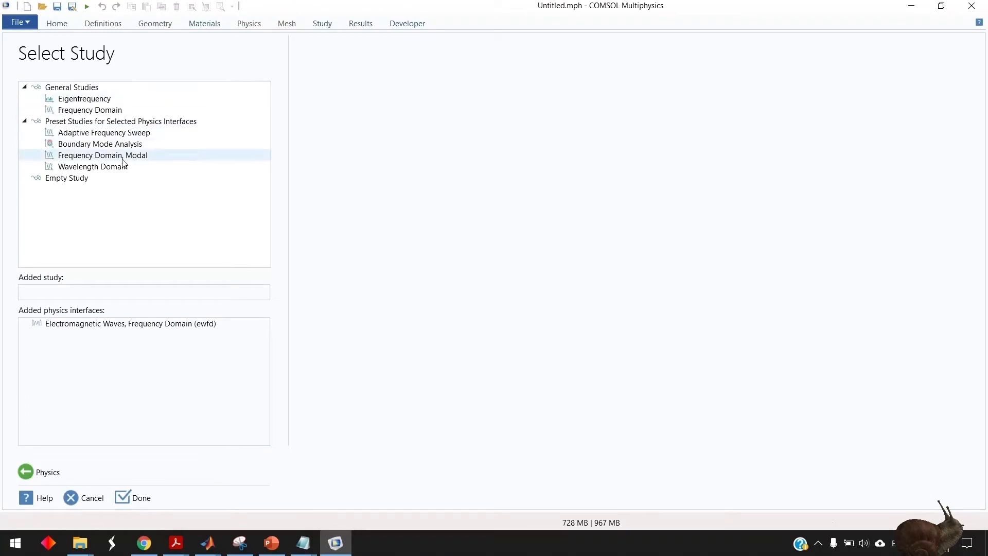
pyautogui.click(93, 167)
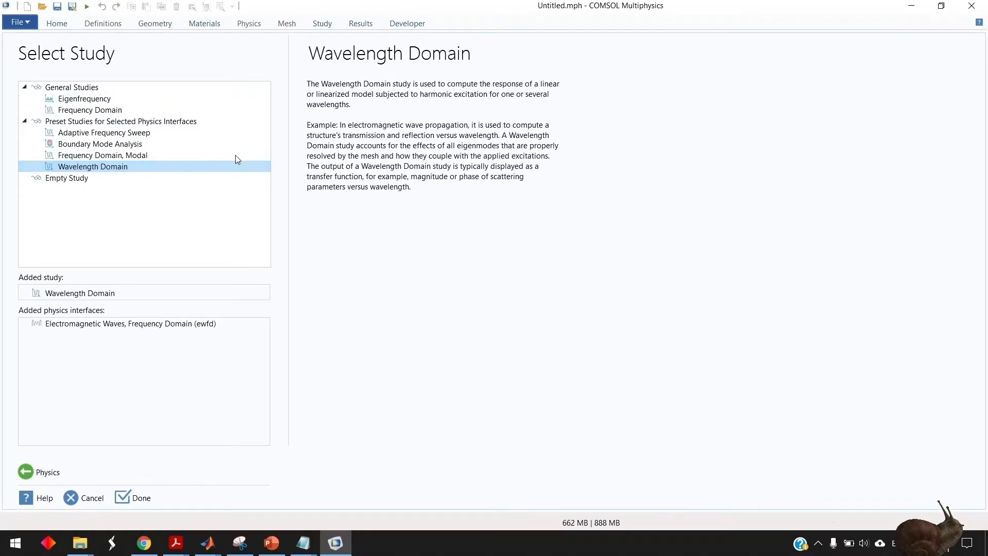
# Step: Finish the wizard and load the 'parameters' text file into Global Definitions > Parameters 1
pyautogui.click(141, 497)
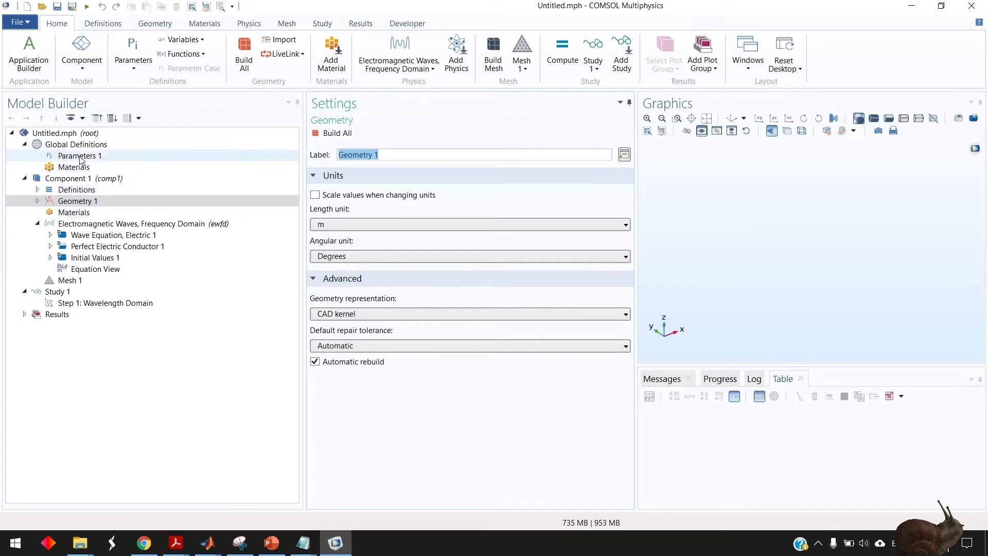
pyautogui.click(80, 156)
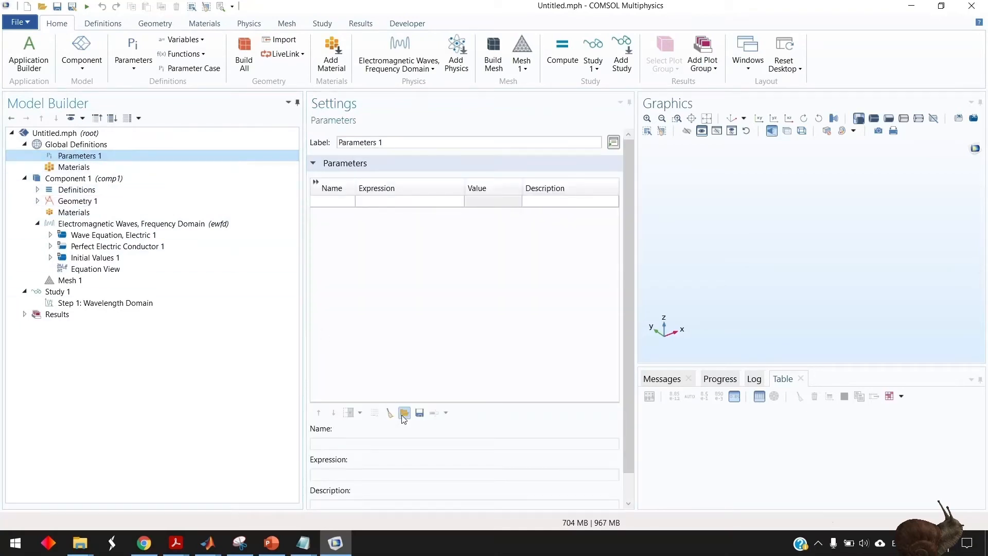
pyautogui.click(403, 413)
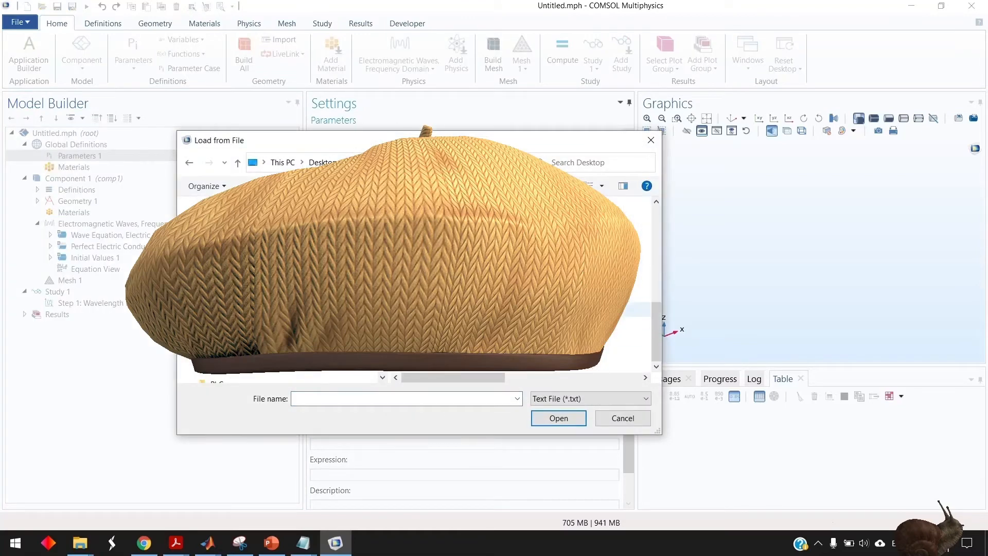
pyautogui.write('parameters')
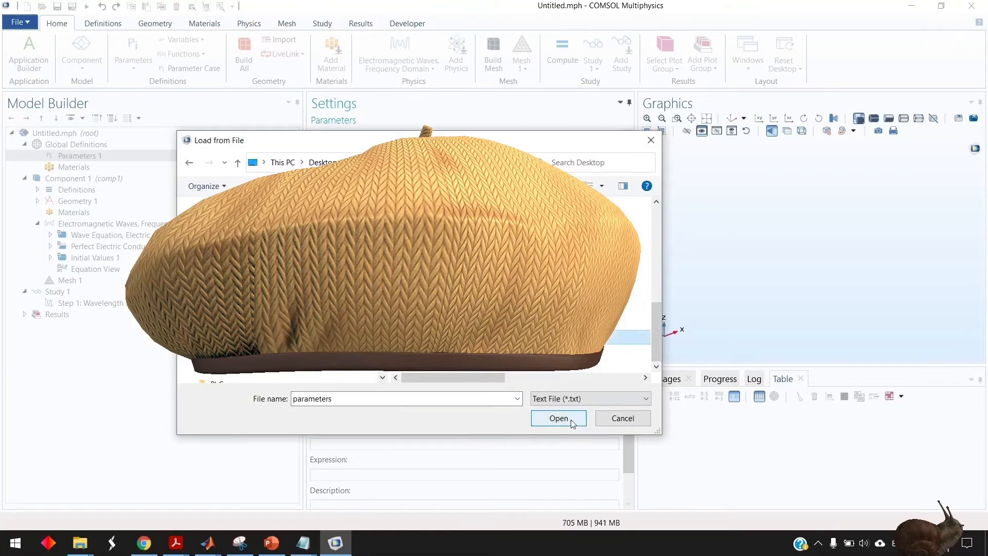
pyautogui.click(558, 418)
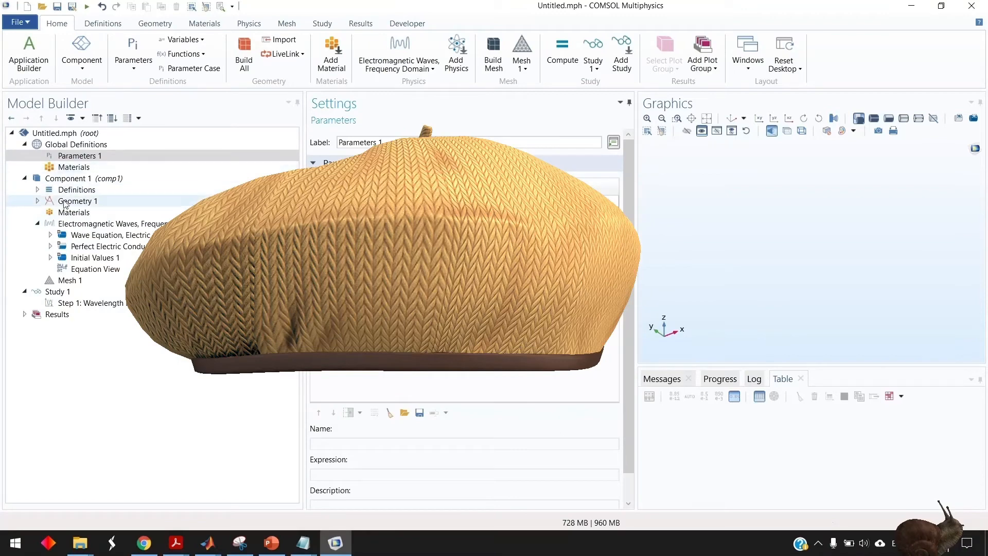
# Step: Add Variables 1 and load the 'Exact formulas for integrands' file into it
pyautogui.click(50, 189)
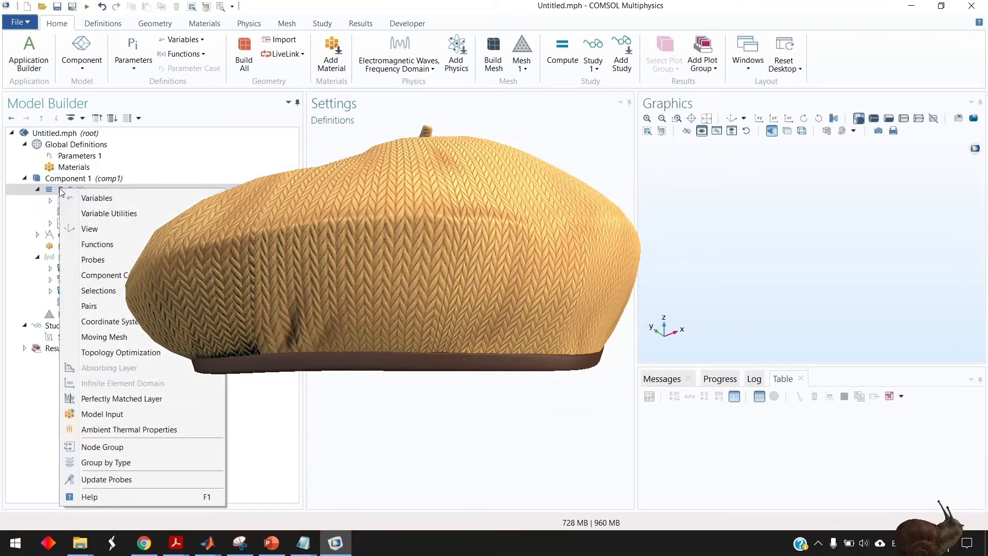
pyautogui.click(97, 197)
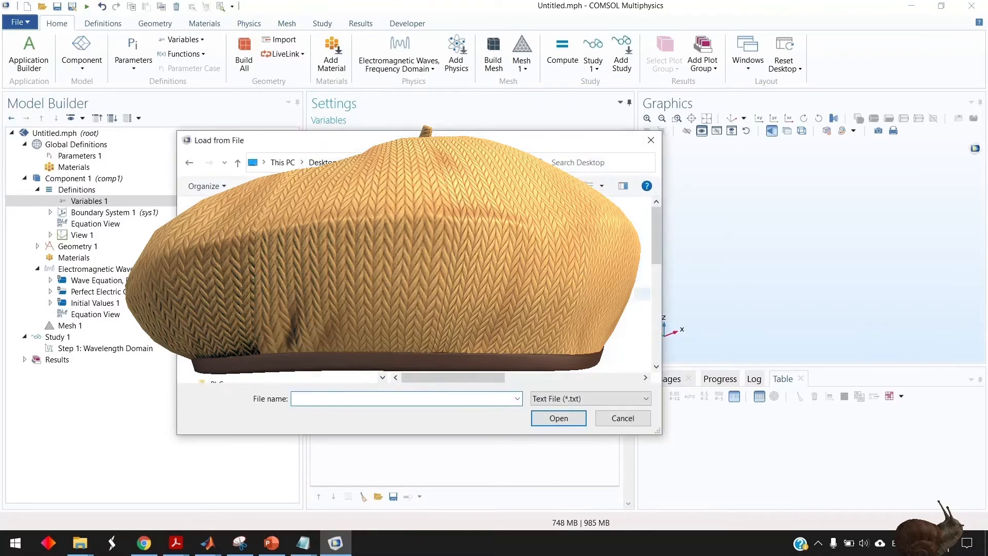
pyautogui.write('Exact formulas for integrands')
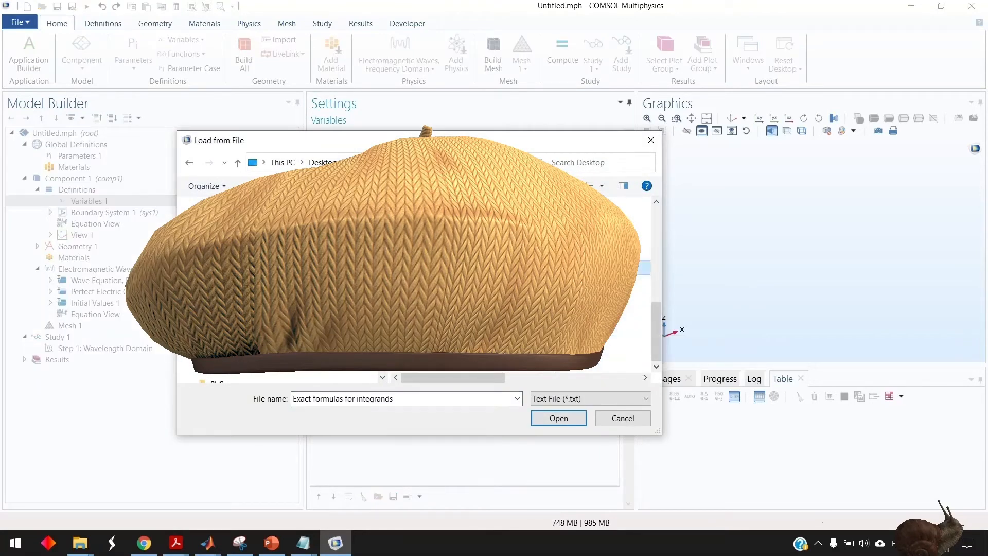
pyautogui.click(557, 418)
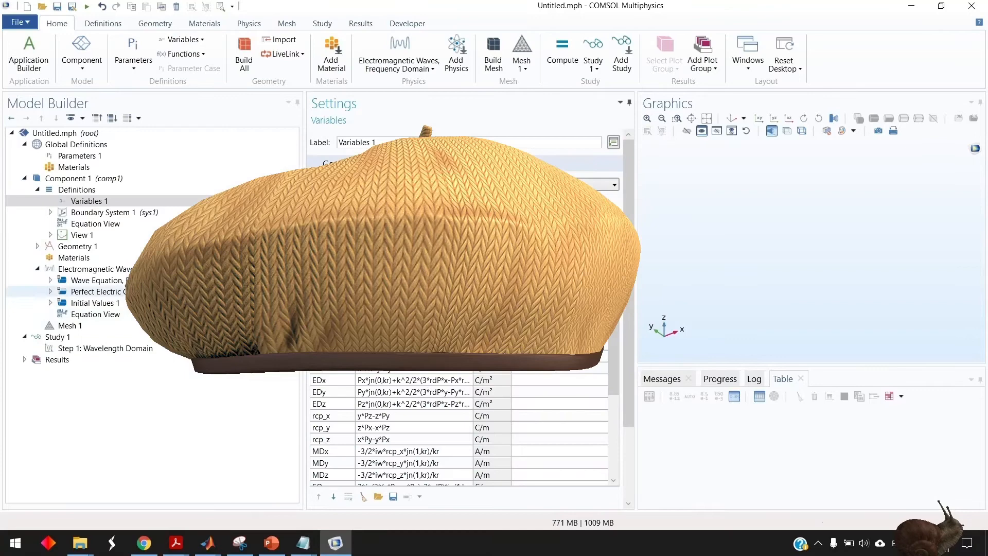
# Step: Add Variables 2 and load the p_sq, m_sq, eq_sq and mq_sq definitions from file
pyautogui.rightClick(75, 190)
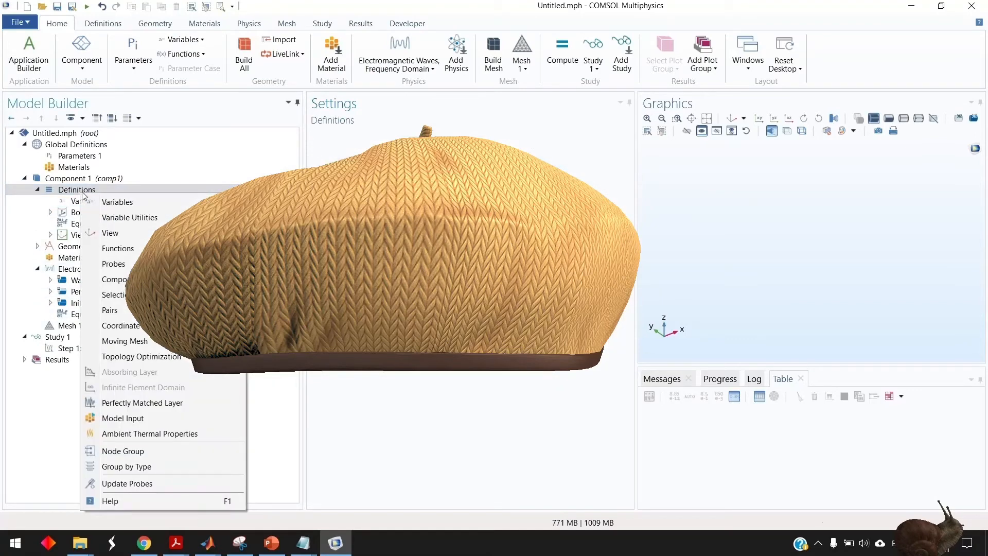
pyautogui.click(117, 202)
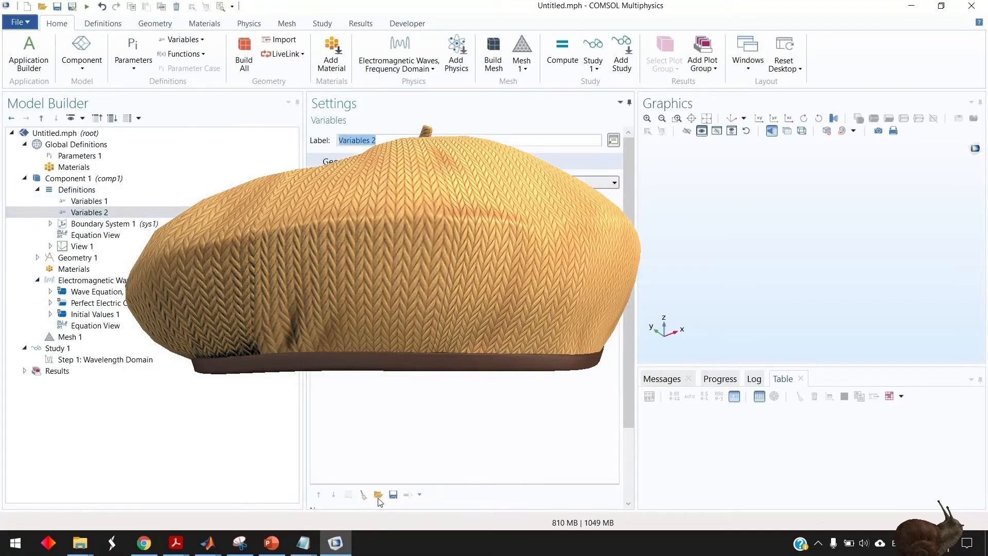
pyautogui.click(378, 495)
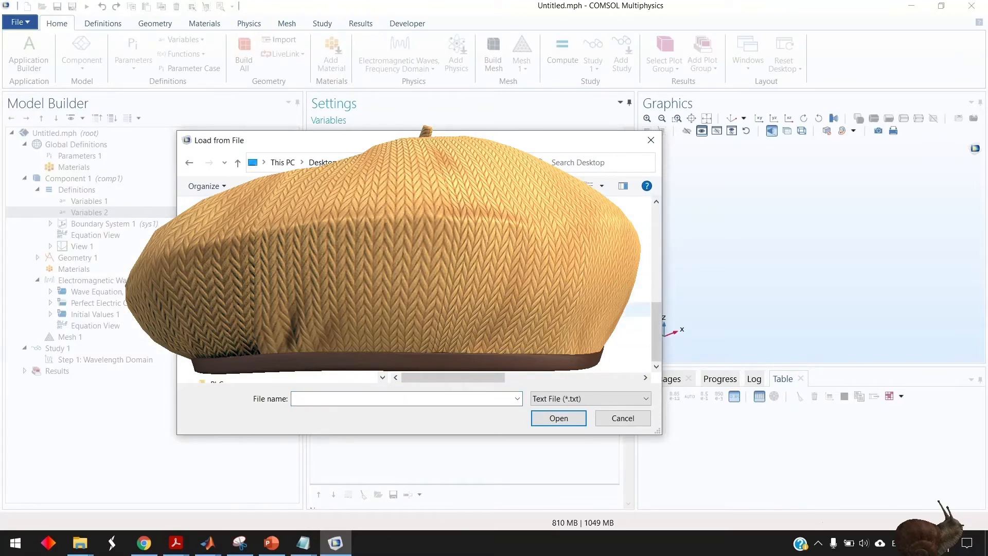
pyautogui.click(622, 418)
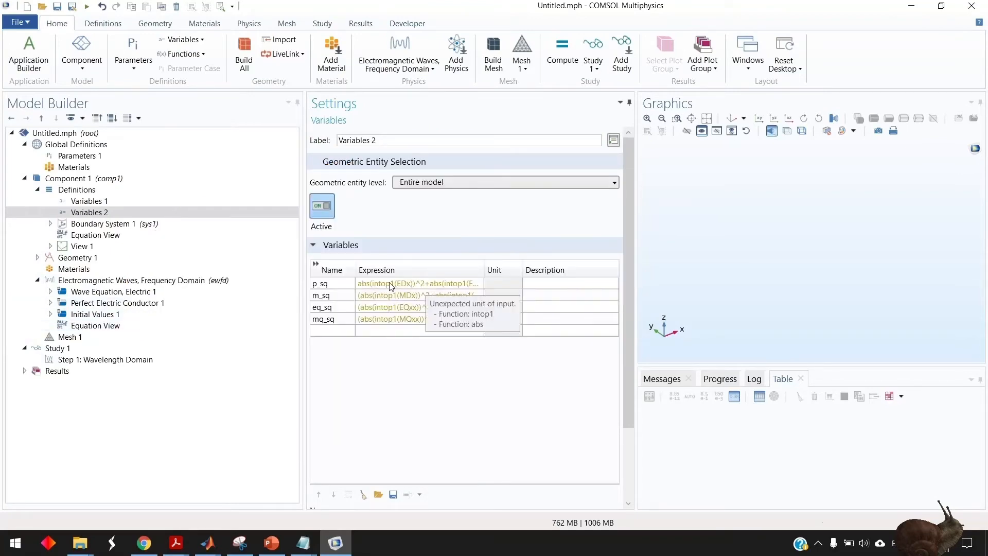
pyautogui.click(419, 284)
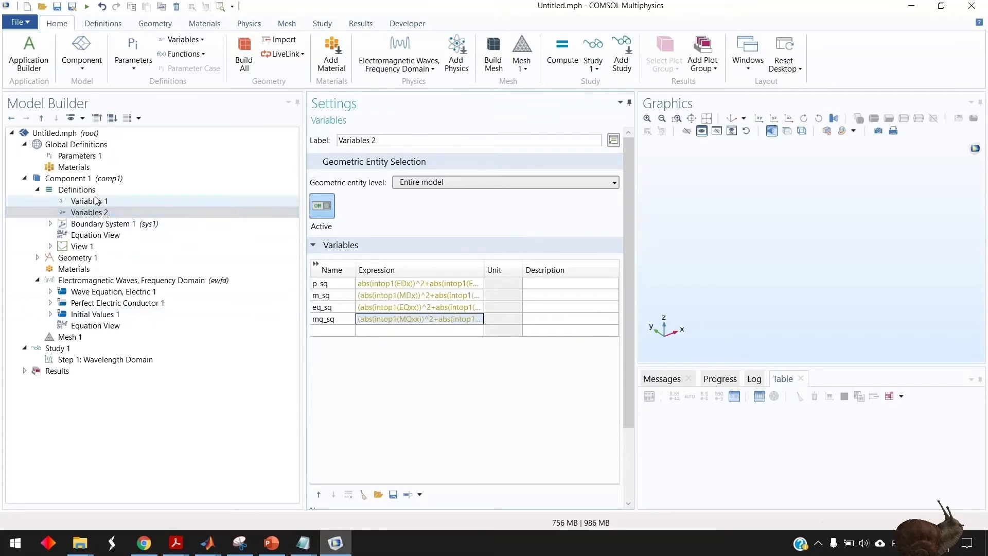
pyautogui.rightClick(75, 190)
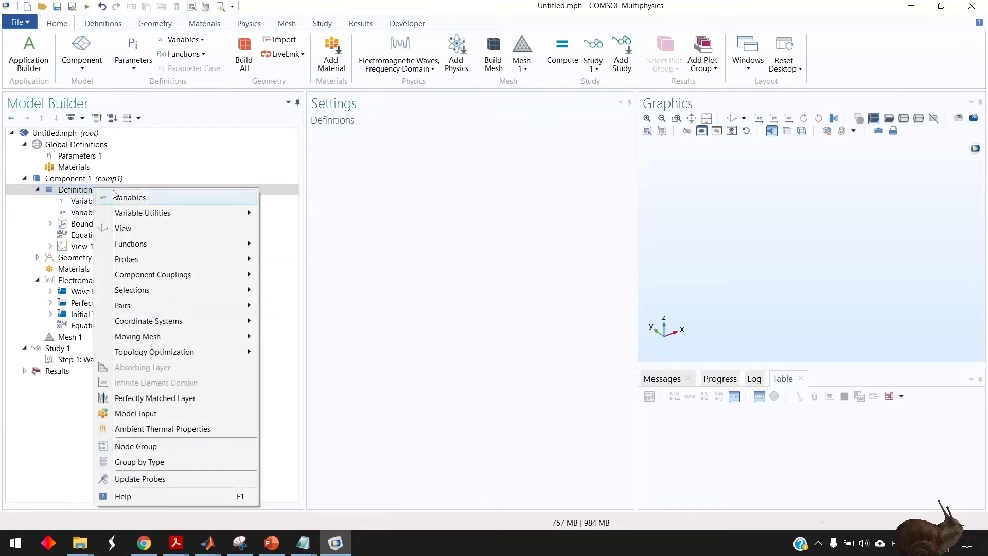
pyautogui.moveTo(142, 212)
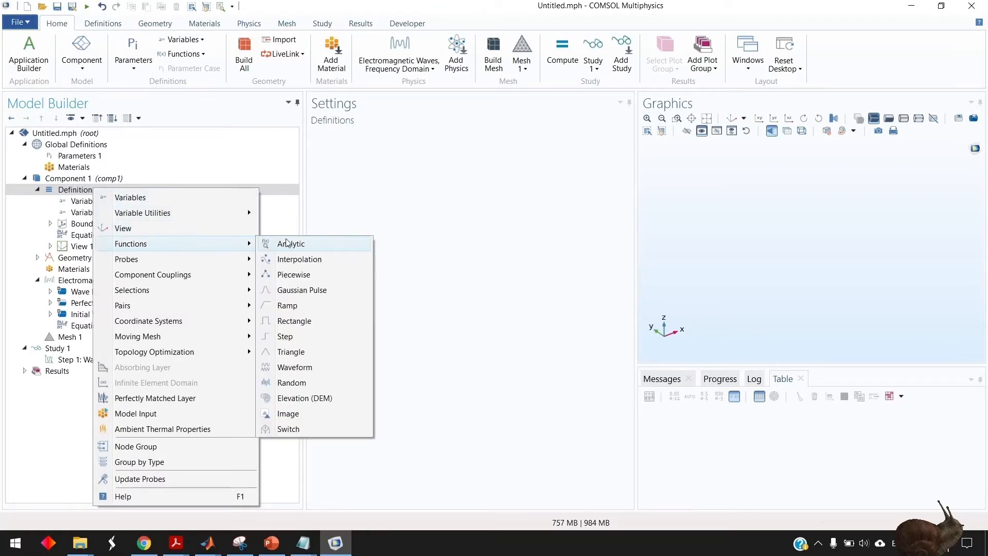
# Step: Add an analytic function named jn with expression sqrt(2/pi/x)*besselj(n+0.5,x) and arguments n, x
pyautogui.click(290, 243)
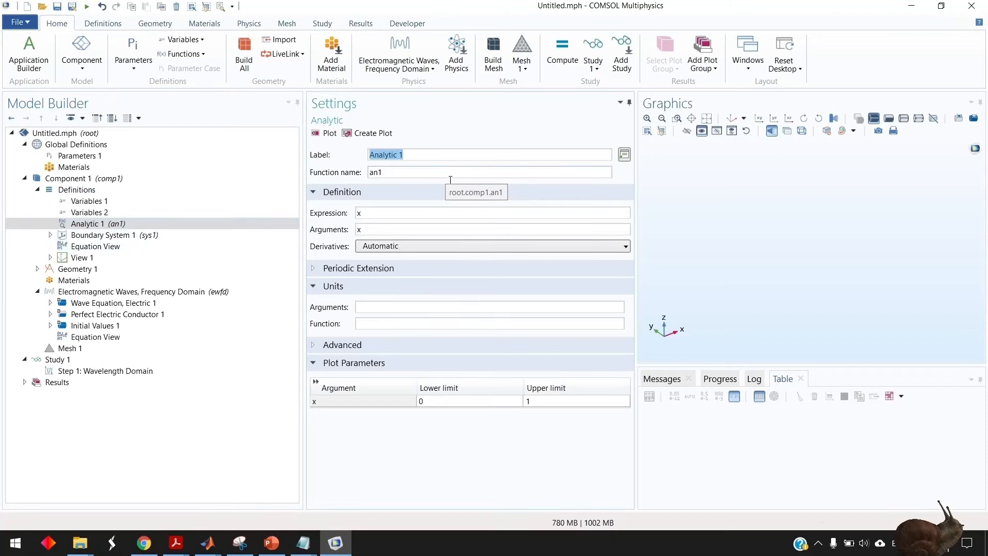
pyautogui.write('jn')
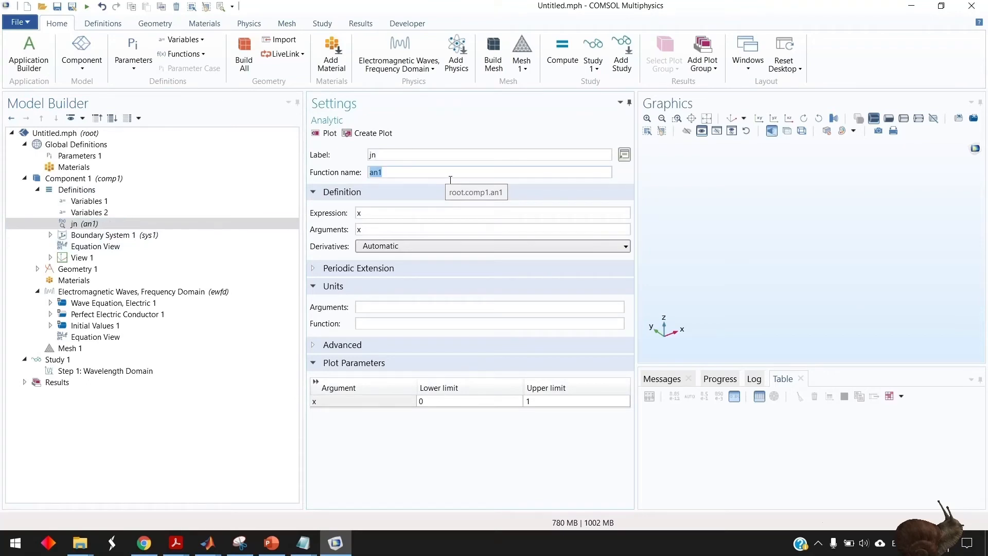
pyautogui.write('jn')
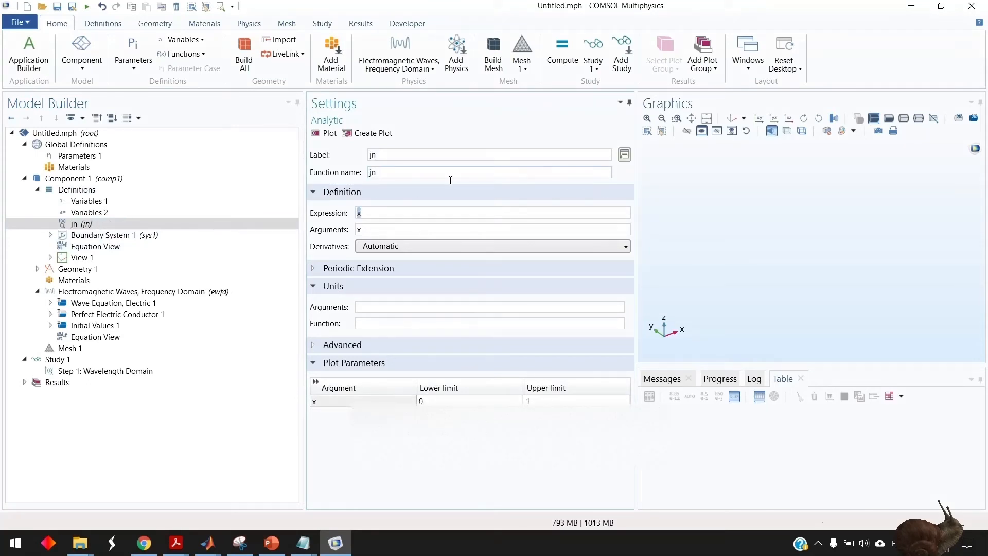
pyautogui.write('sqrt(')
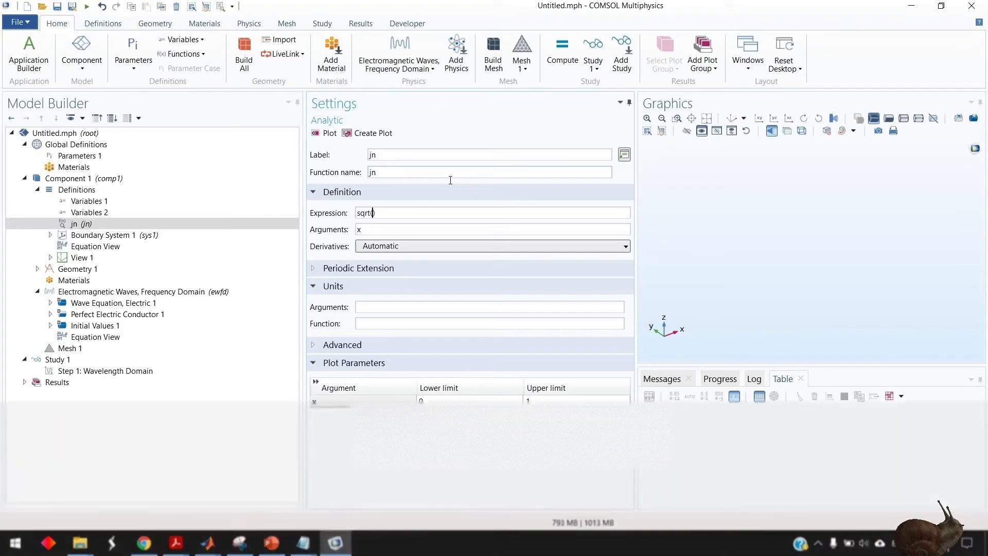
pyautogui.write('pi/2/x')
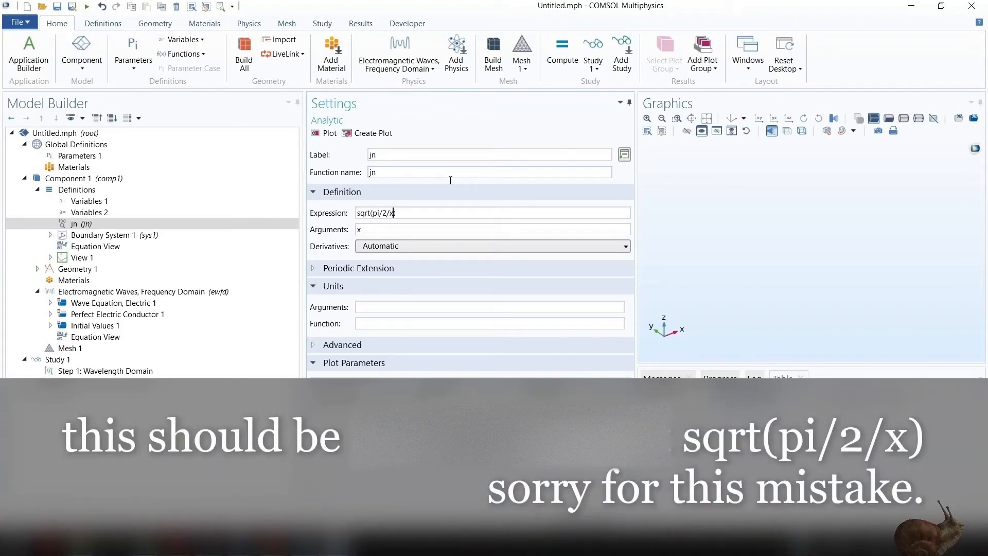
pyautogui.write('*')
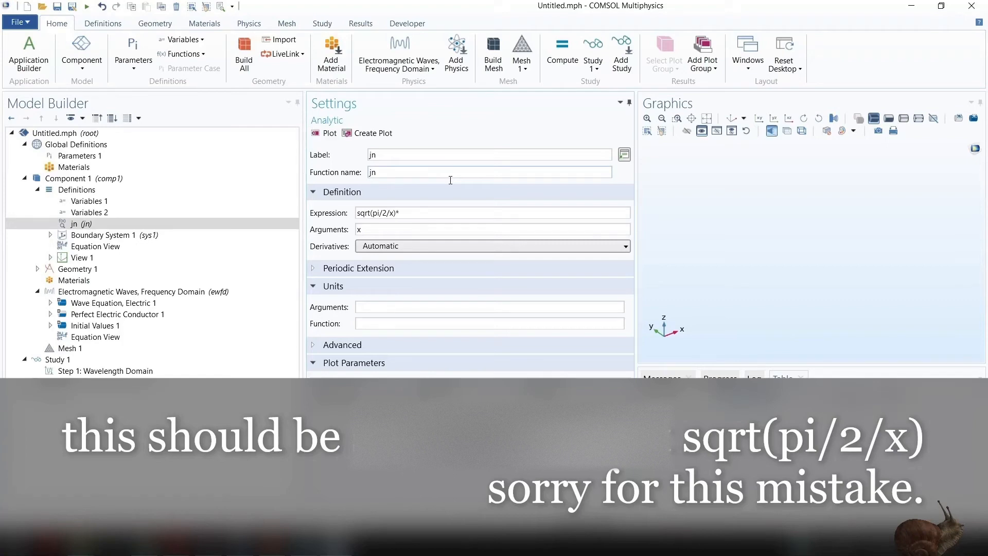
pyautogui.write('besse')
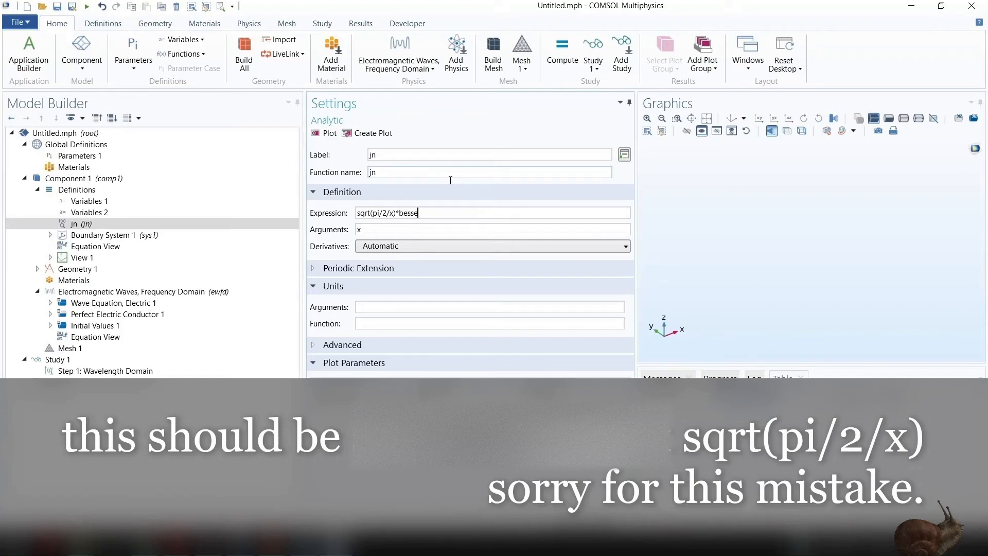
pyautogui.write('lj(')
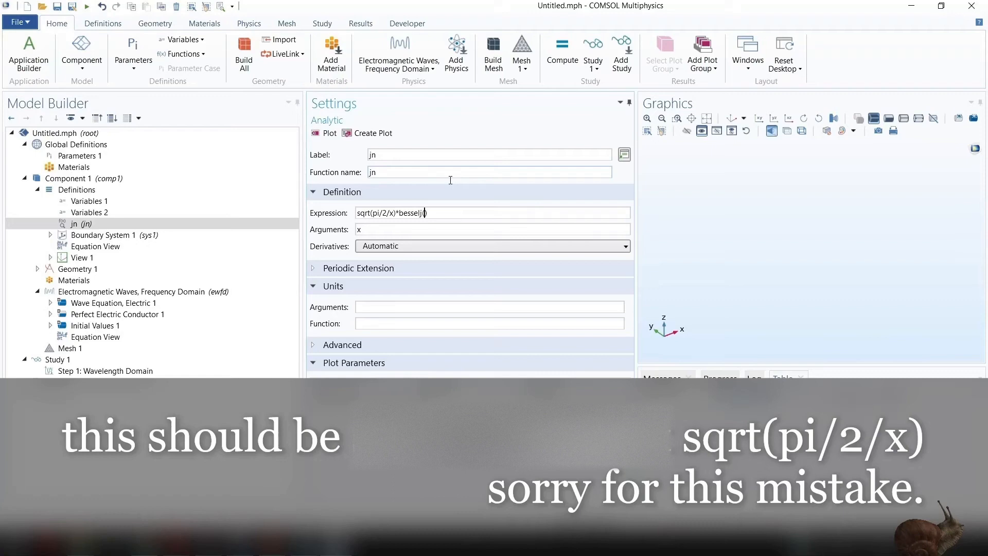
pyautogui.write('n+0.5)')
pyautogui.click(492, 229)
pyautogui.write('n, ')
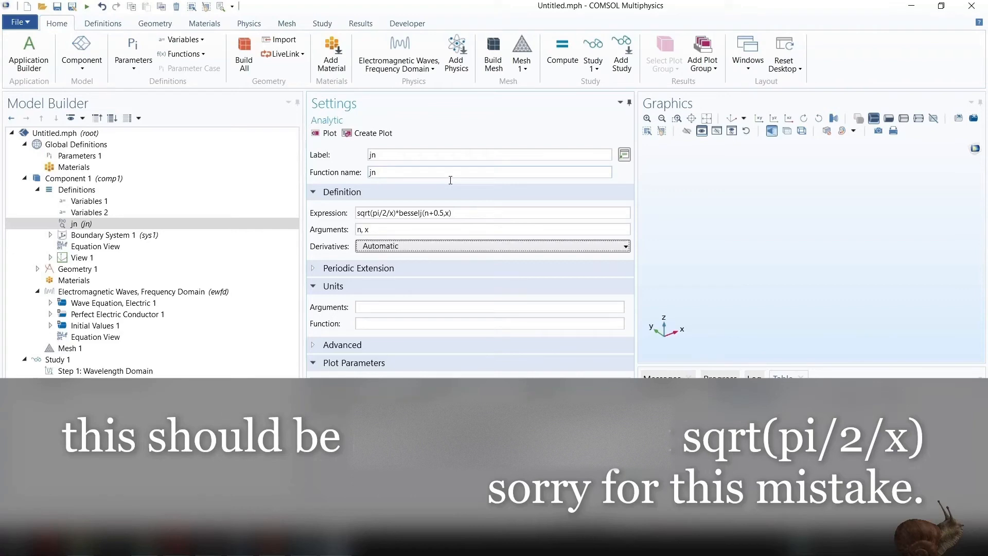
# Step: Make the function's argument and result units dimensionless (1)
pyautogui.click(490, 323)
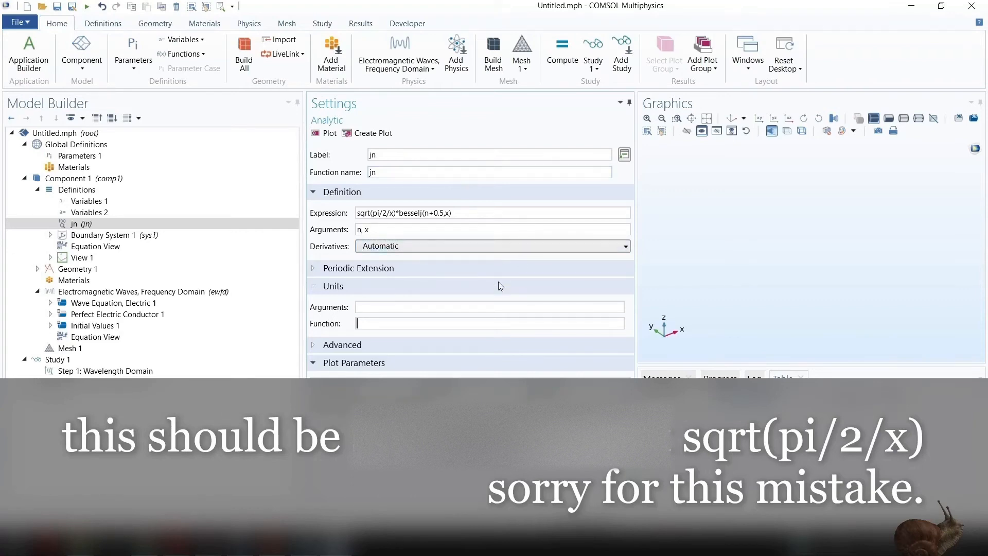
pyautogui.write('1')
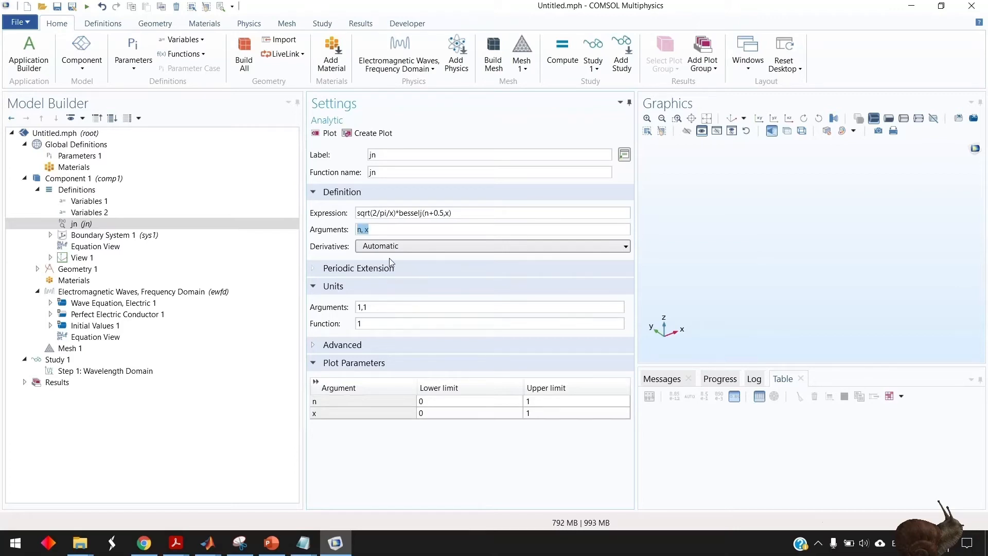
pyautogui.click(90, 212)
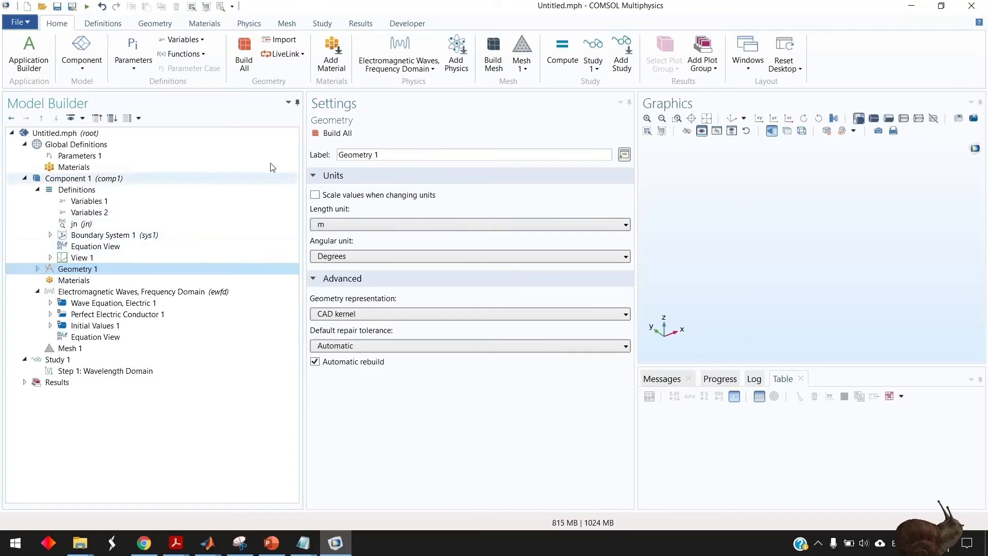
# Step: Build Cylinder 1 with radius rdisk, height hdisk and base at z = -hdisk/2
pyautogui.click(155, 24)
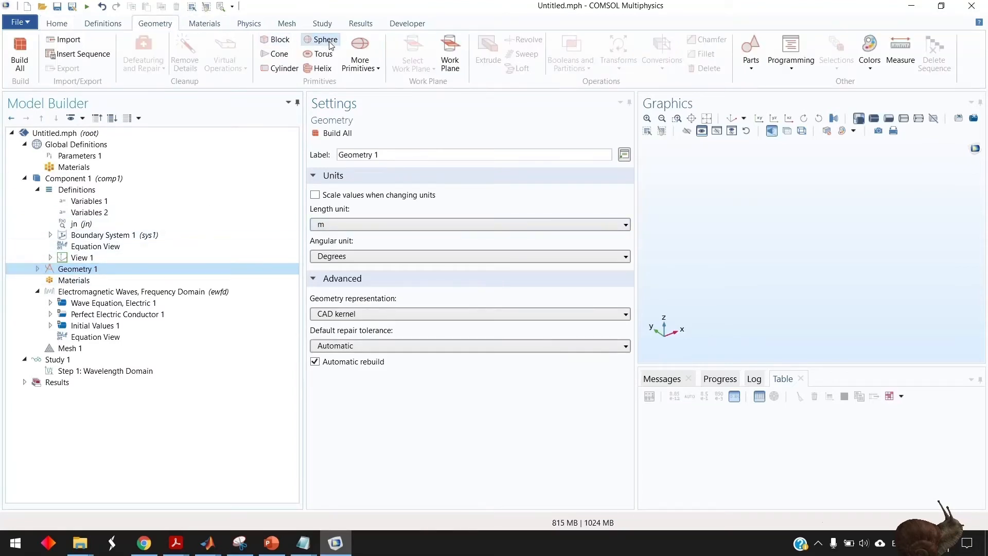
pyautogui.click(281, 68)
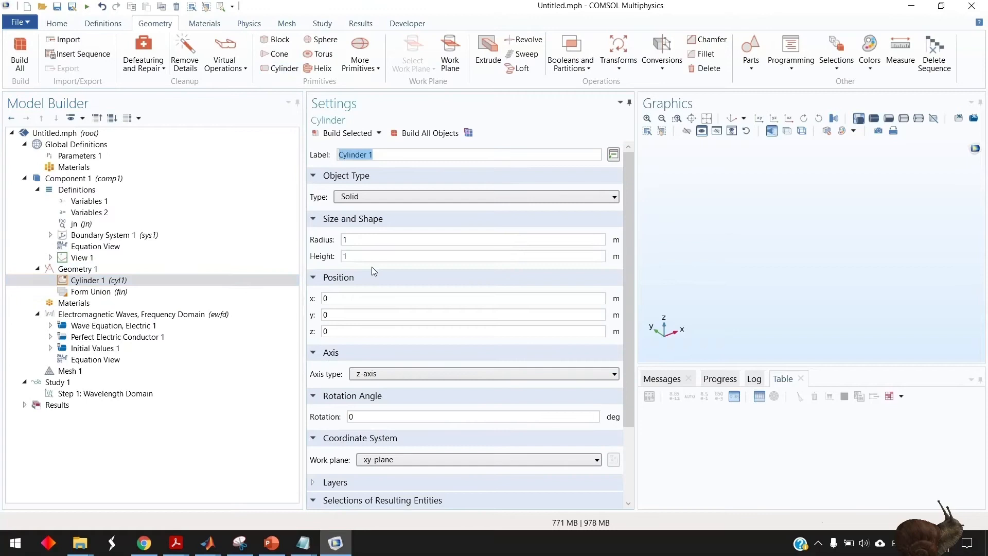
pyautogui.write('rdsik')
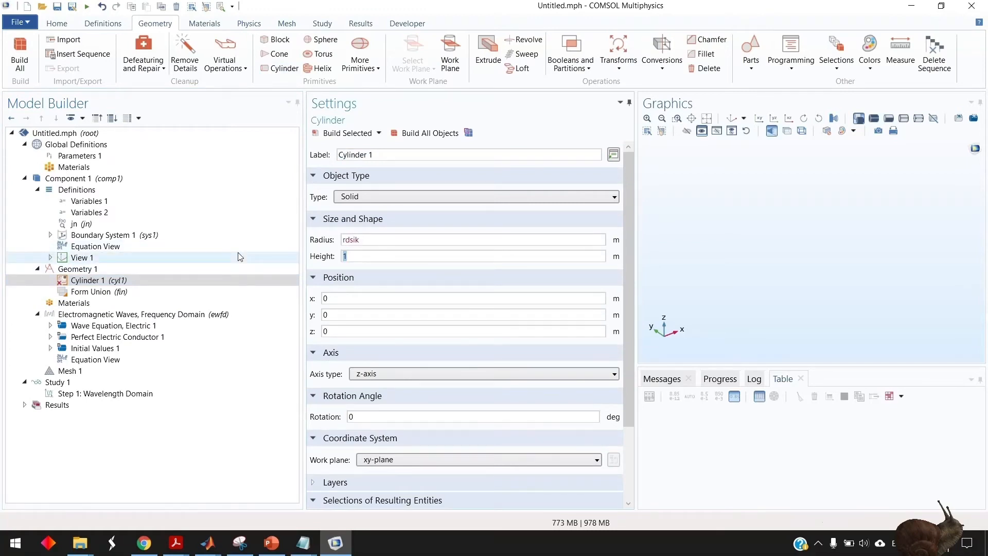
pyautogui.write('hdi')
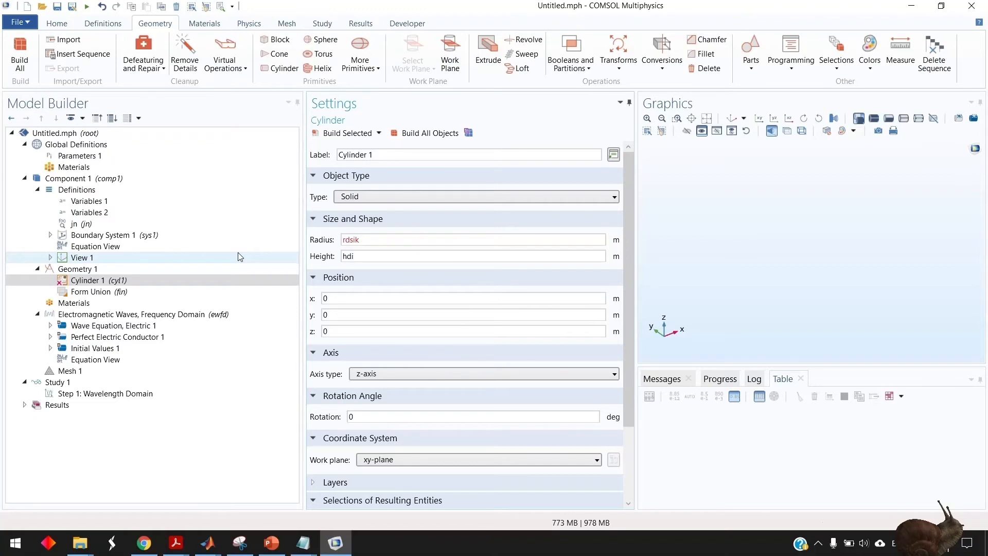
pyautogui.click(469, 240)
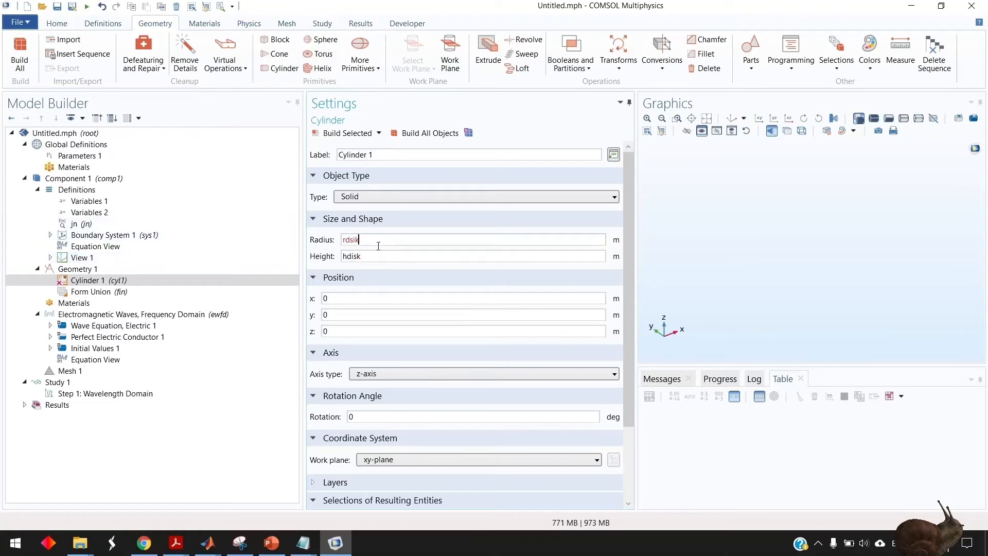
pyautogui.click(472, 257)
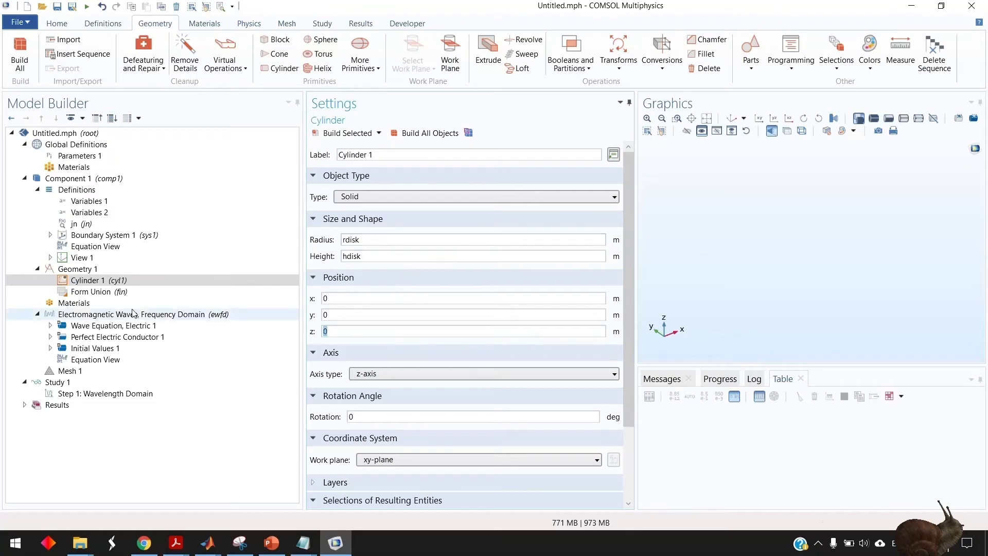
pyautogui.write('-hdisk/2')
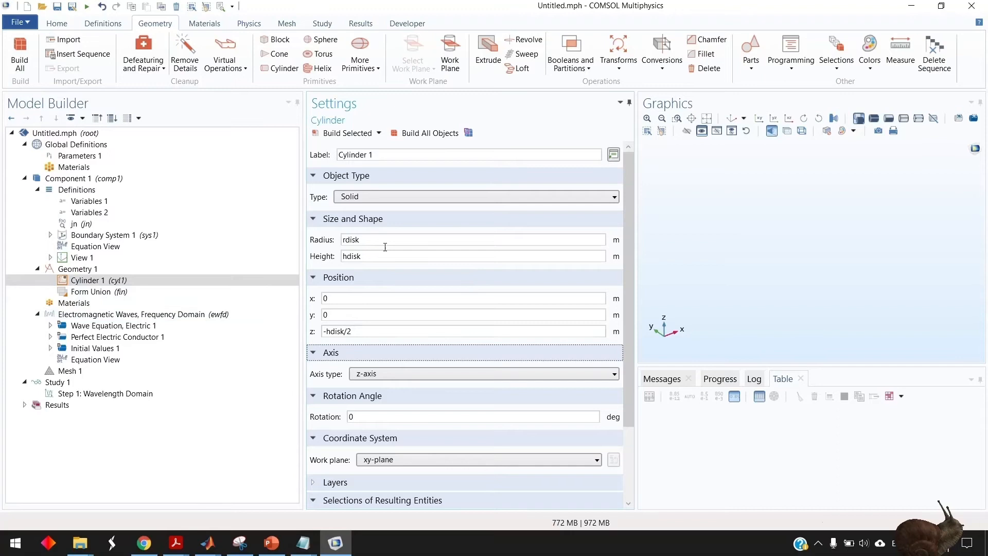
pyautogui.click(346, 132)
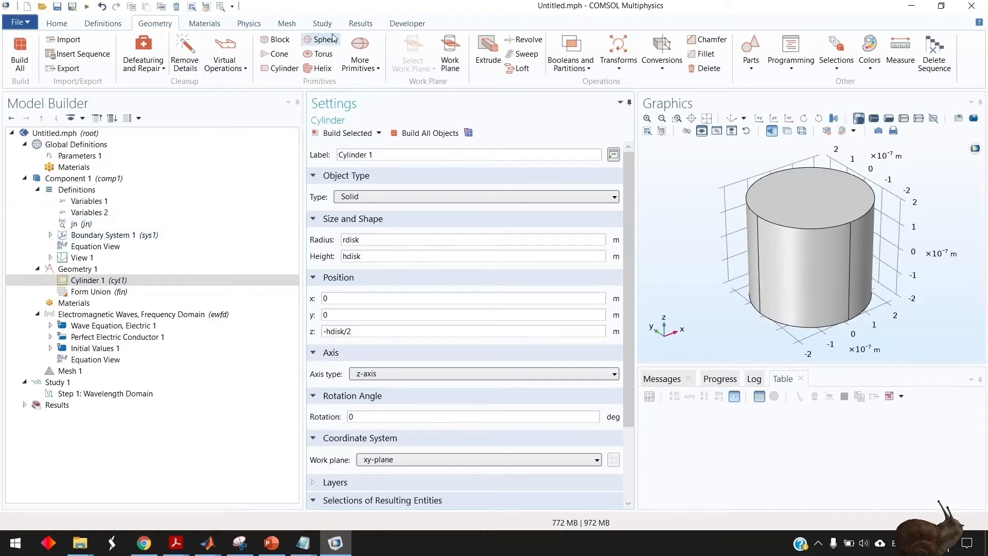
# Step: Add a sphere of radius R around the disk and an Integration operator intop1 under Definitions
pyautogui.click(324, 39)
pyautogui.write('R')
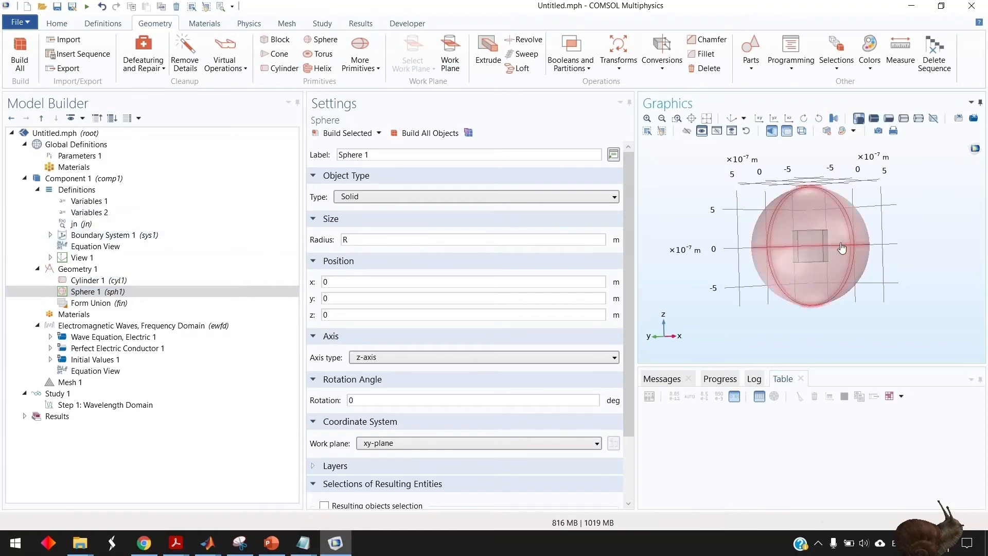
pyautogui.moveTo(802, 220)
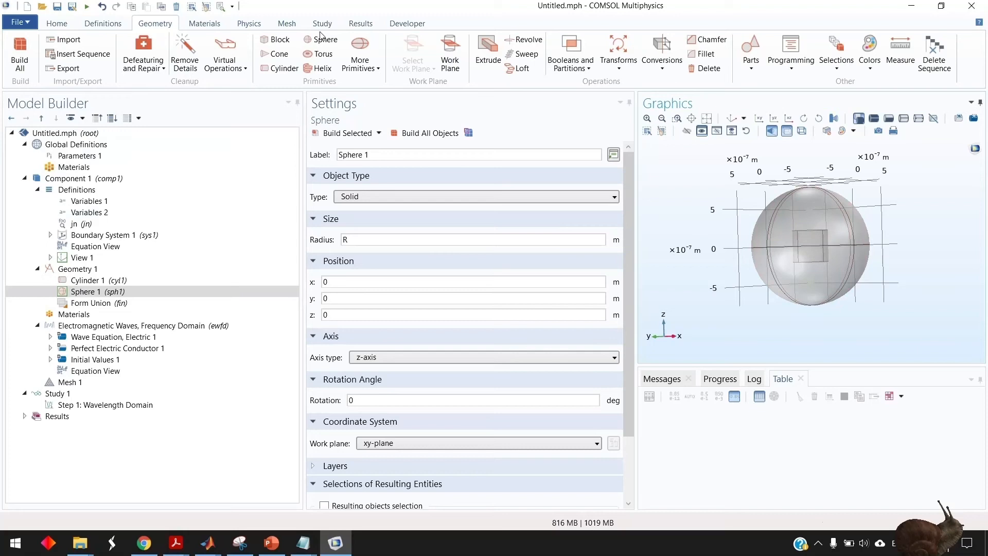
pyautogui.click(102, 24)
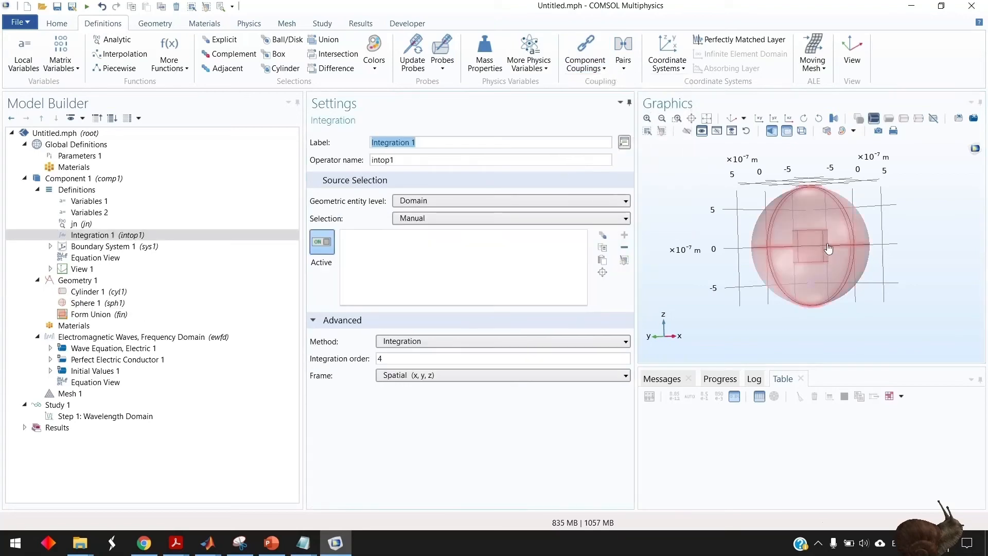
# Step: Assign disk domain 2 to Integration 1 and review the multipole variables in Variables 2
pyautogui.click(825, 241)
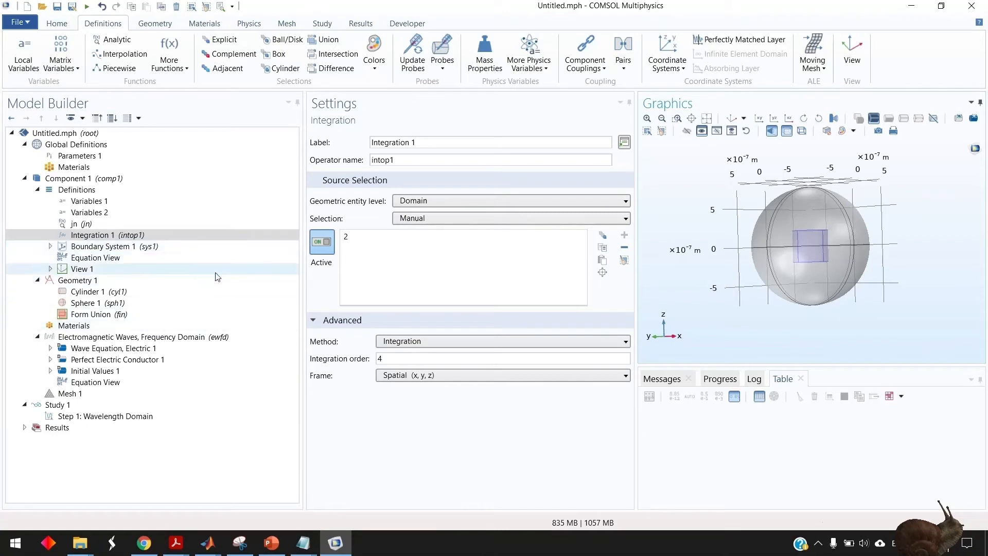
pyautogui.click(89, 212)
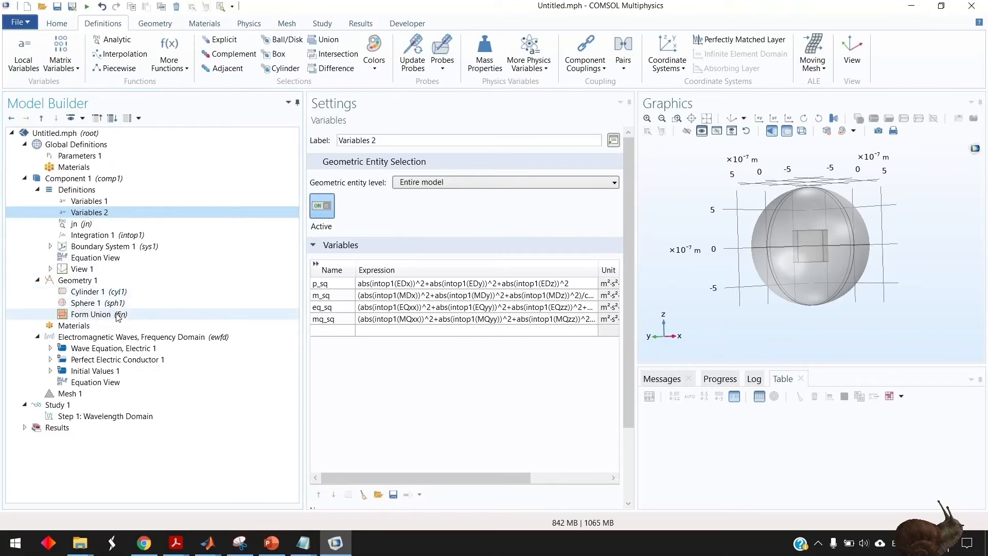
pyautogui.rightClick(74, 325)
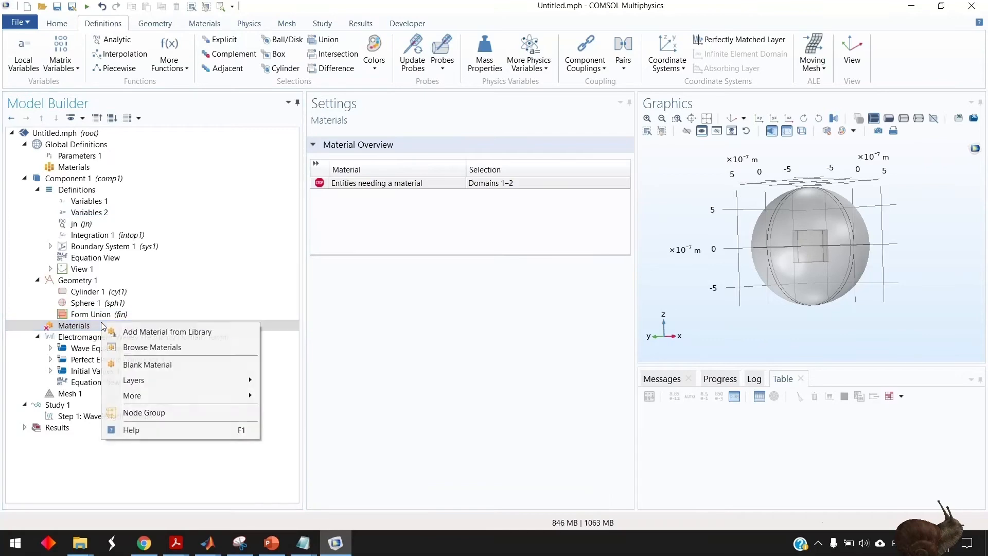
# Step: Add Air from the library and give disk domain 2 a second Air material with refractive index 3.25
pyautogui.click(168, 332)
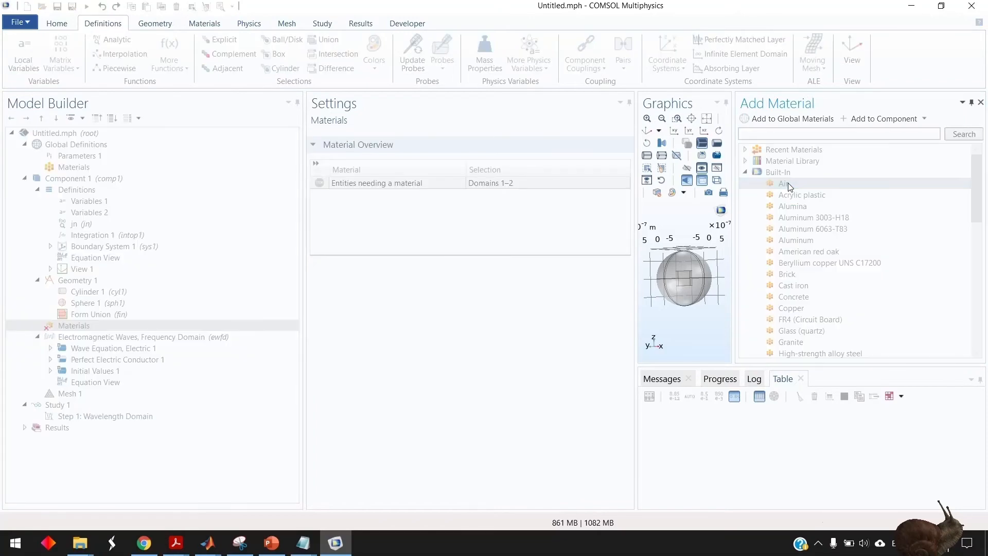
pyautogui.doubleClick(783, 184)
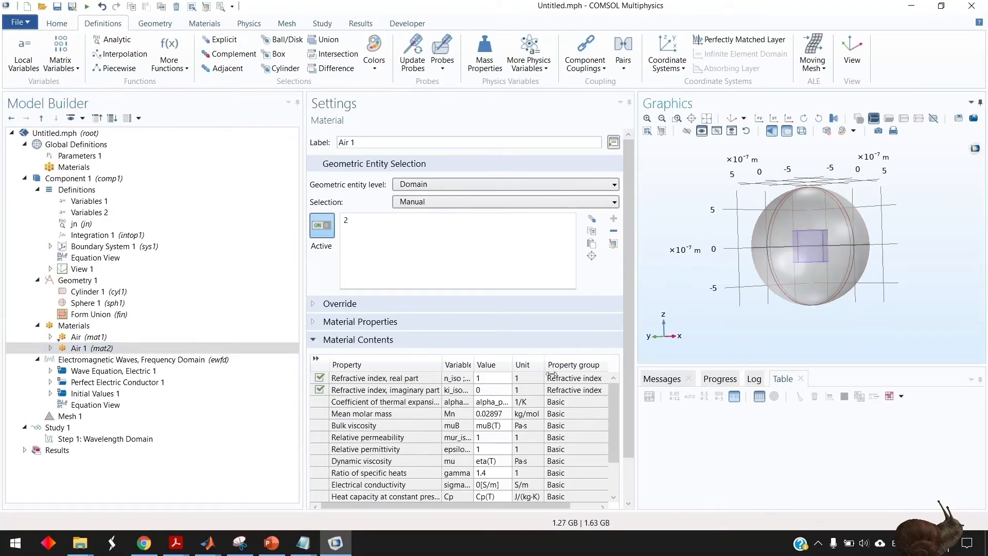
pyautogui.write('3.25')
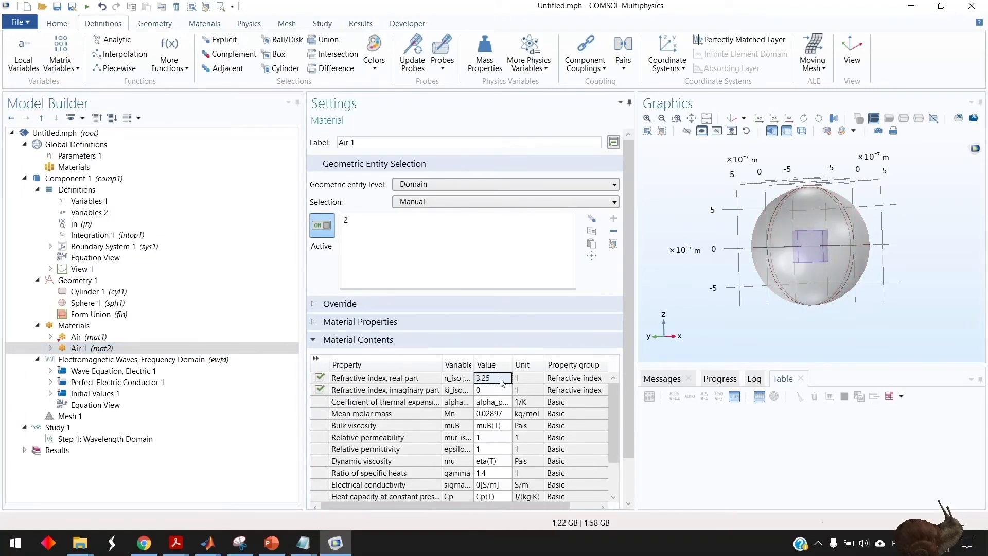
pyautogui.click(131, 359)
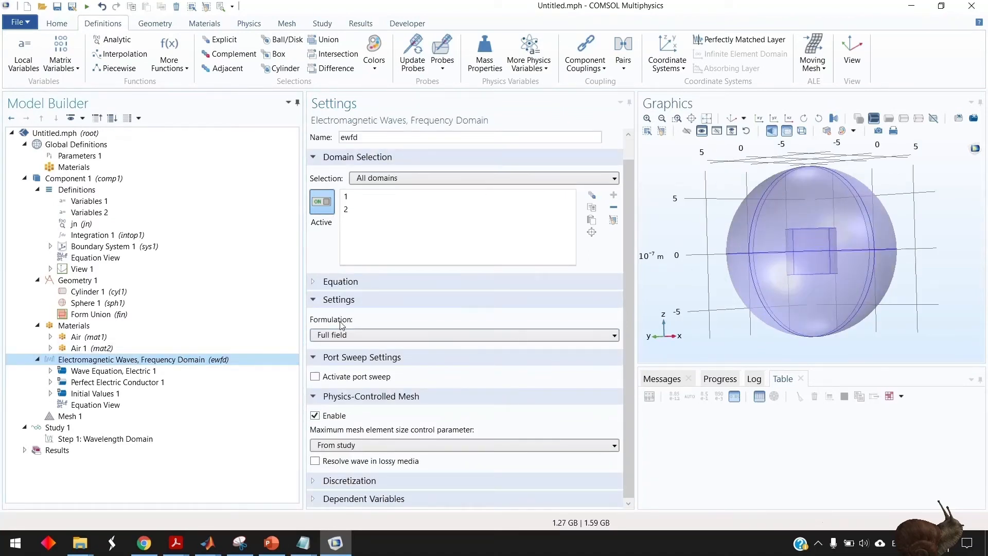
# Step: Set the ewfd Formulation to Scattered field with a user-defined background field
pyautogui.click(463, 334)
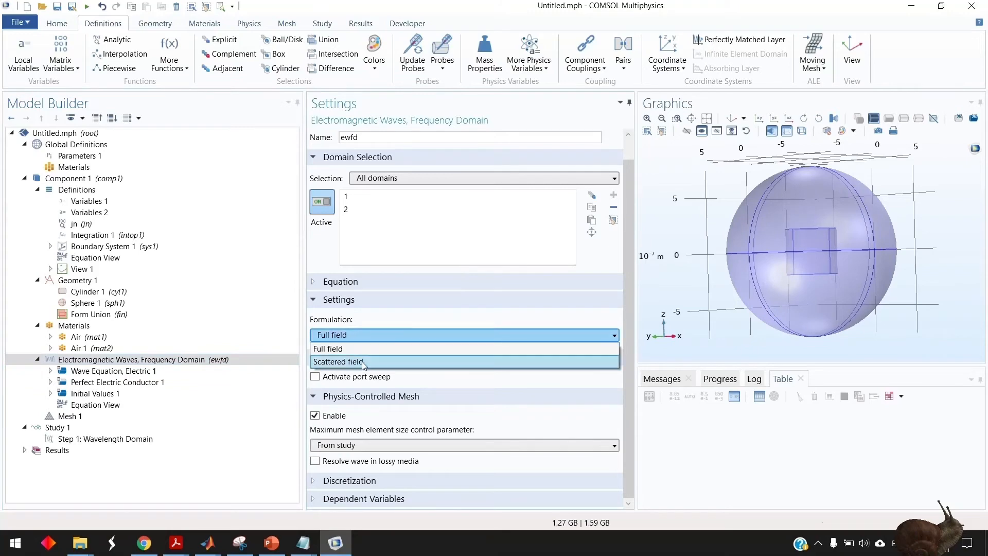
pyautogui.click(361, 362)
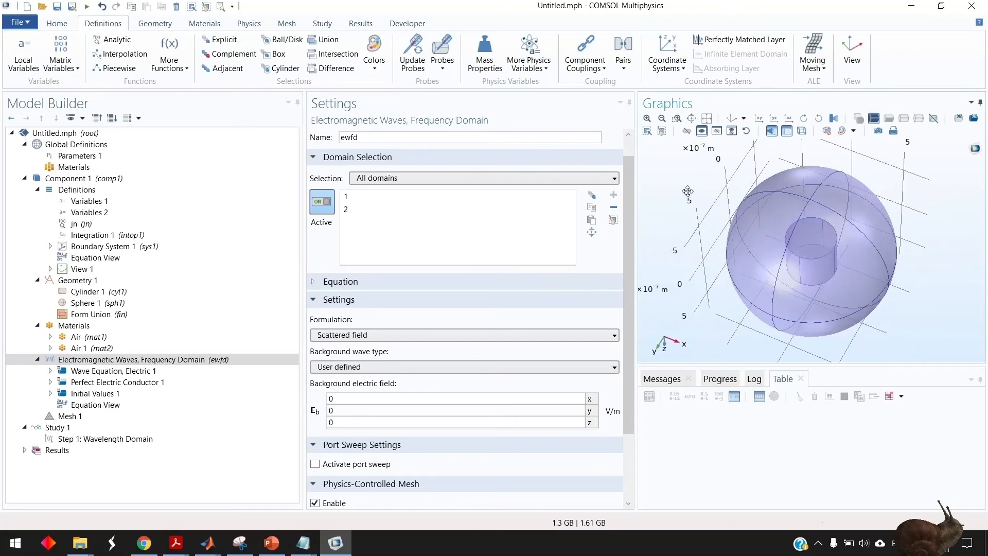
pyautogui.moveTo(687, 192); pyautogui.dragTo(722, 349)
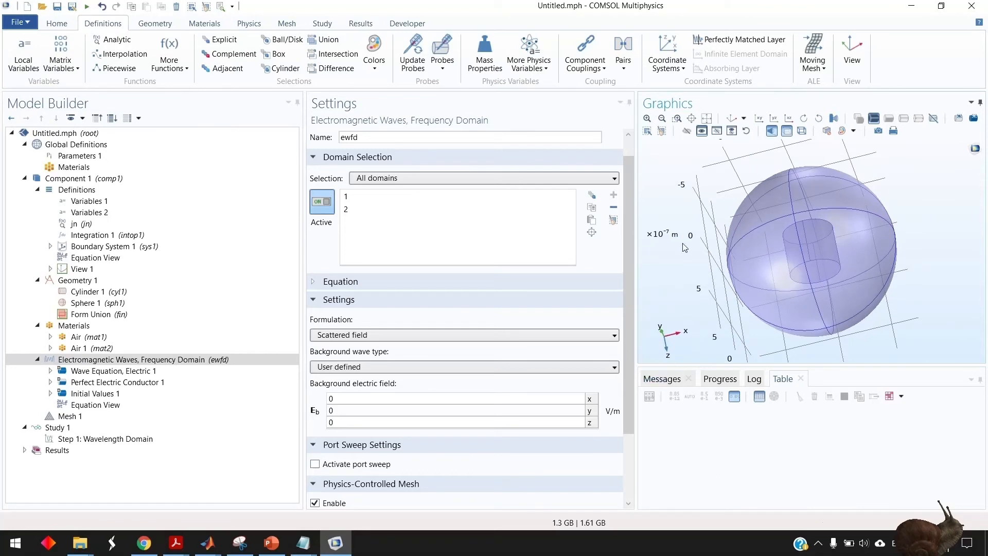
pyautogui.click(454, 399)
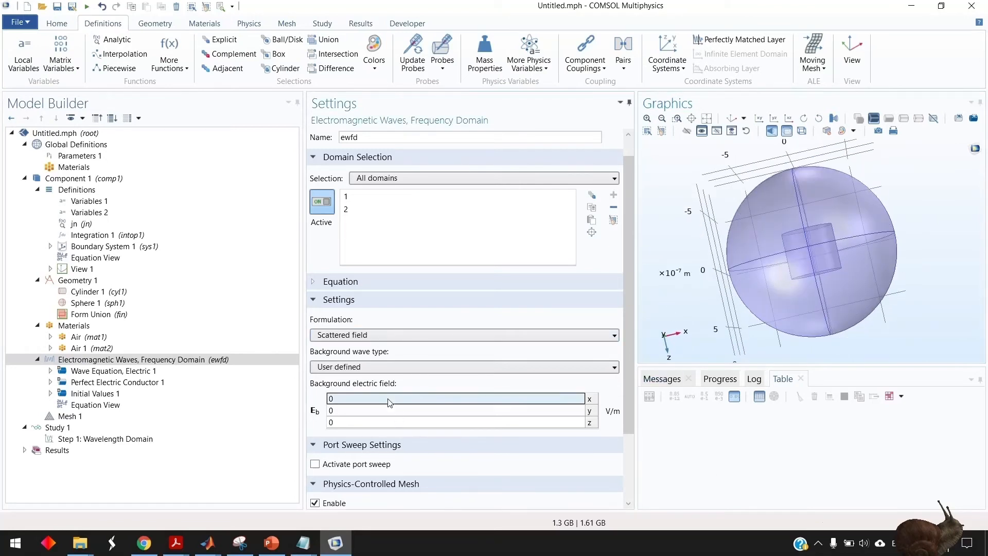
# Step: Enter the background field x component 1[V/m]*exp(-1i*ewfd.k0*z)
pyautogui.write('1')
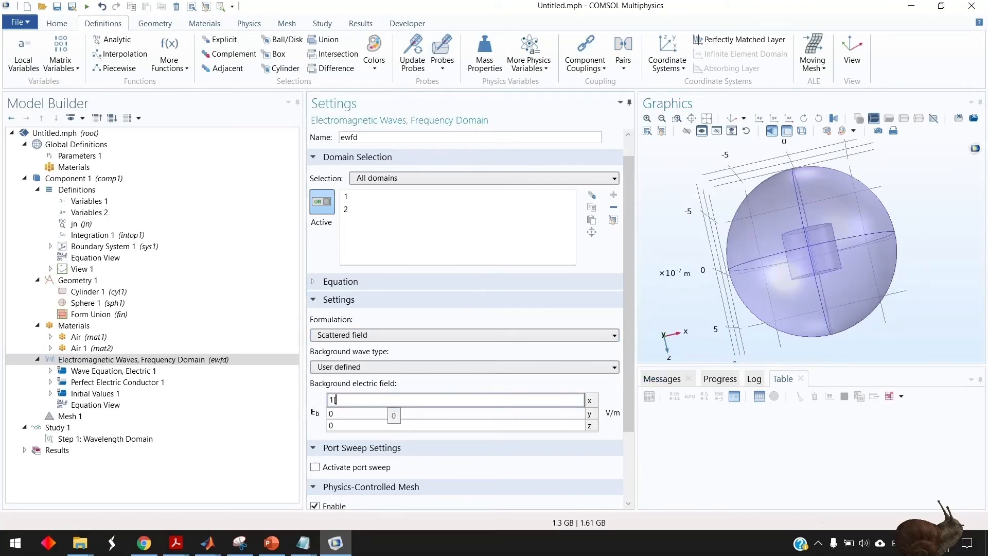
pyautogui.write('[V/m')
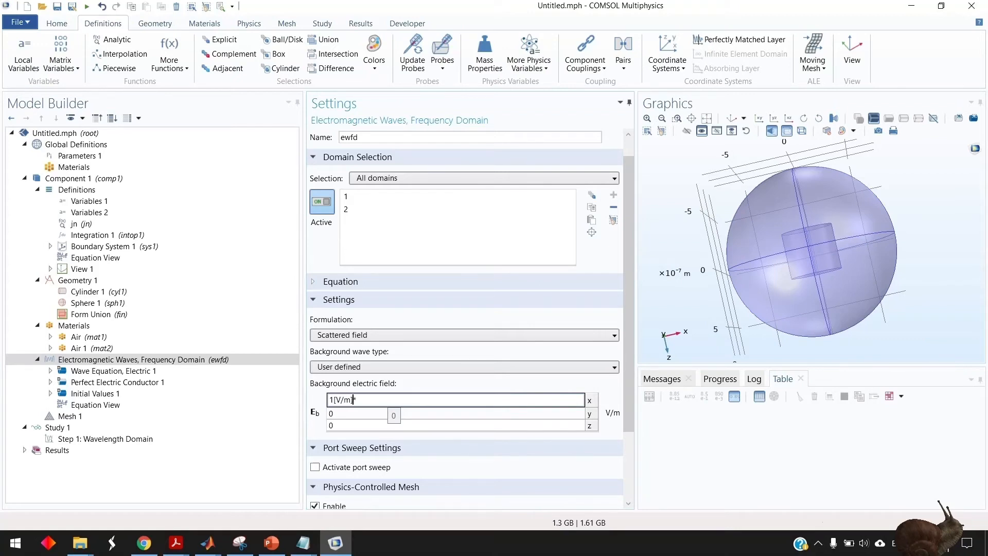
pyautogui.write('*exp(')
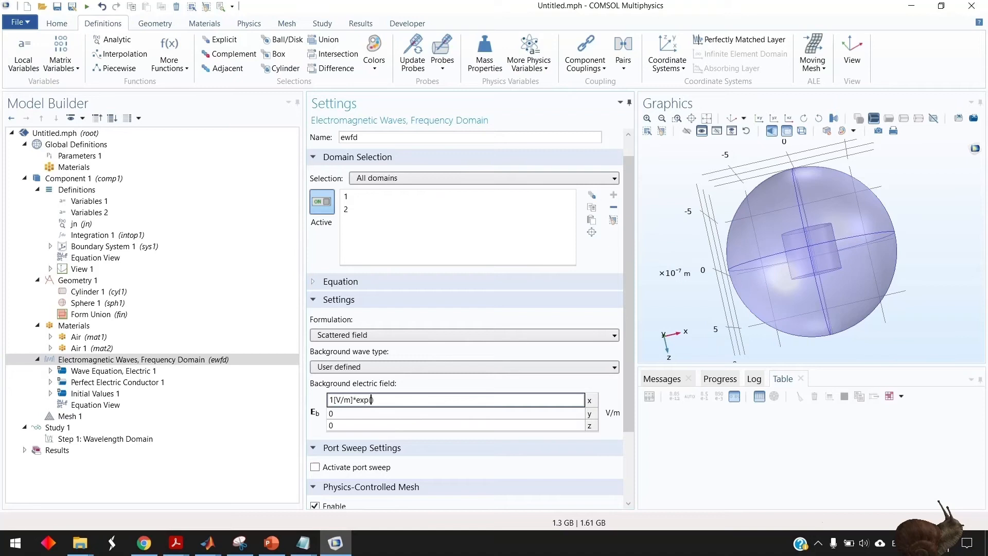
pyautogui.write('-1i*')
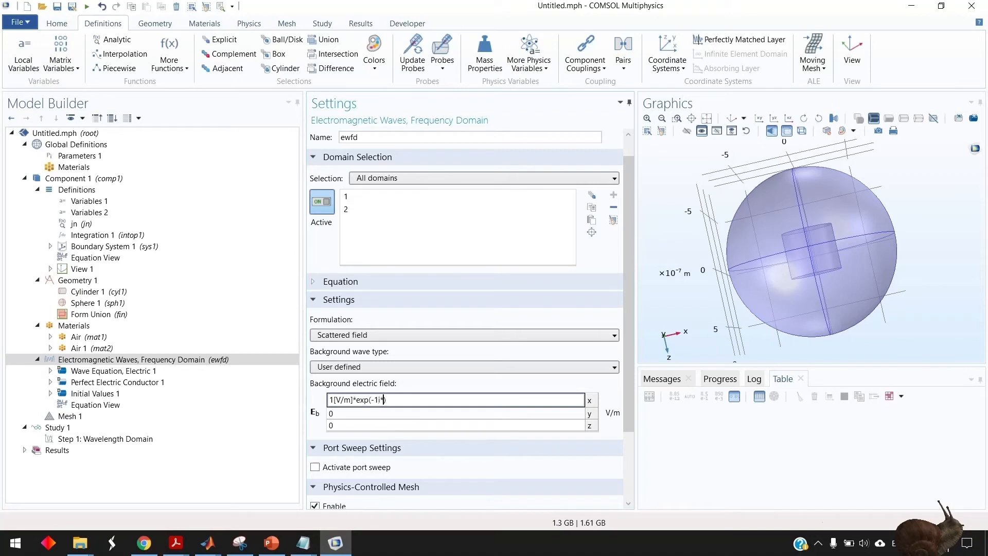
pyautogui.write('ewfd')
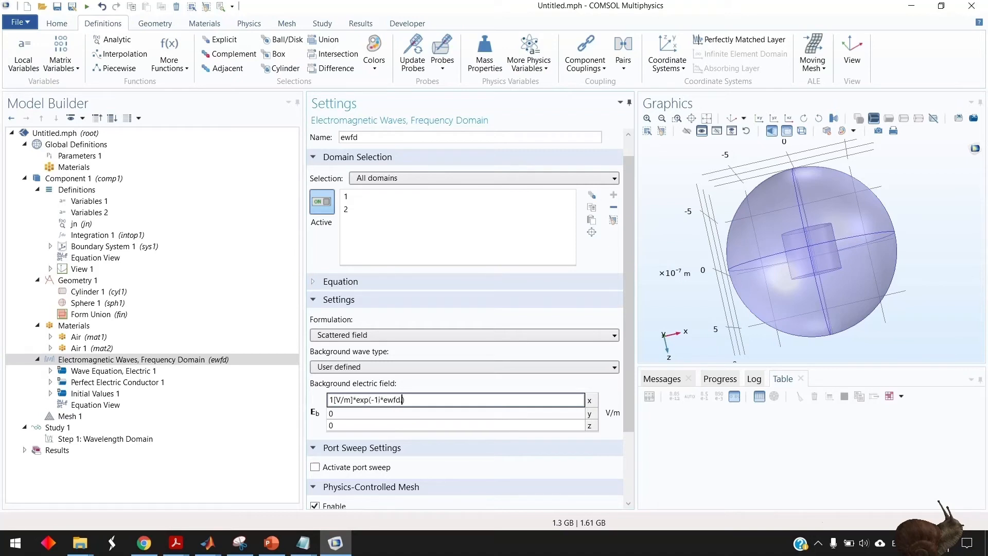
pyautogui.write('k0*z')
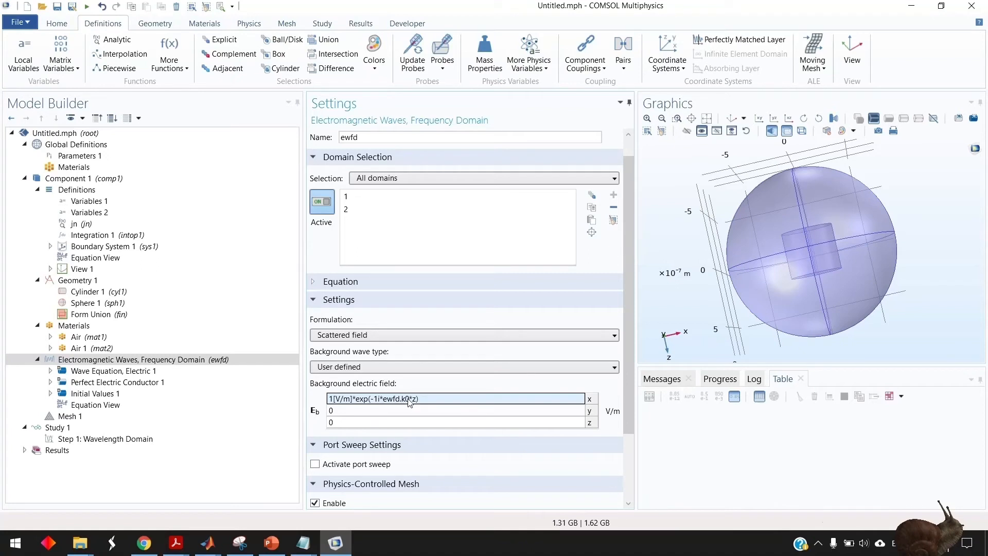
# Step: Check the ewfd.k0 term in the x expression and commit it
pyautogui.click(455, 411)
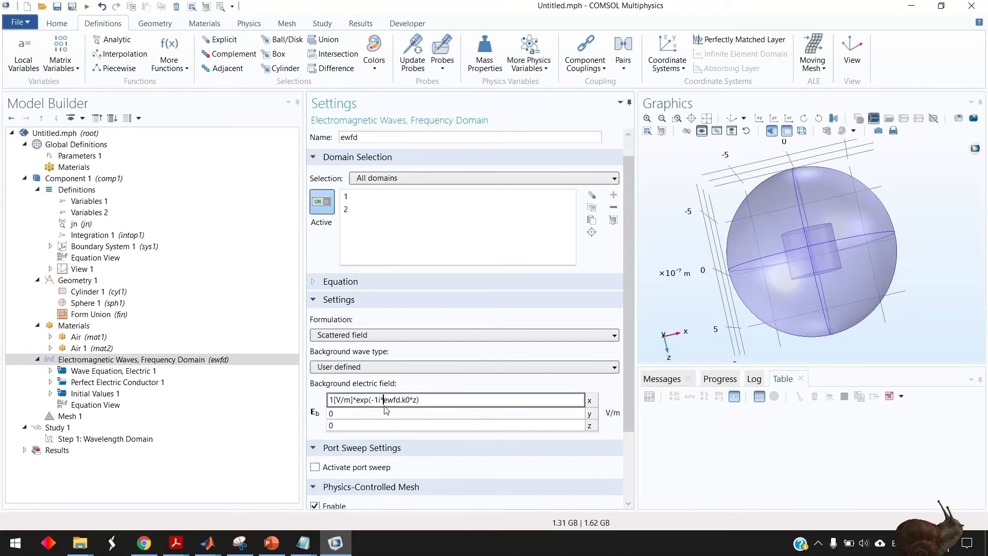
pyautogui.doubleClick(397, 400)
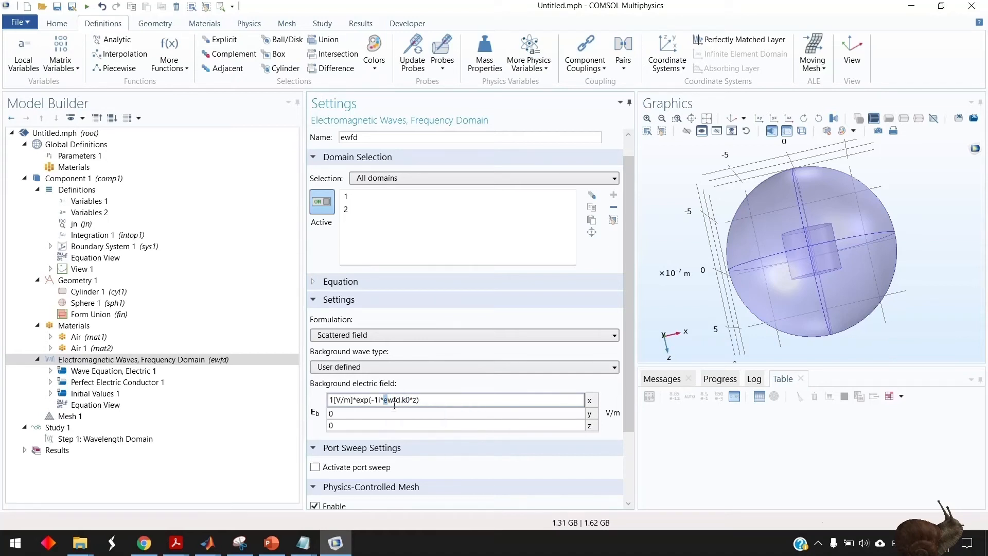
pyautogui.click(454, 411)
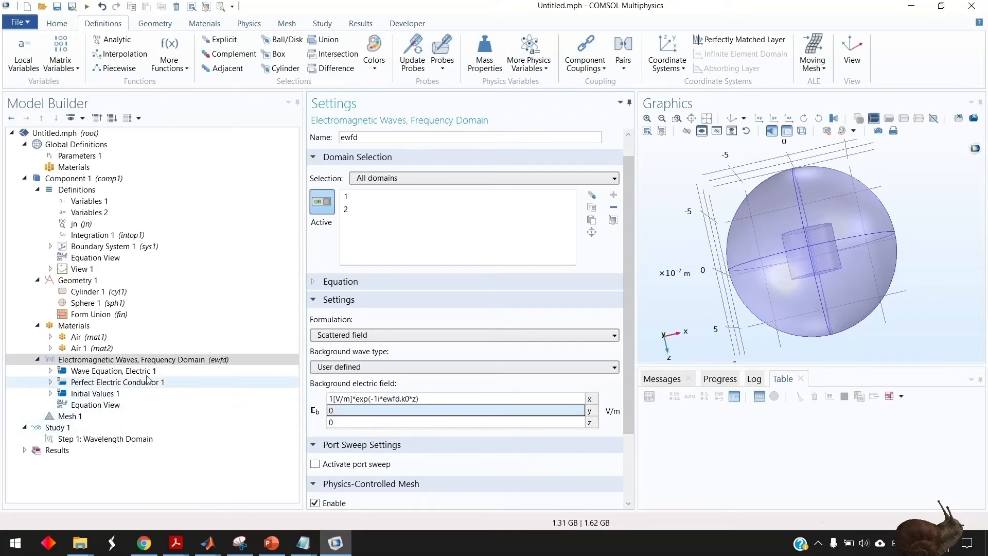
pyautogui.click(249, 24)
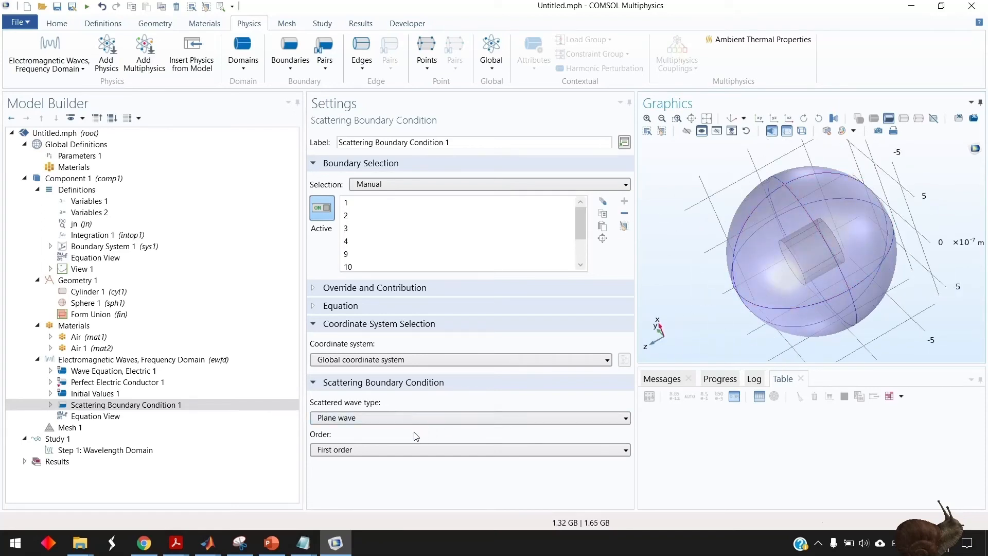
# Step: Set Scattering Boundary Condition 1 to a spherical scattered wave with second order
pyautogui.click(469, 417)
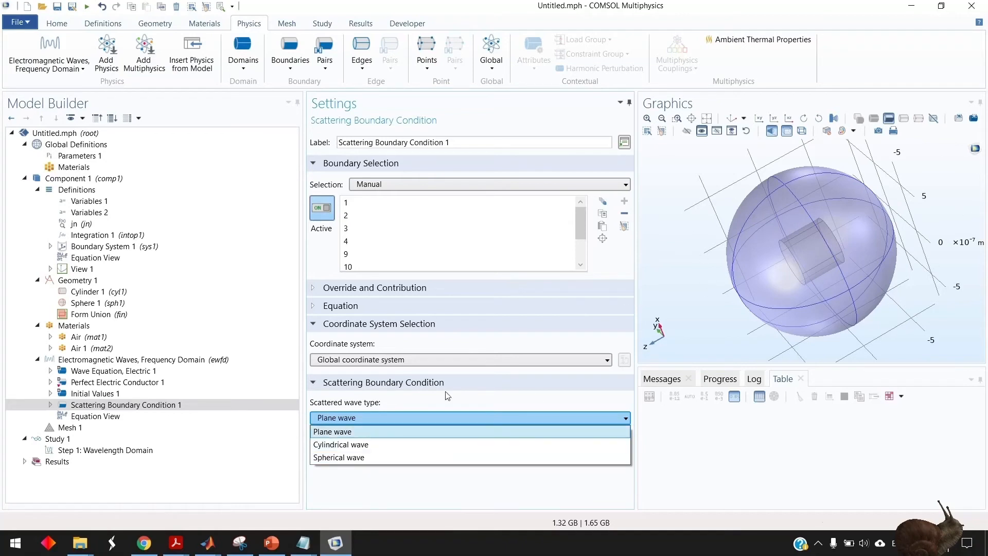
pyautogui.click(339, 457)
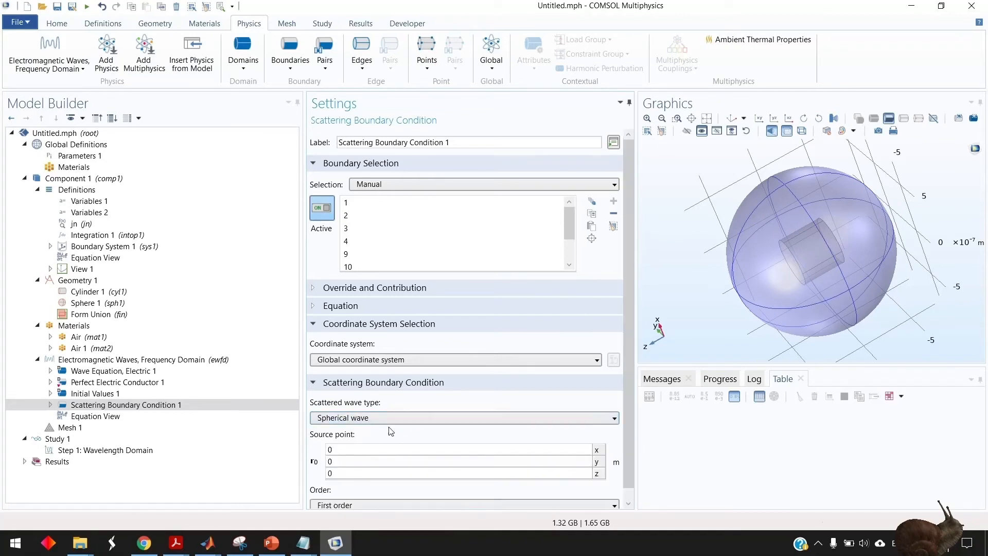
pyautogui.click(463, 494)
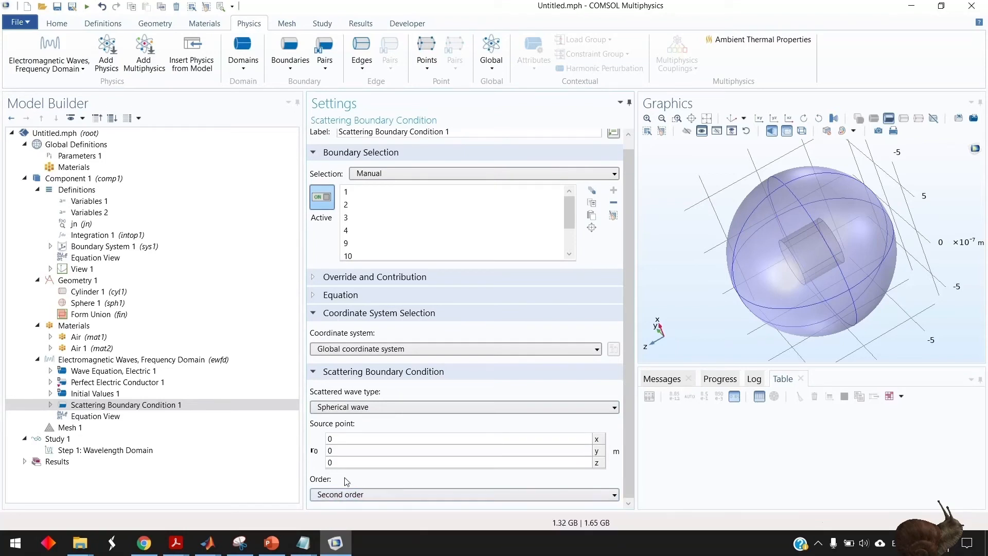
pyautogui.click(133, 359)
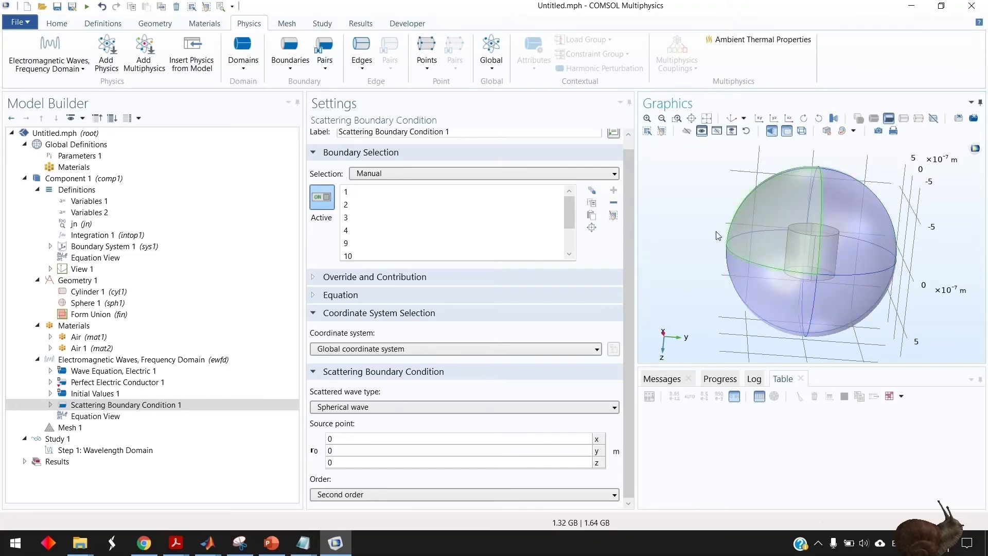
pyautogui.click(88, 213)
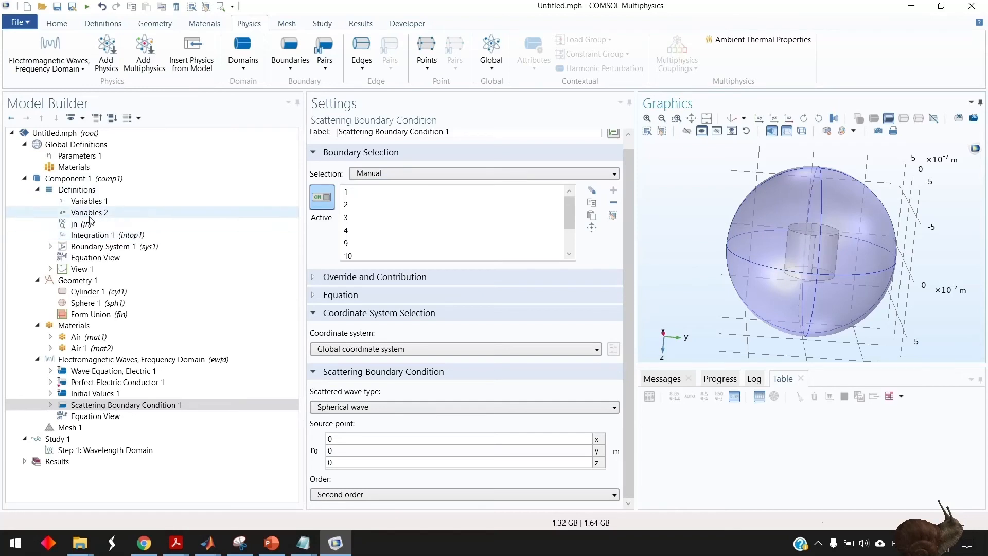
pyautogui.click(77, 189)
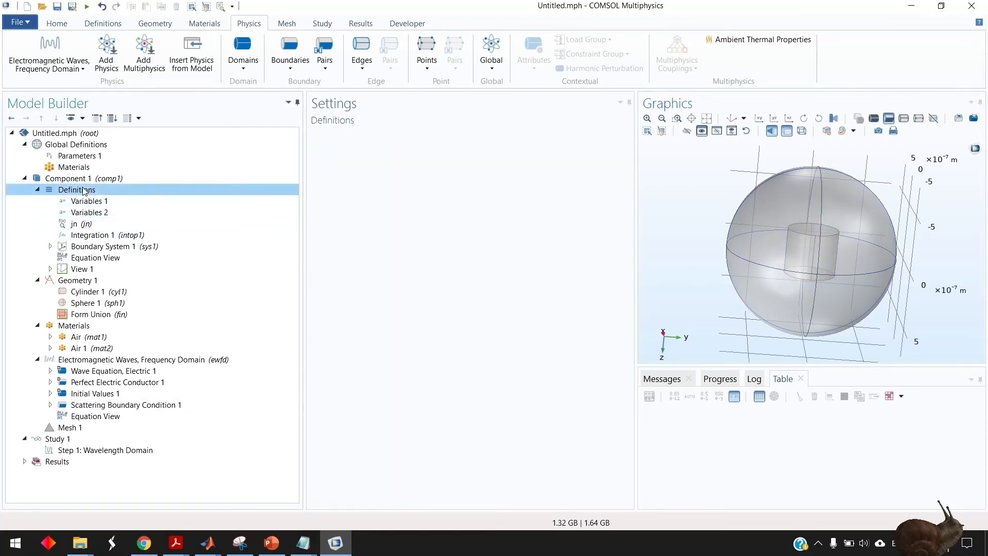
# Step: Browse the Definitions ribbon features, then select Study 1 > Step 1: Wavelength Domain
pyautogui.click(103, 23)
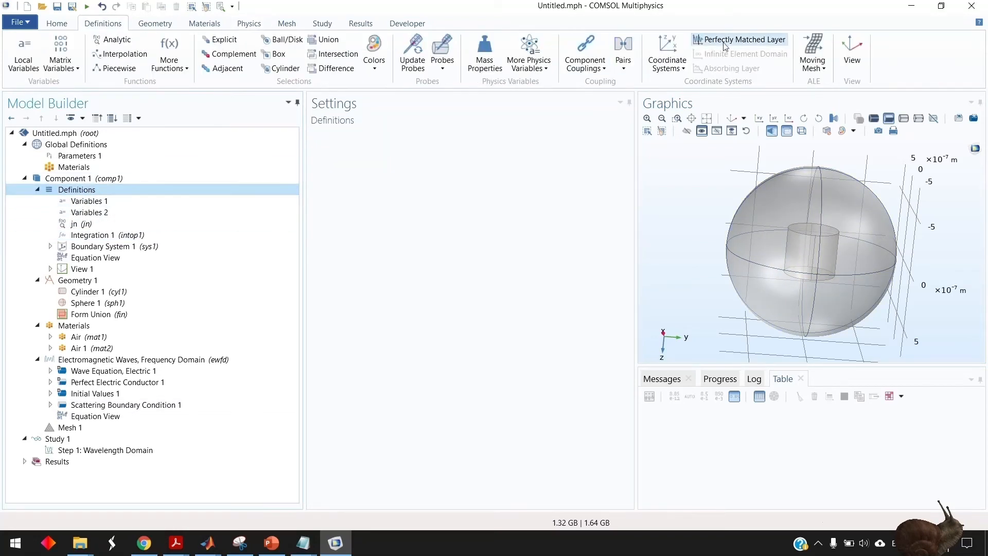
pyautogui.moveTo(743, 39)
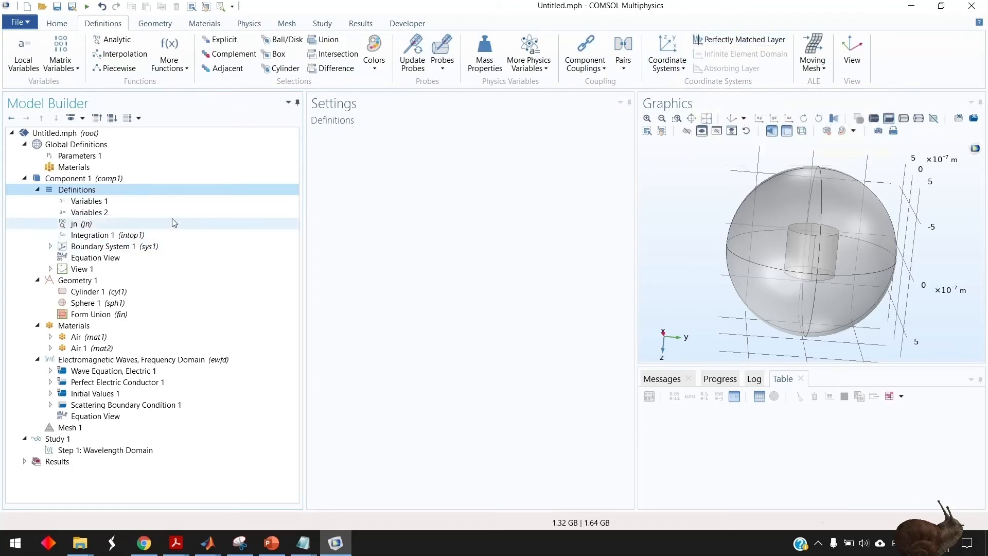
pyautogui.moveTo(742, 68)
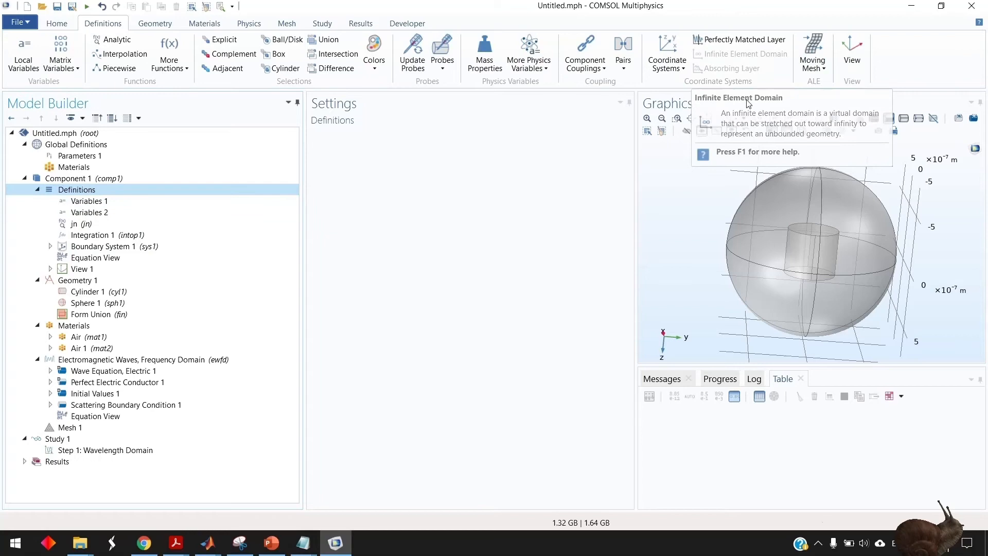
pyautogui.moveTo(608, 195)
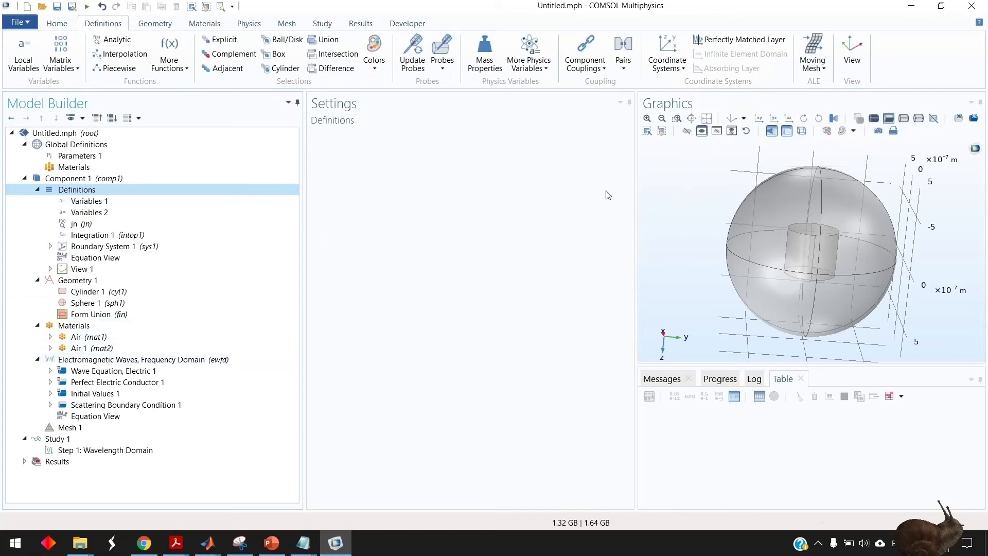
pyautogui.moveTo(333, 222)
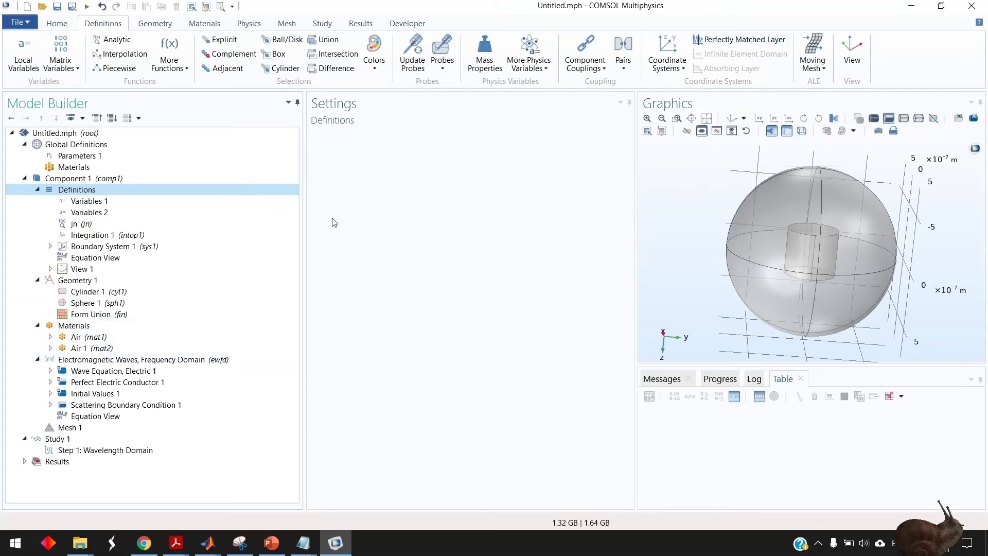
pyautogui.moveTo(808, 252); pyautogui.dragTo(743, 199)
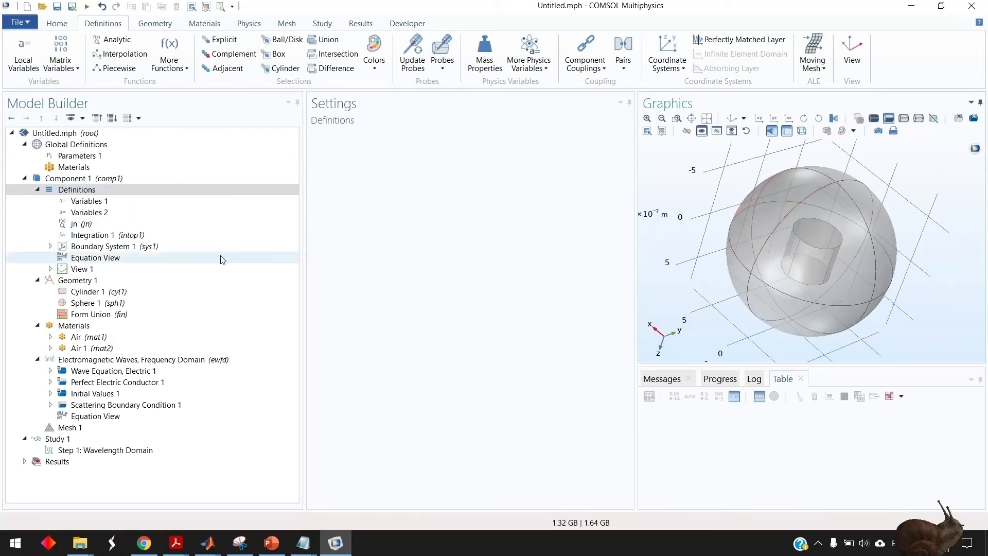
pyautogui.click(69, 427)
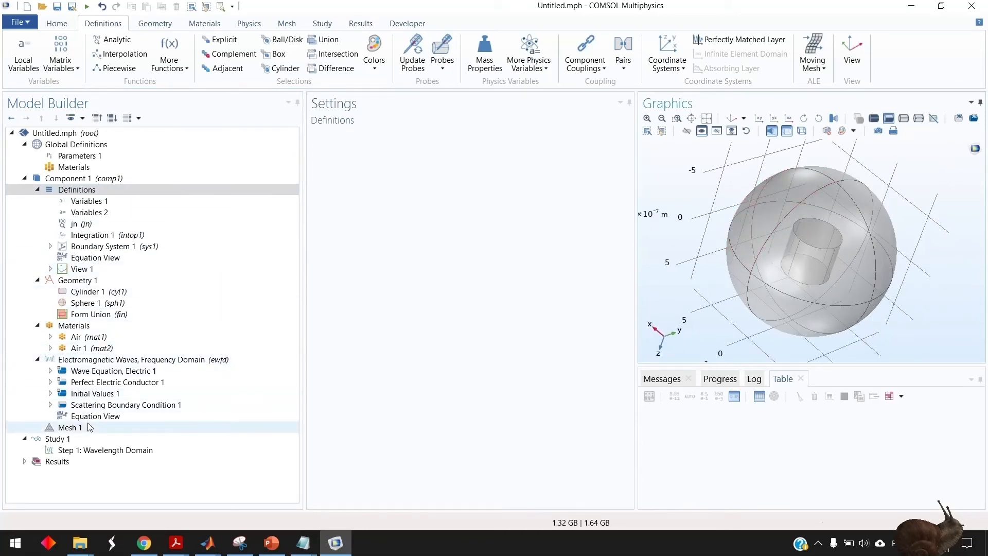
pyautogui.click(105, 450)
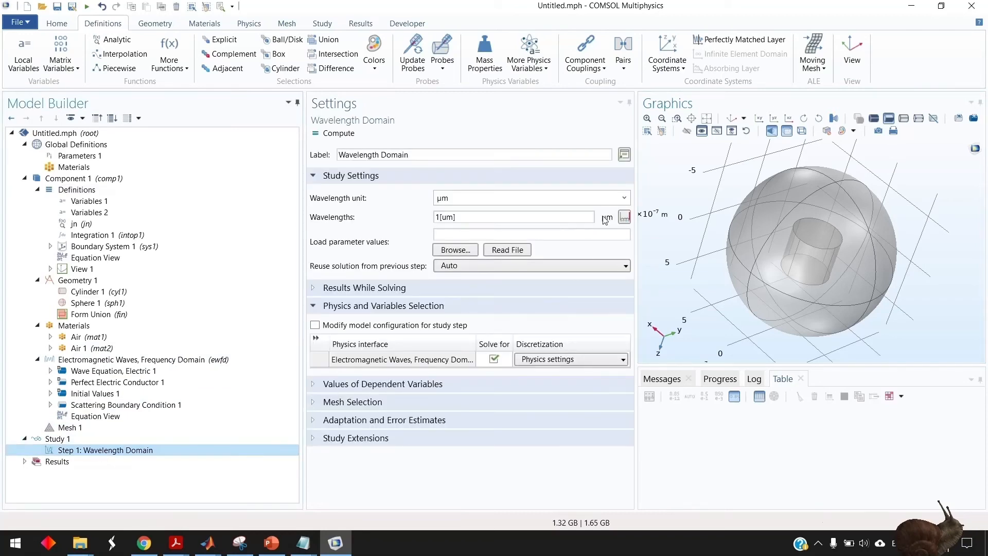
# Step: Replace the wavelength list with a range from 1 to 2 µm in 50 values
pyautogui.click(625, 217)
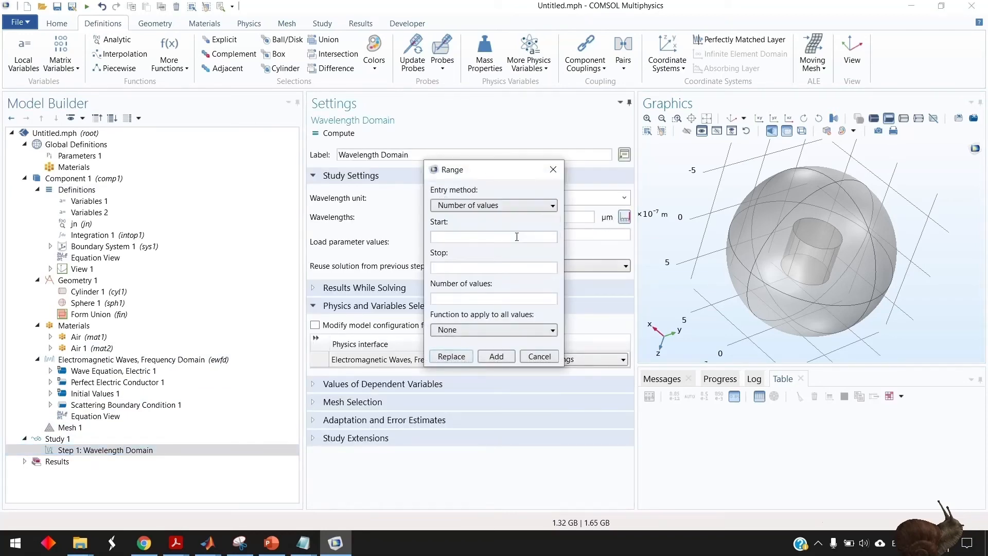
pyautogui.write('1,1/99,2)')
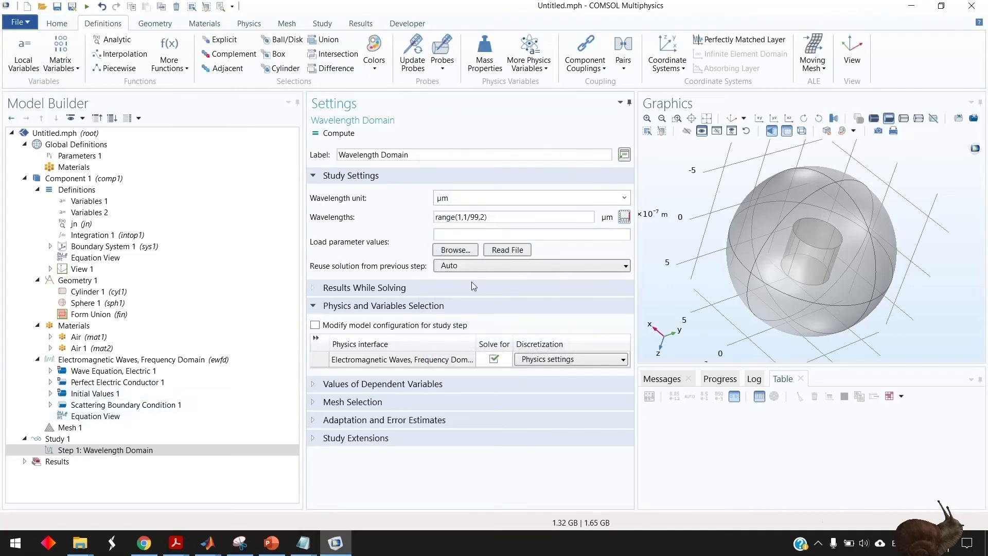
pyautogui.click(624, 217)
pyautogui.write('50')
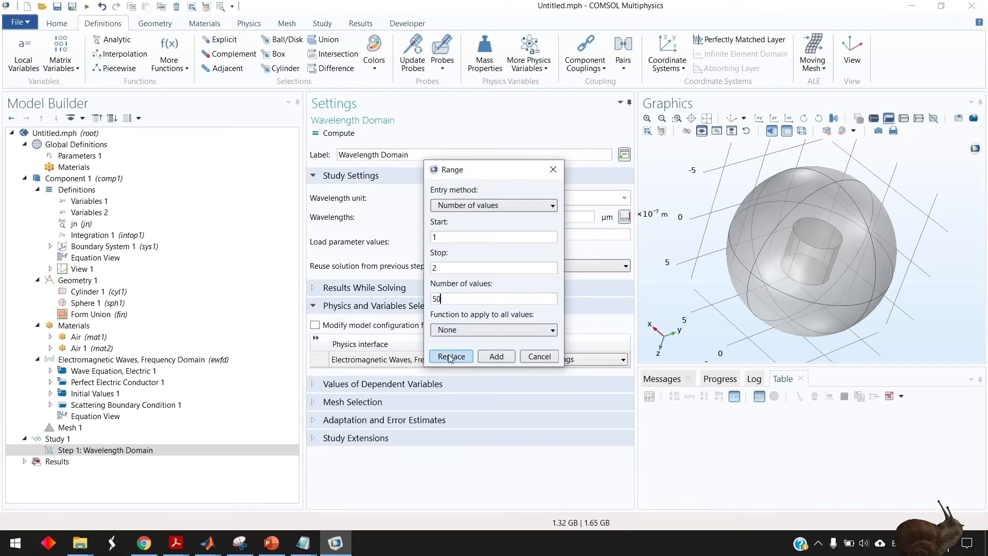
pyautogui.click(451, 356)
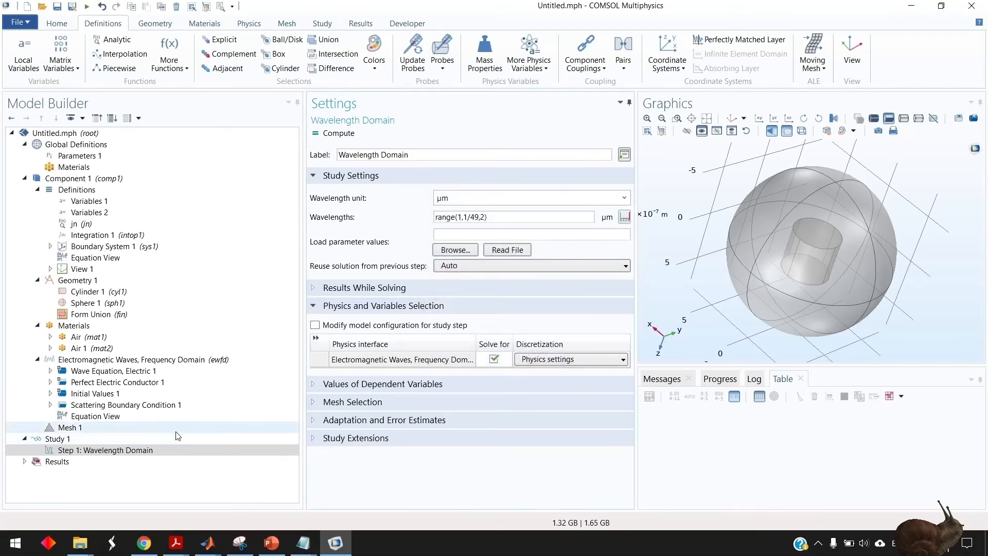
pyautogui.click(70, 427)
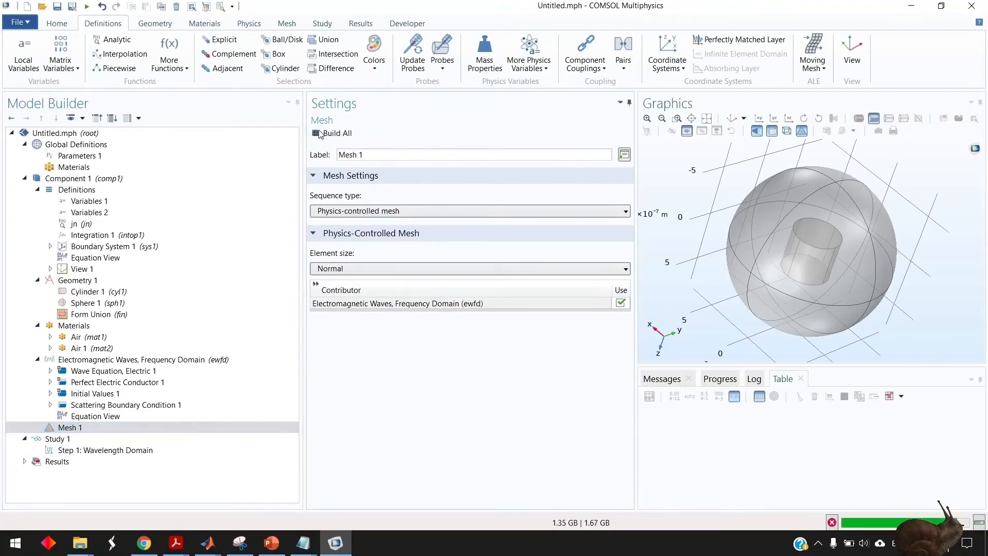
# Step: Build the full mesh (12,560 elements) and compute the Study 1 wavelength sweep
pyautogui.click(332, 133)
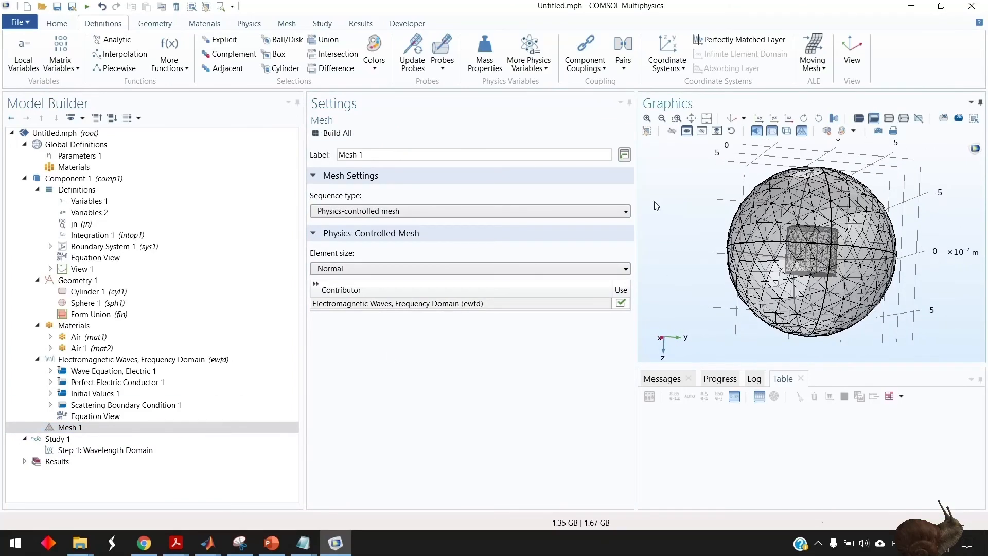
pyautogui.click(469, 269)
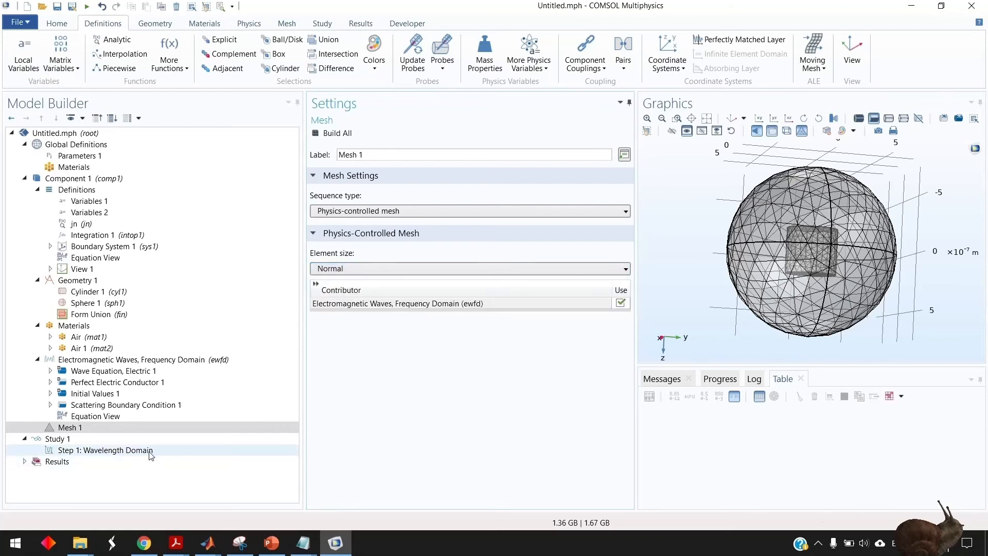
pyautogui.click(104, 450)
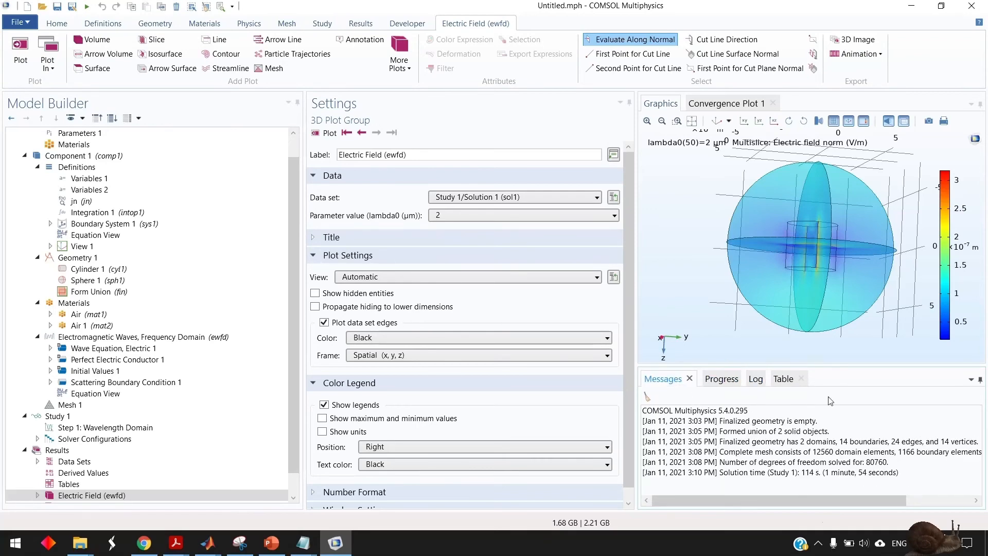
# Step: Create Global Evaluation 1 under Derived Values from the Results features
pyautogui.click(834, 122)
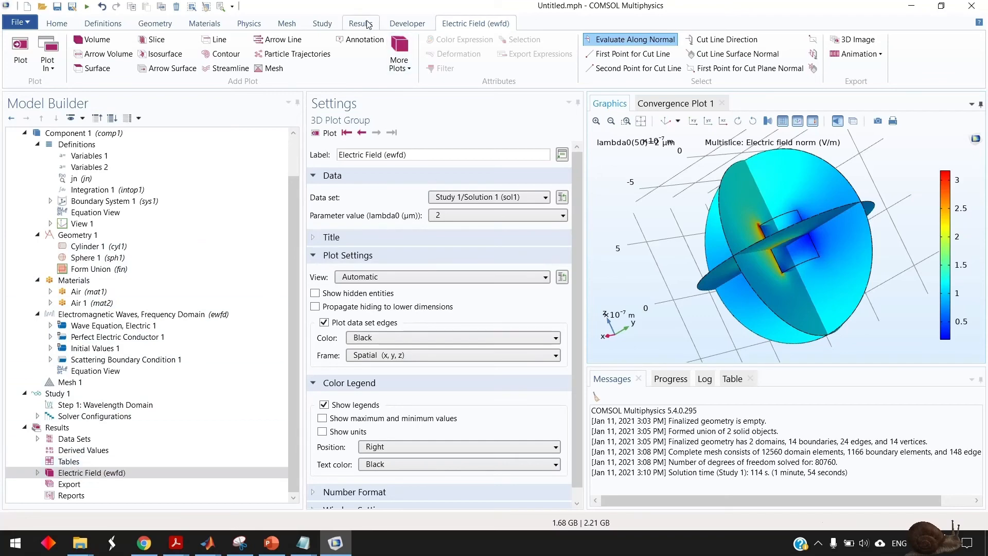
pyautogui.click(360, 23)
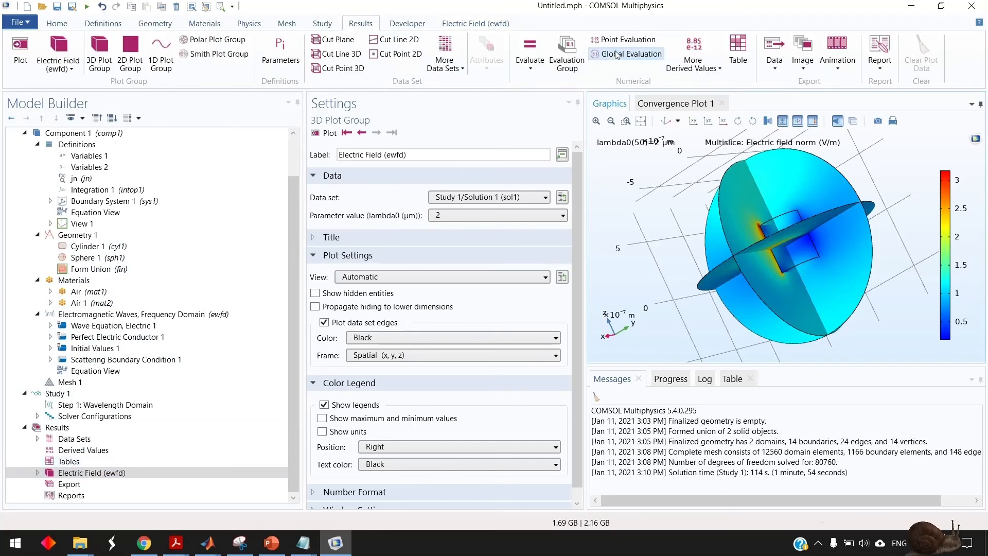
pyautogui.click(631, 53)
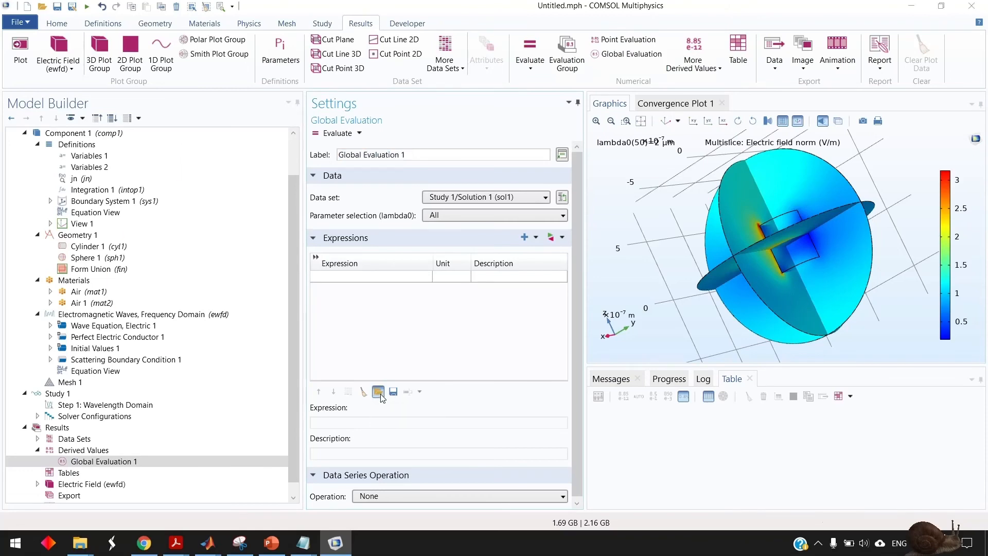
# Step: Load the ED, MD, EQ, MQ and TOT expressions from the text file and evaluate them into Table 1
pyautogui.click(378, 392)
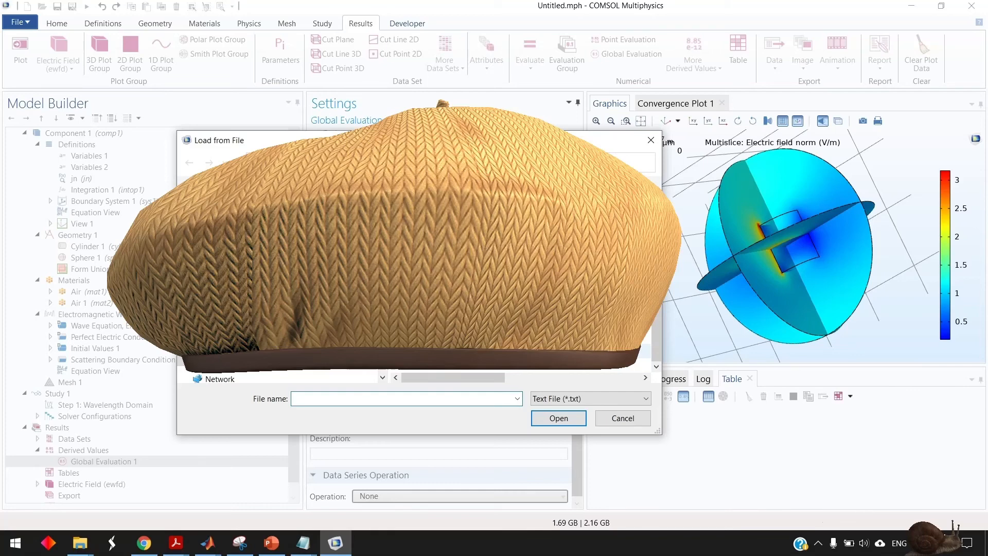
pyautogui.click(622, 418)
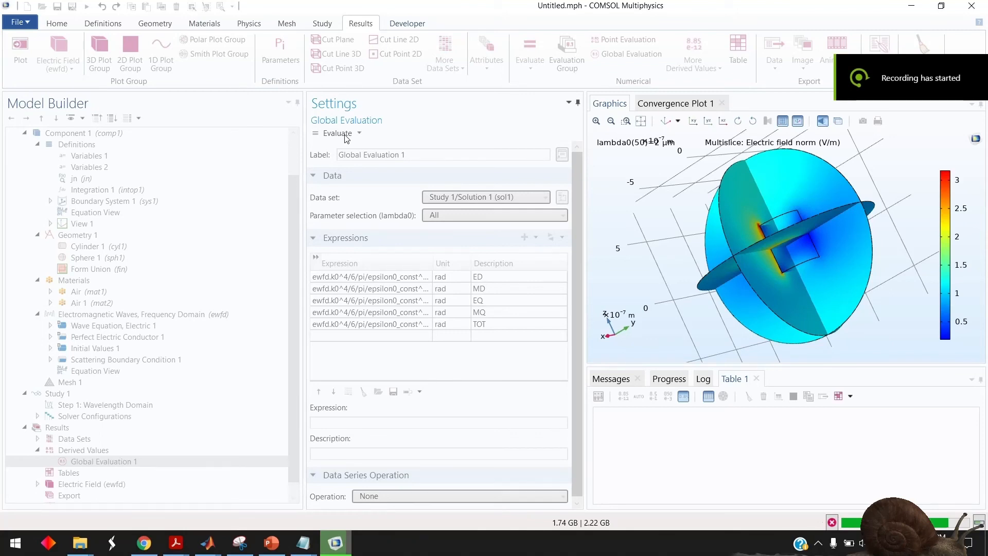
pyautogui.moveTo(760, 307)
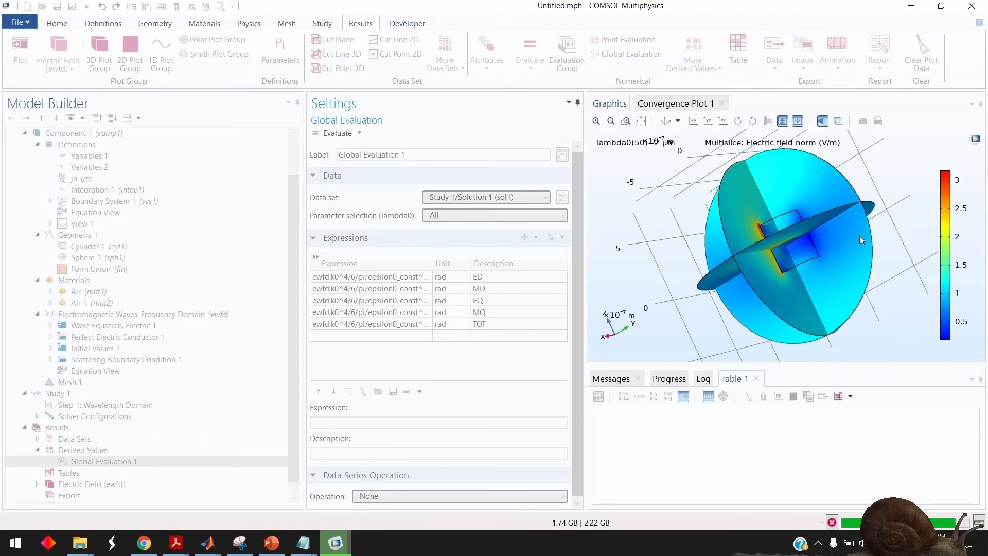
pyautogui.moveTo(890, 347)
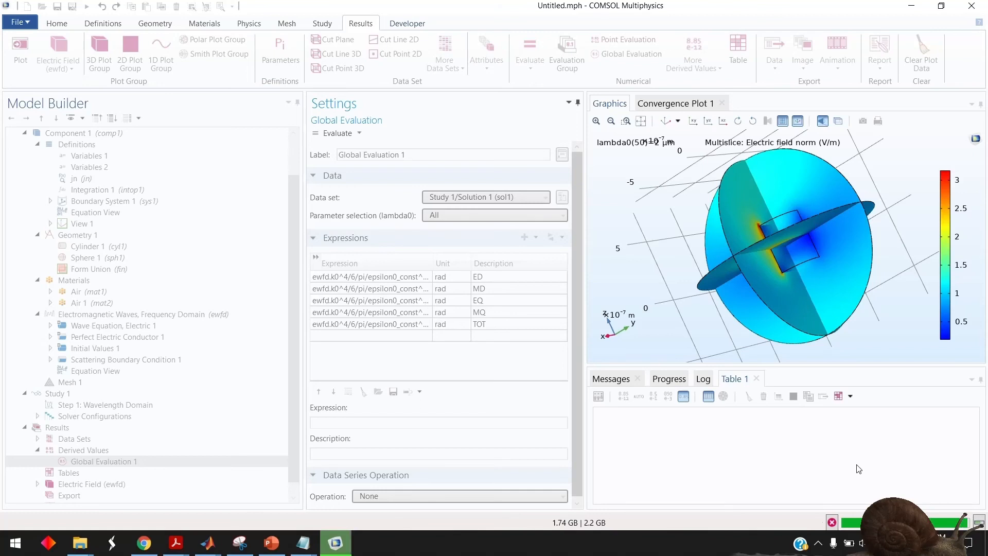
pyautogui.click(529, 53)
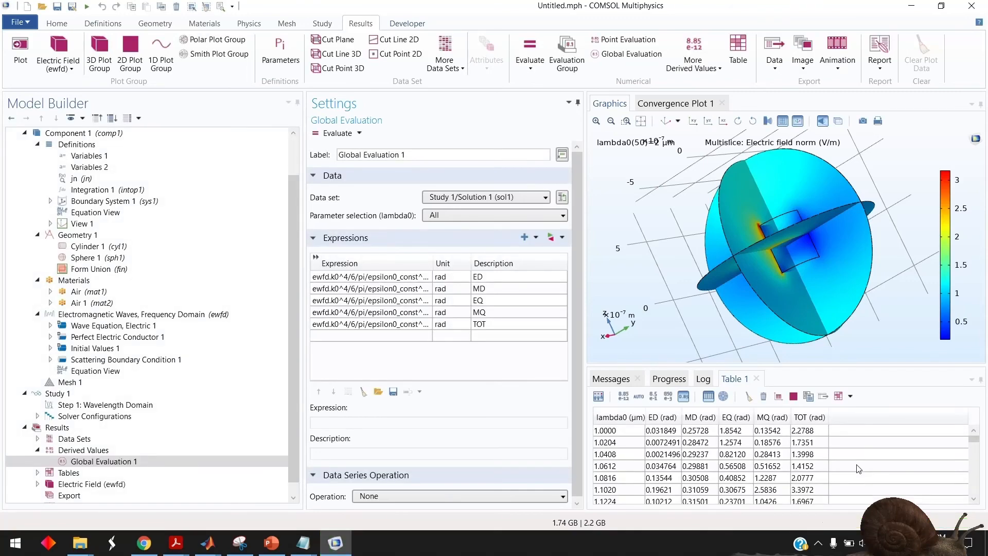
pyautogui.moveTo(630, 449)
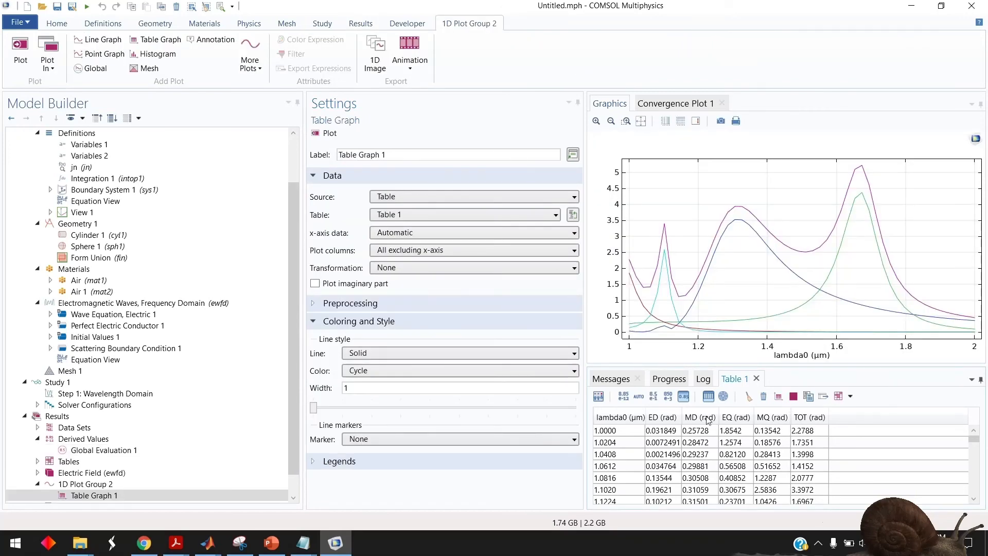
pyautogui.scroll(-3)
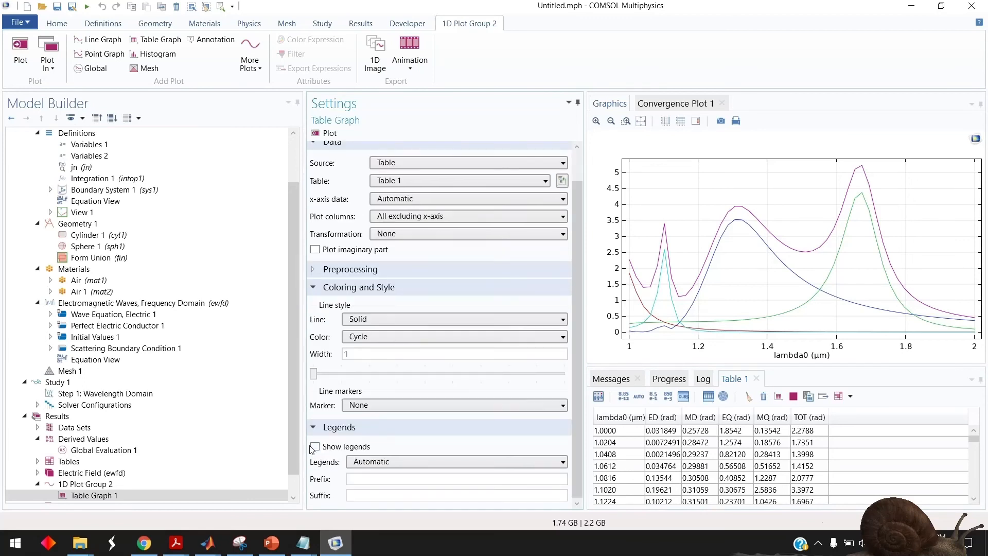
pyautogui.click(315, 446)
pyautogui.write('4')
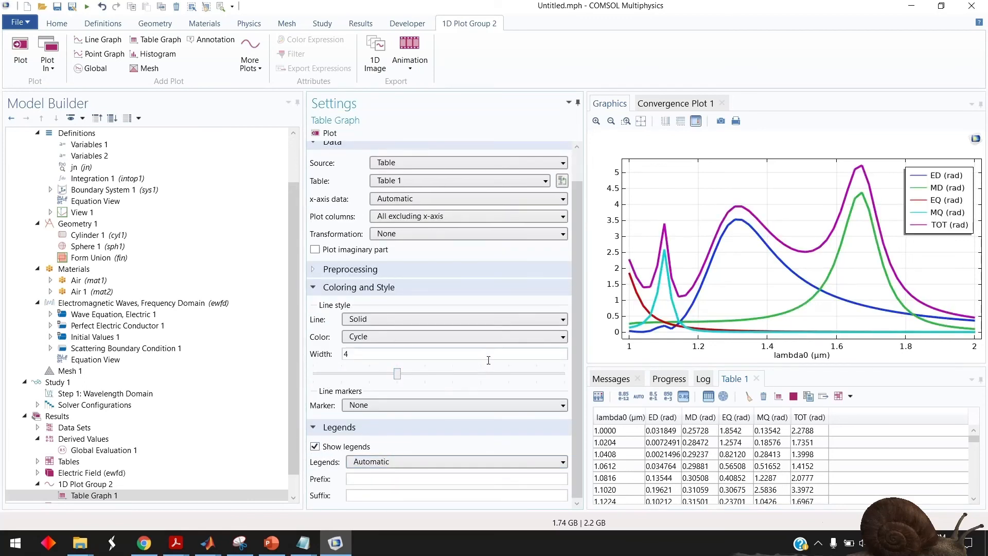
pyautogui.moveTo(965, 308)
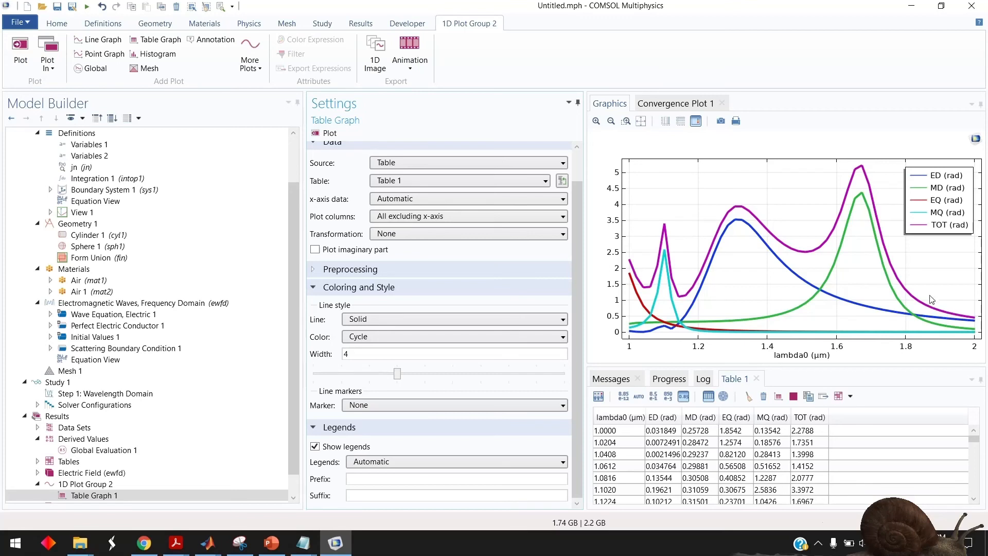
pyautogui.moveTo(737, 202)
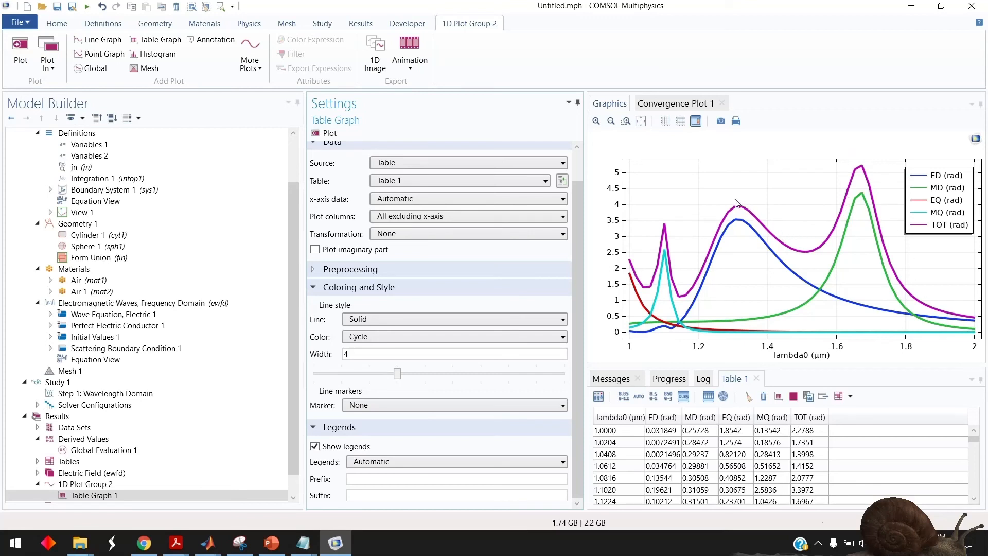
pyautogui.moveTo(960, 284)
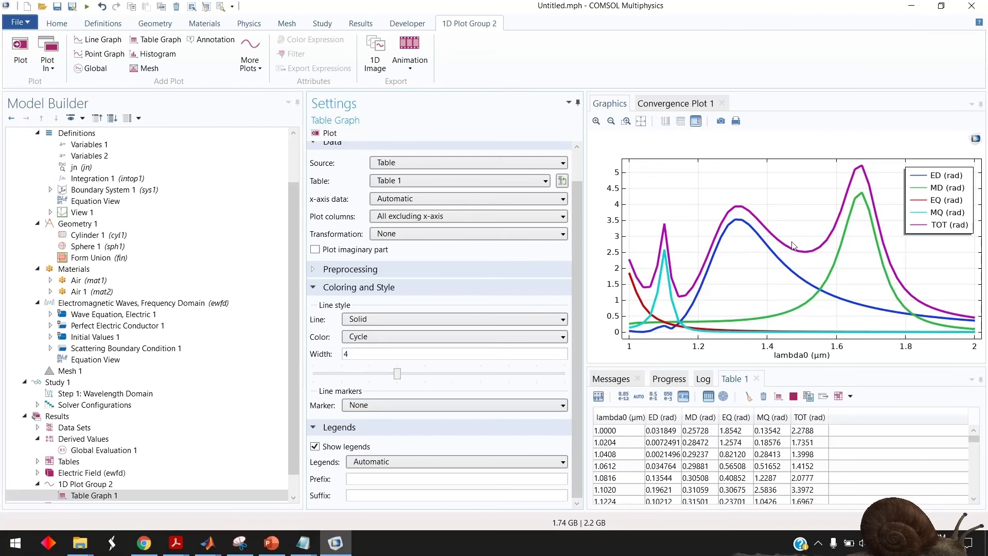
pyautogui.moveTo(655, 232)
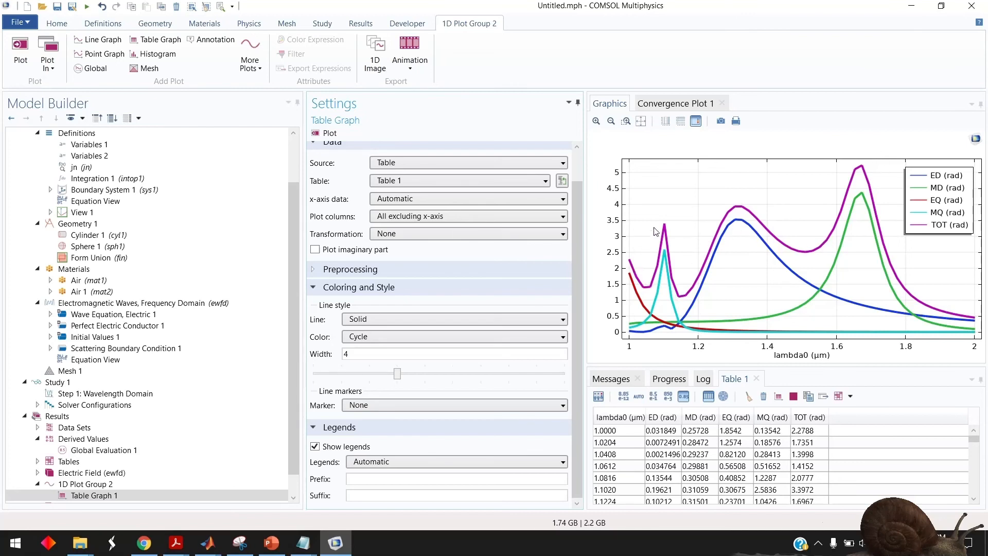
pyautogui.moveTo(771, 225)
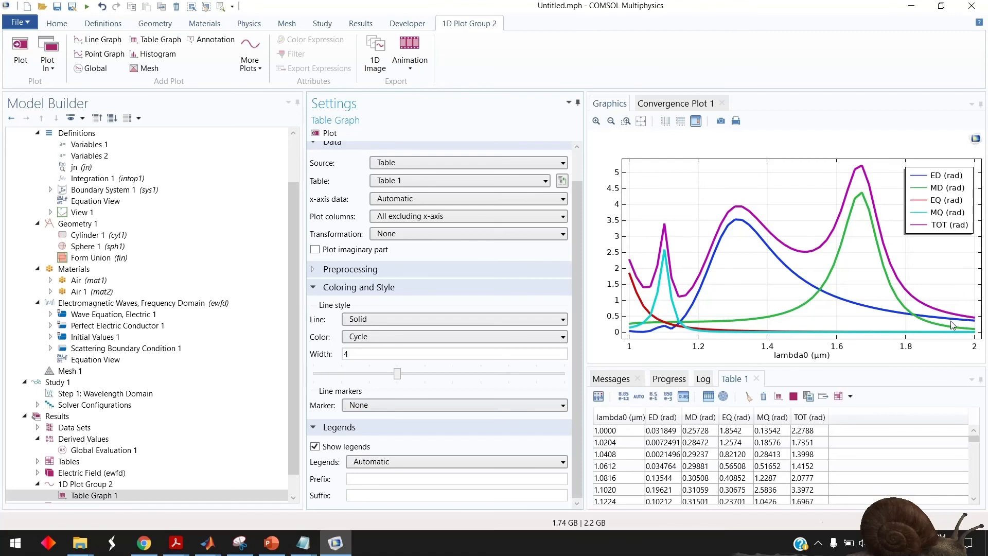
pyautogui.moveTo(728, 253)
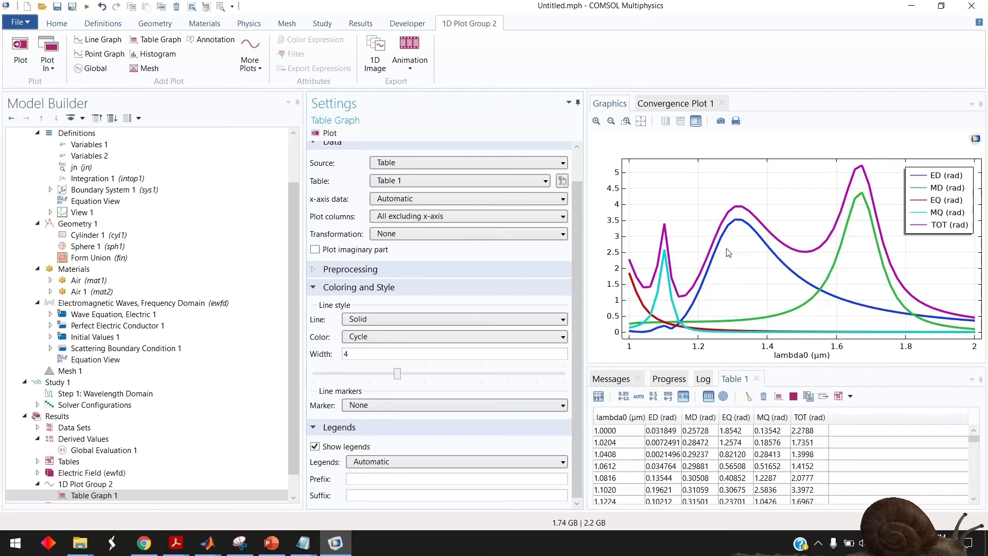
pyautogui.moveTo(888, 209)
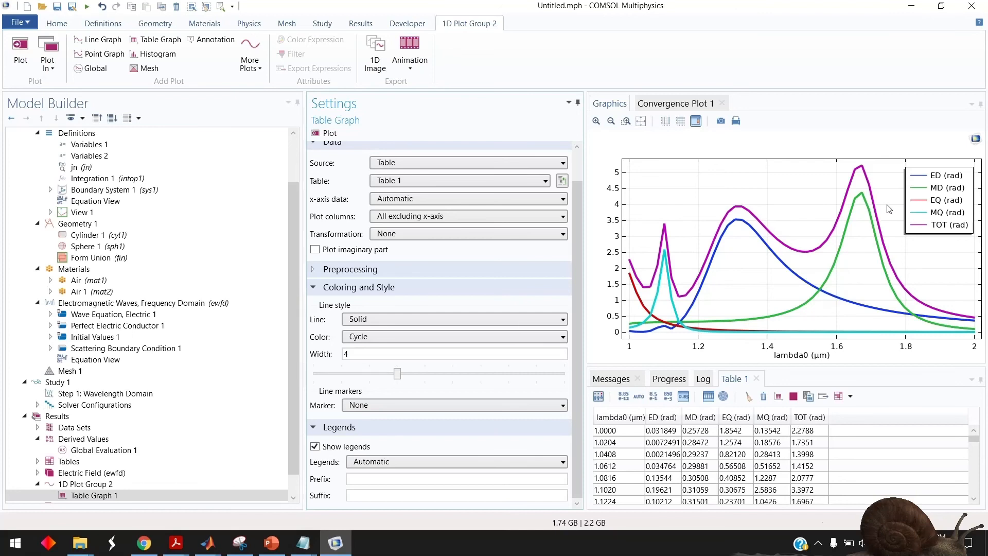
pyautogui.moveTo(836, 284)
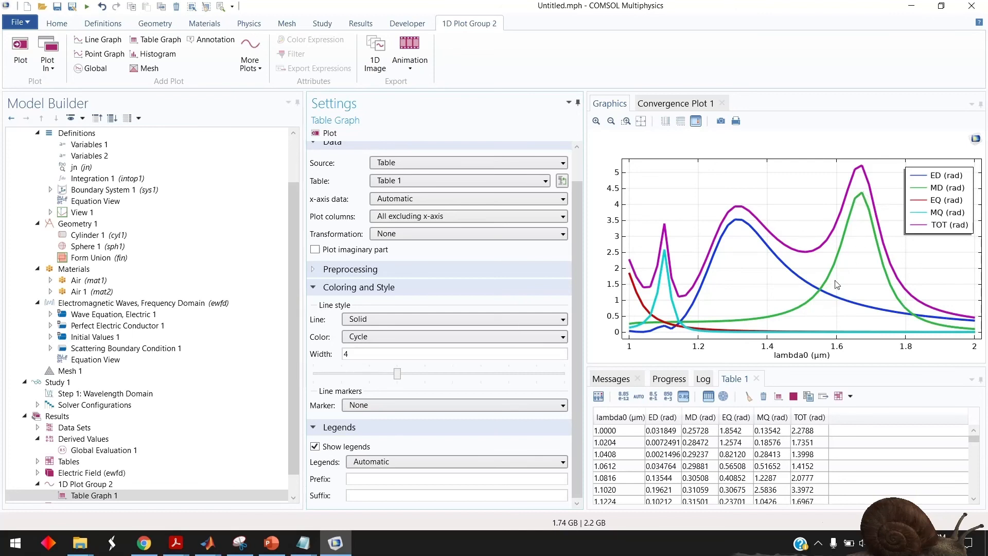
pyautogui.click(96, 337)
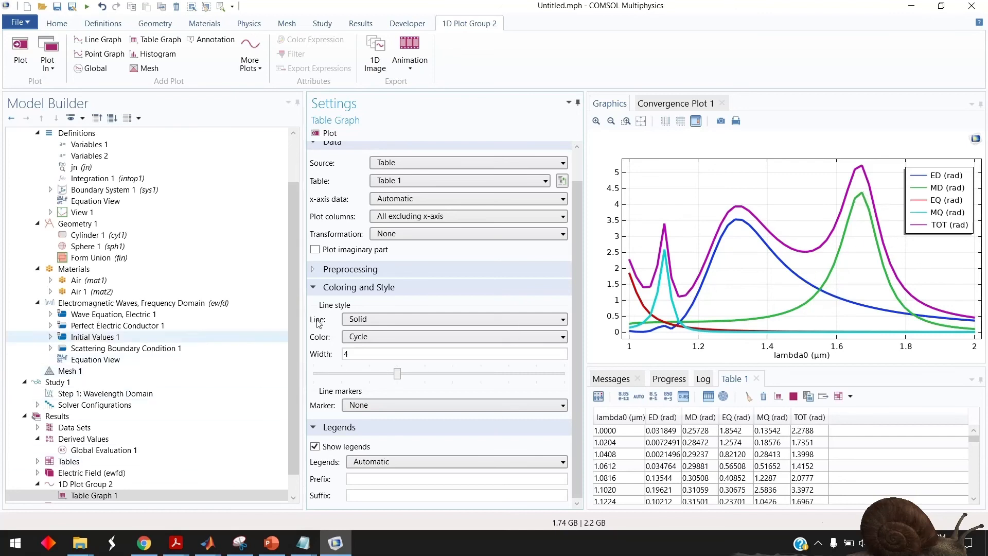
pyautogui.click(103, 450)
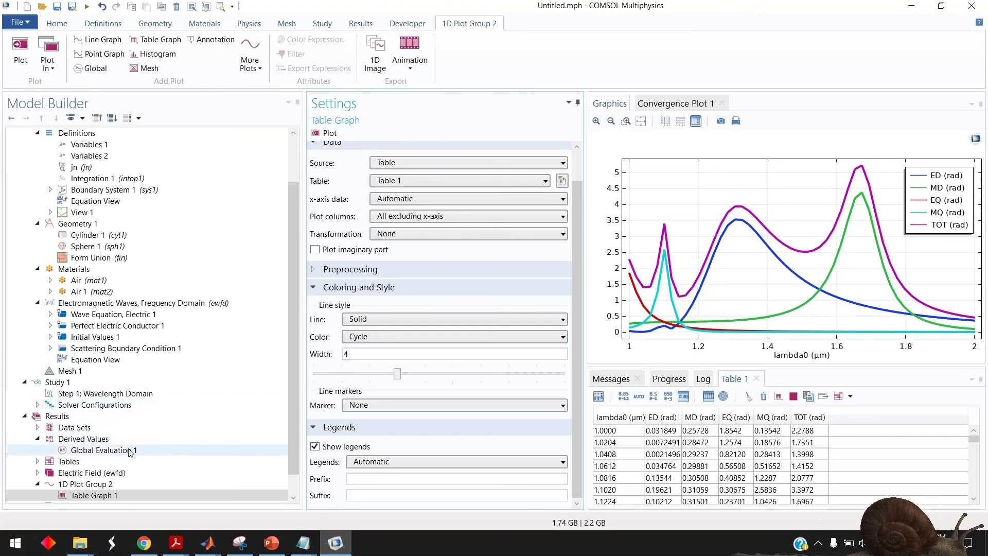
# Step: View Global Evaluation 1 expressions, then the Electromagnetic Waves, Frequency Domain settings
pyautogui.click(105, 449)
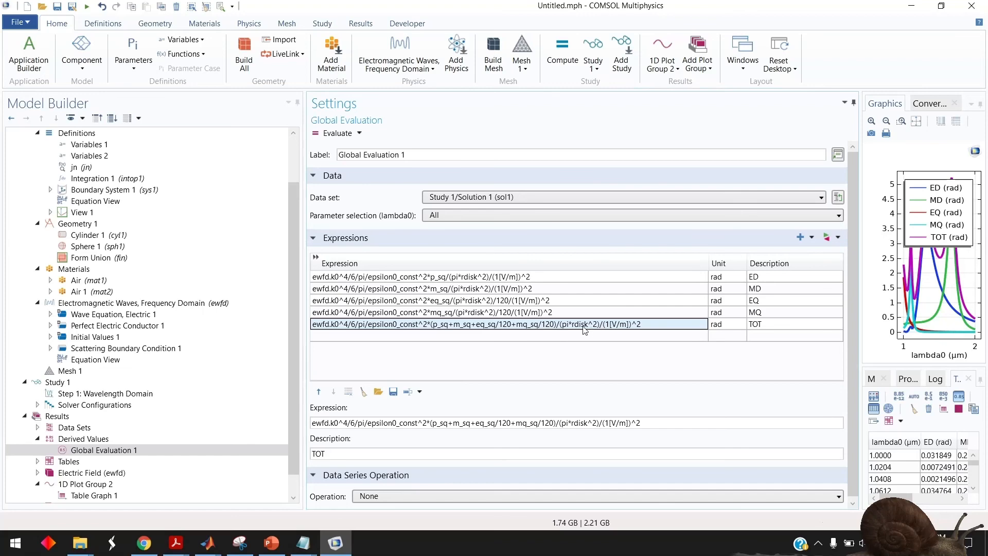
pyautogui.moveTo(648, 330)
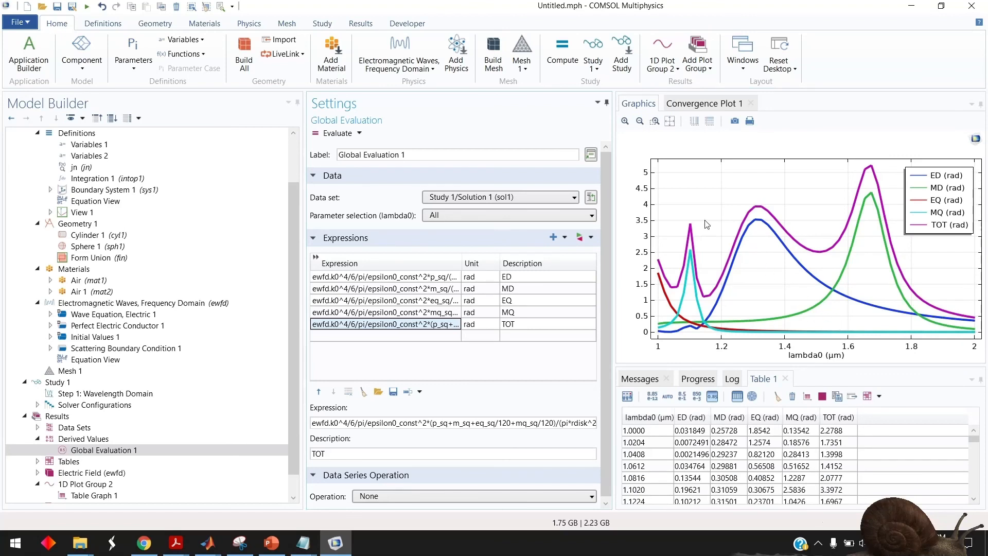
pyautogui.moveTo(597, 387)
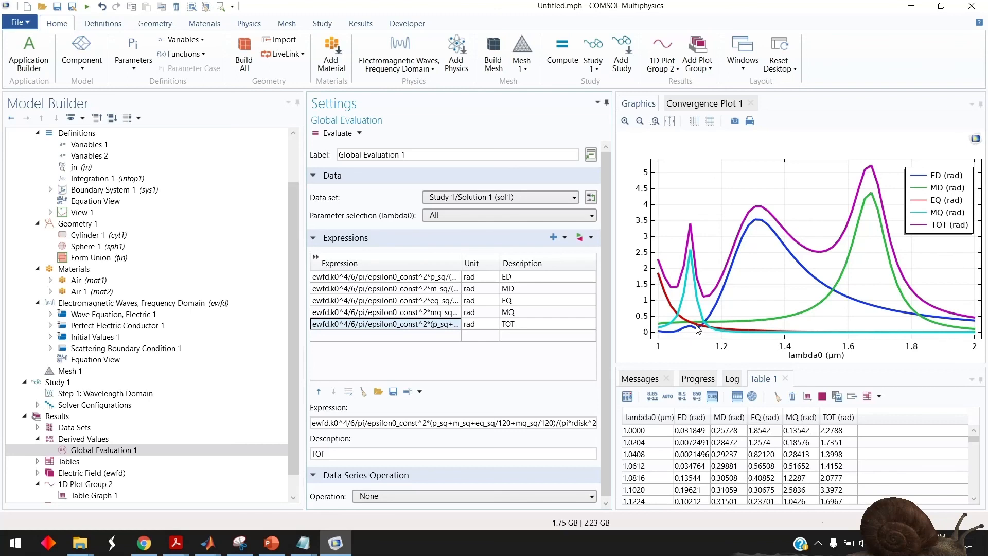
pyautogui.click(125, 348)
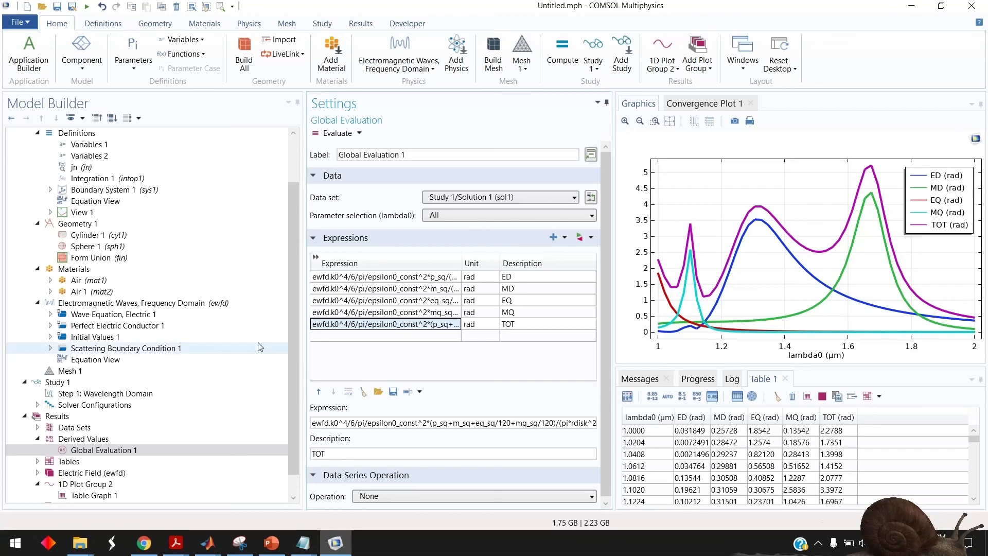
pyautogui.click(143, 302)
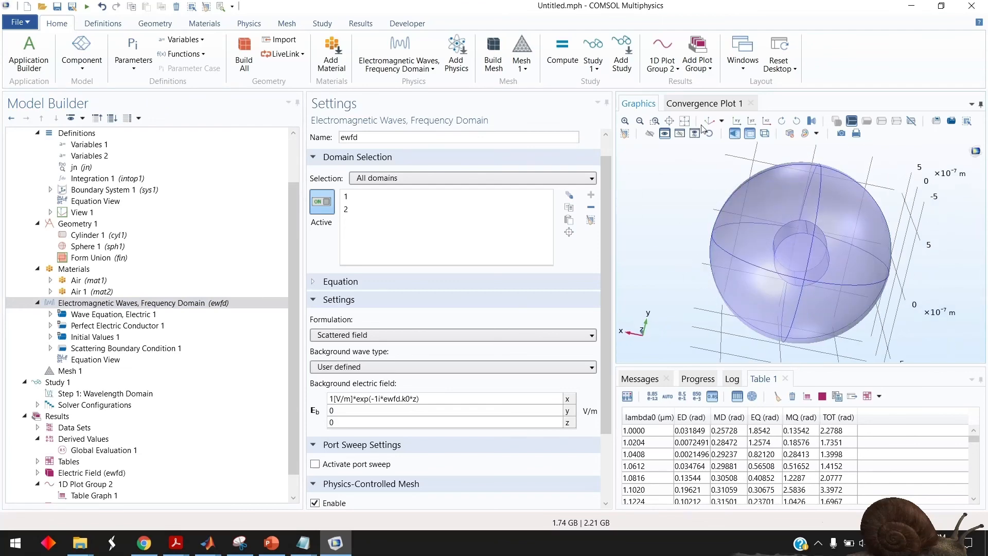
# Step: Navigate back through the model tree to Global Evaluation 1 with its five expressions
pyautogui.moveTo(788, 240); pyautogui.dragTo(687, 251)
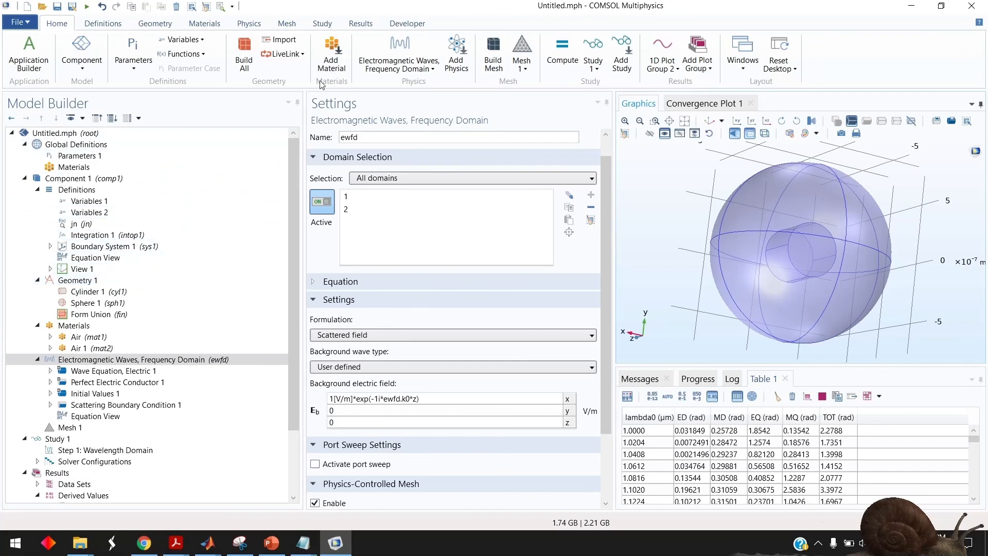
pyautogui.click(102, 23)
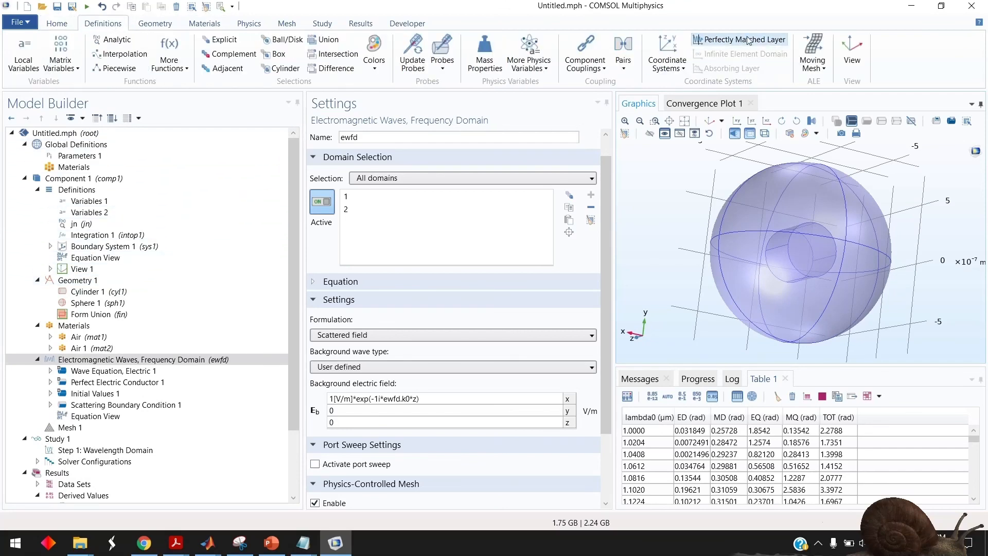
pyautogui.moveTo(671, 291)
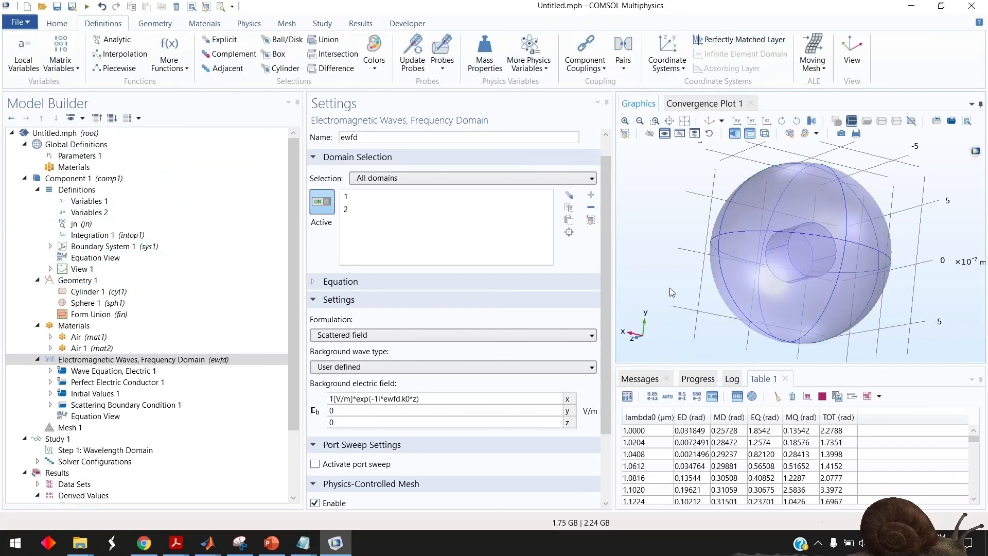
pyautogui.scroll(-3)
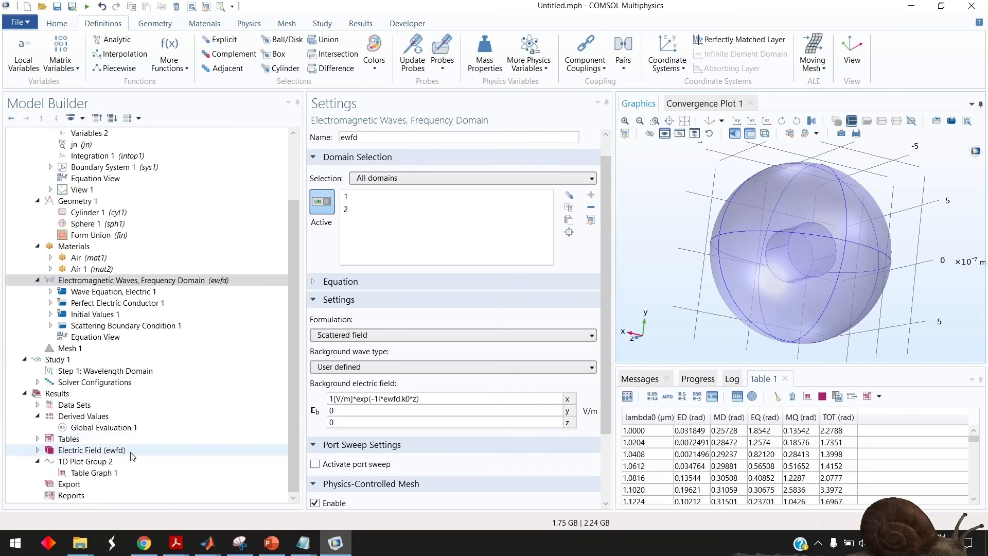
pyautogui.click(106, 427)
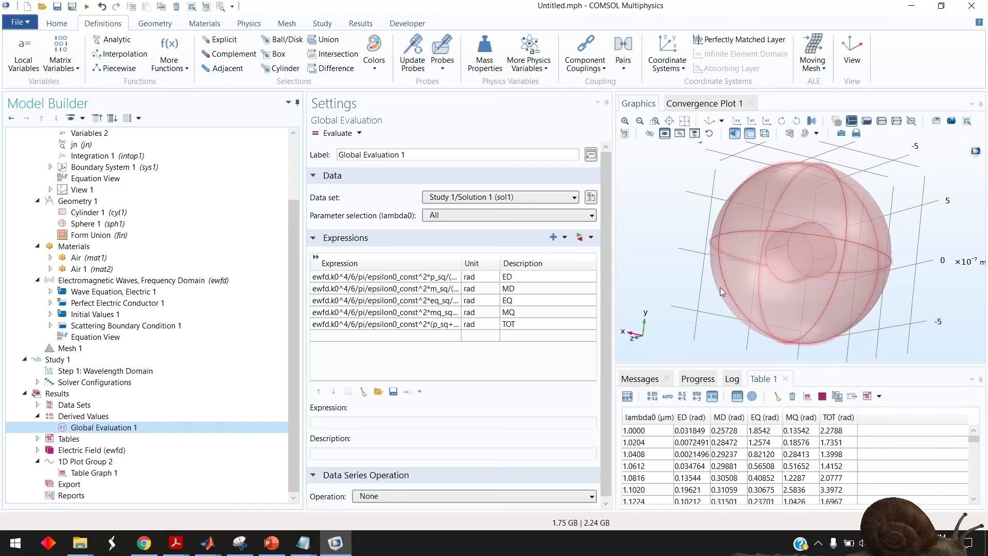
# Step: Widen the Settings window so the full ED expression shows and select it for editing
pyautogui.moveTo(722, 293); pyautogui.dragTo(799, 240)
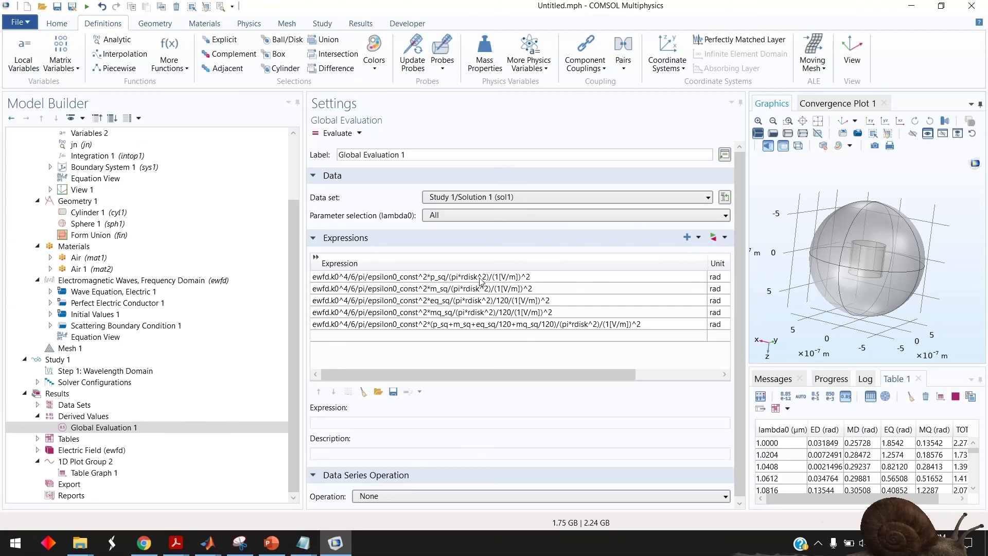
pyautogui.moveTo(450, 284)
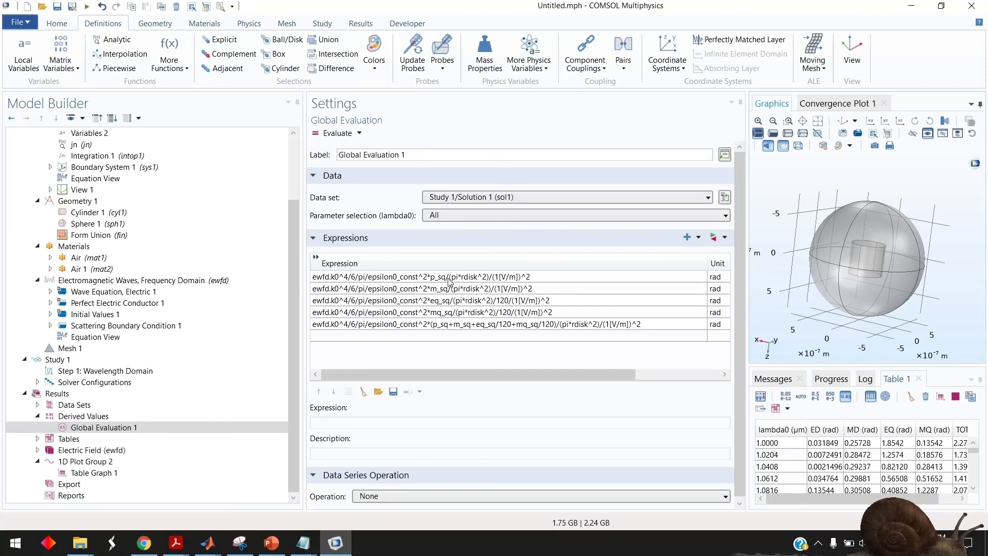
pyautogui.click(441, 276)
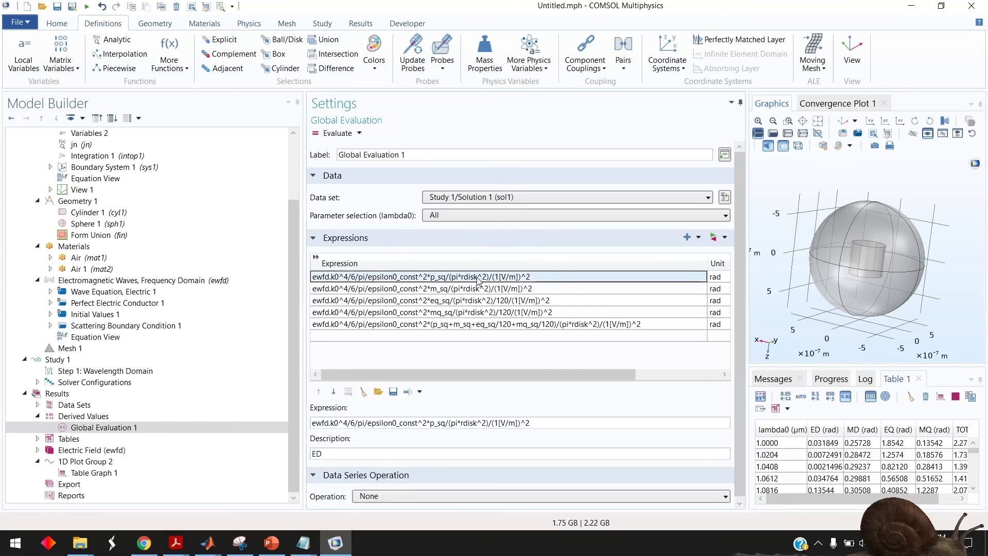